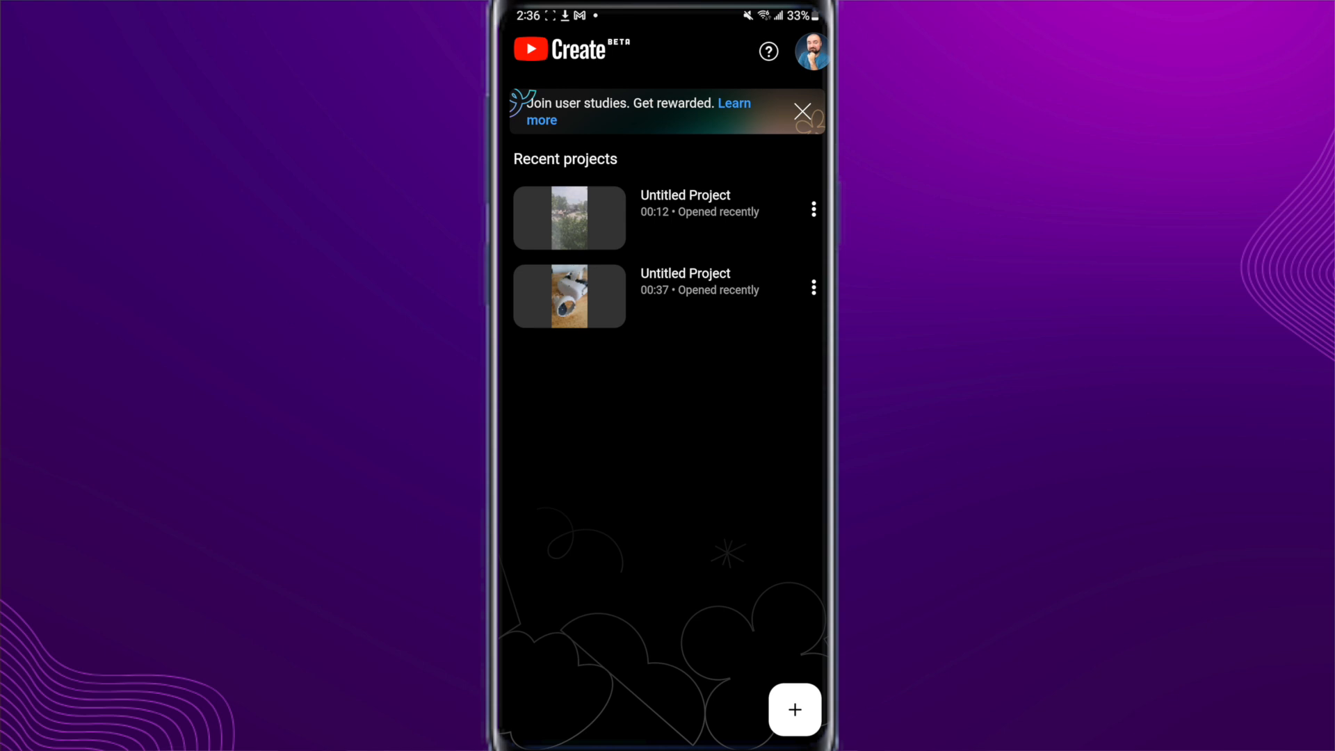
Start a new project and select the 00:20 garden video from the Gallery
{"action": "left_click", "coordinate": [793, 709]}
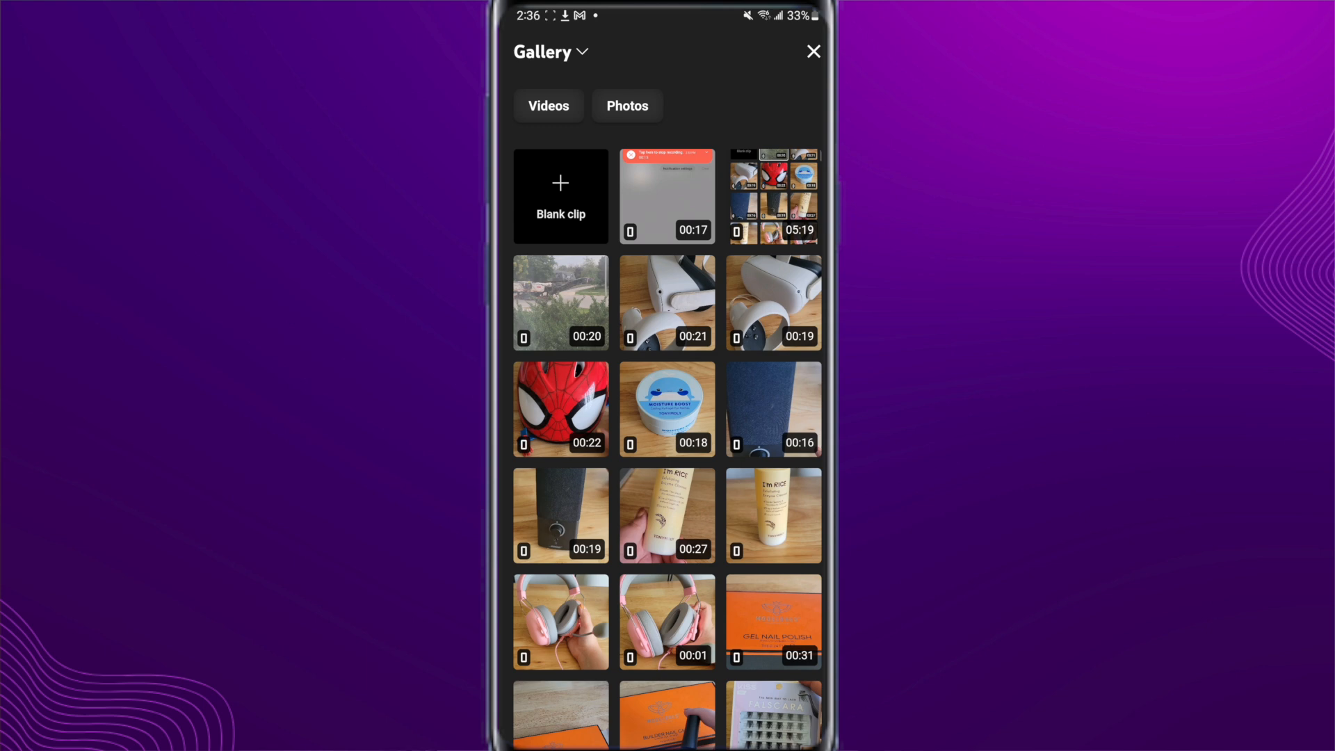
{"action": "left_click", "coordinate": [561, 302]}
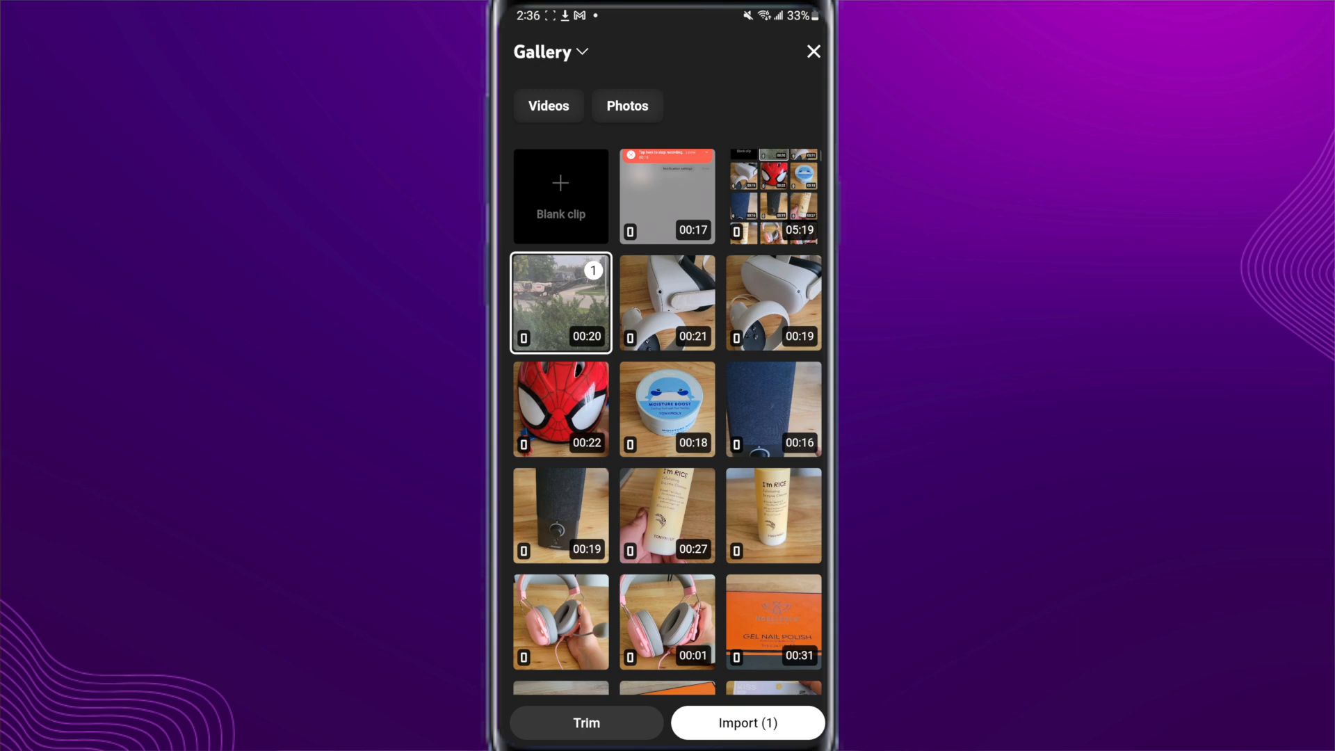
Import the garden clip so it leads the timeline before the talking-head selfie clips
{"action": "left_click", "coordinate": [747, 722]}
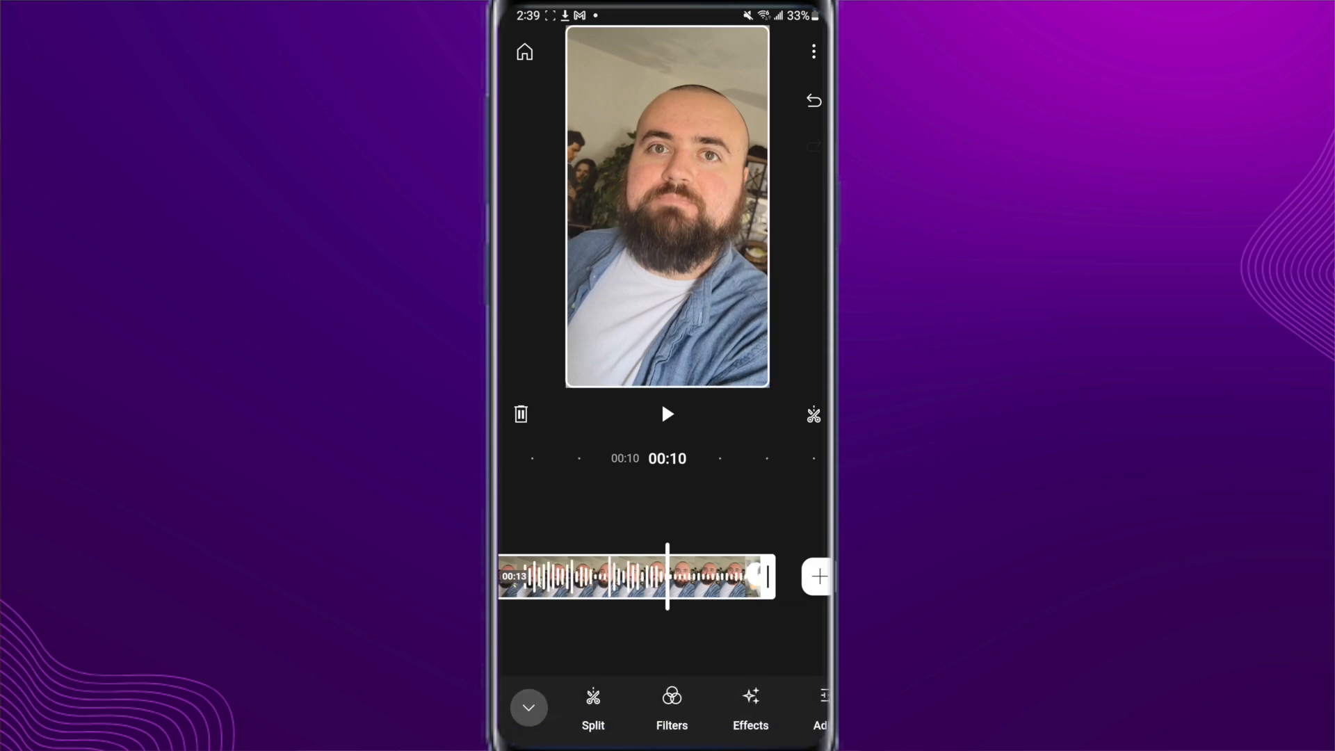
{"action": "left_click", "coordinate": [592, 702]}
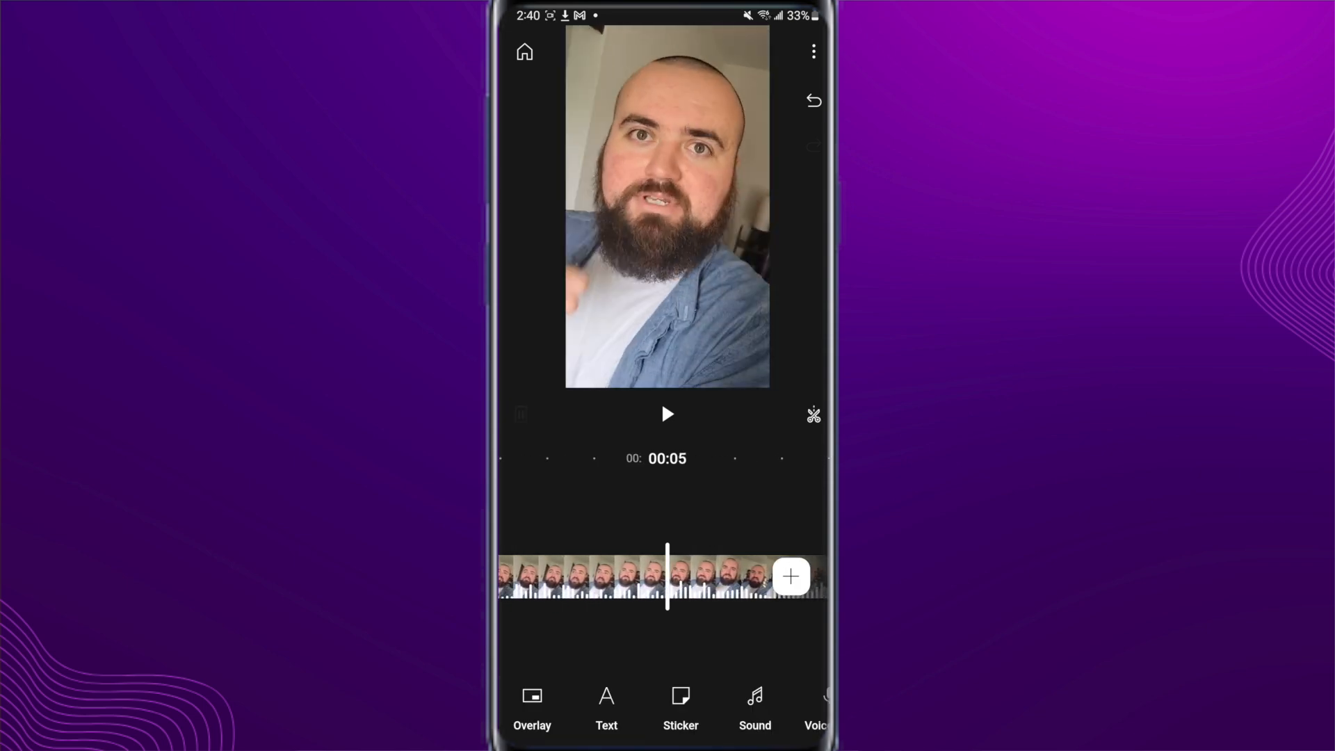
{"action": "left_click", "coordinate": [666, 576]}
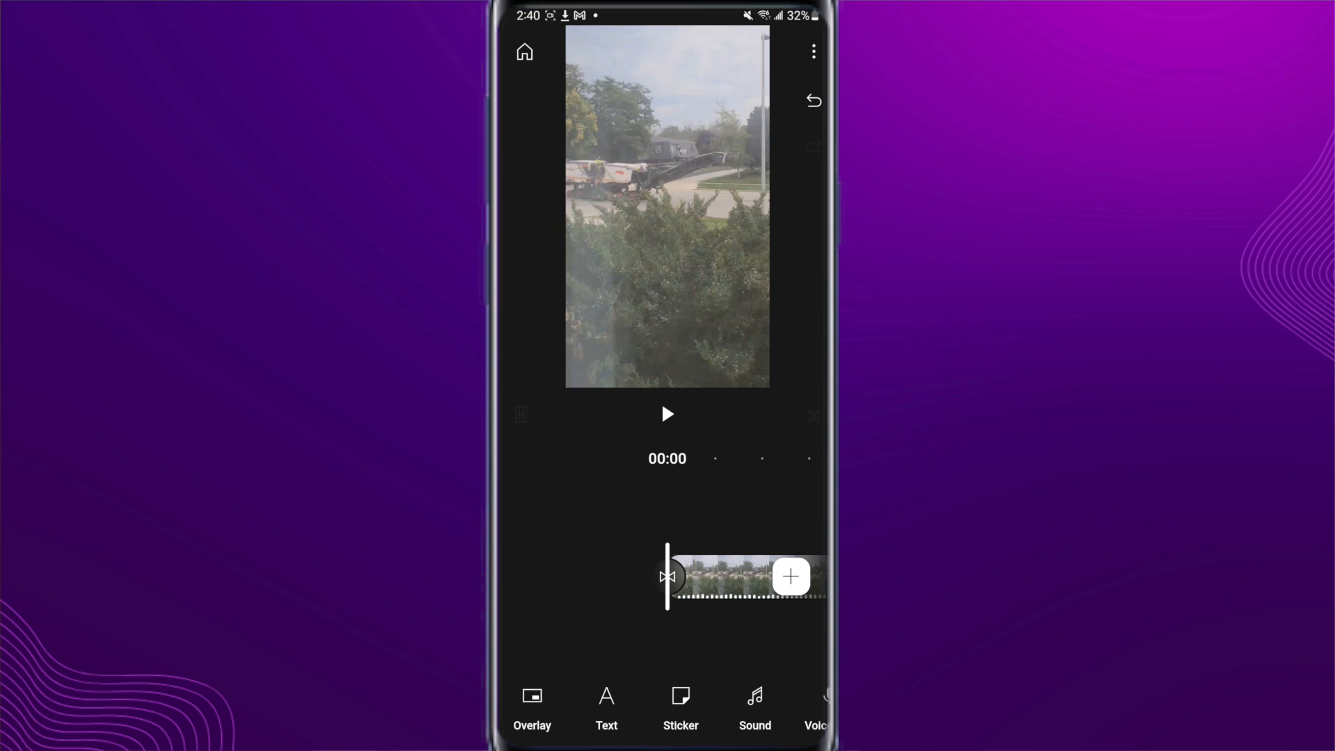
Close the Gallery and Transitions unchanged, then select the six-second opening garden clip
{"action": "left_click", "coordinate": [789, 576]}
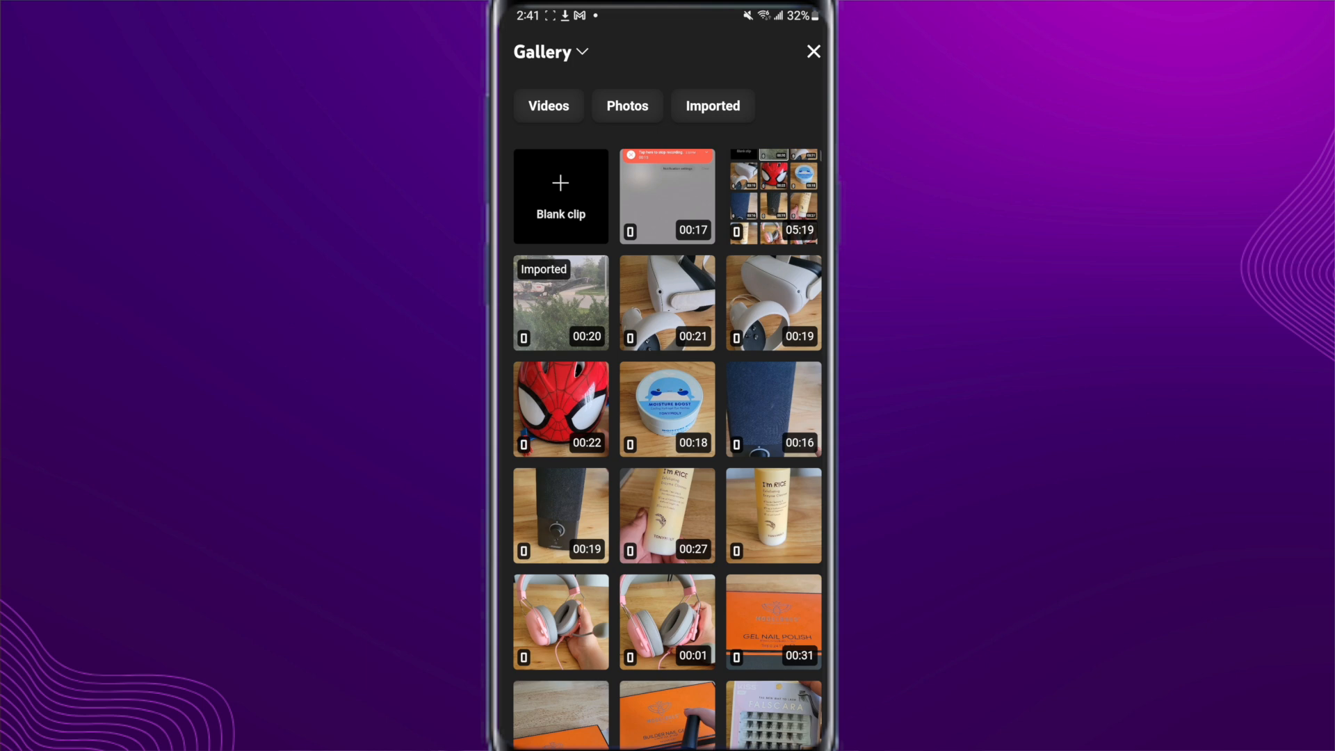
{"action": "left_click", "coordinate": [560, 303]}
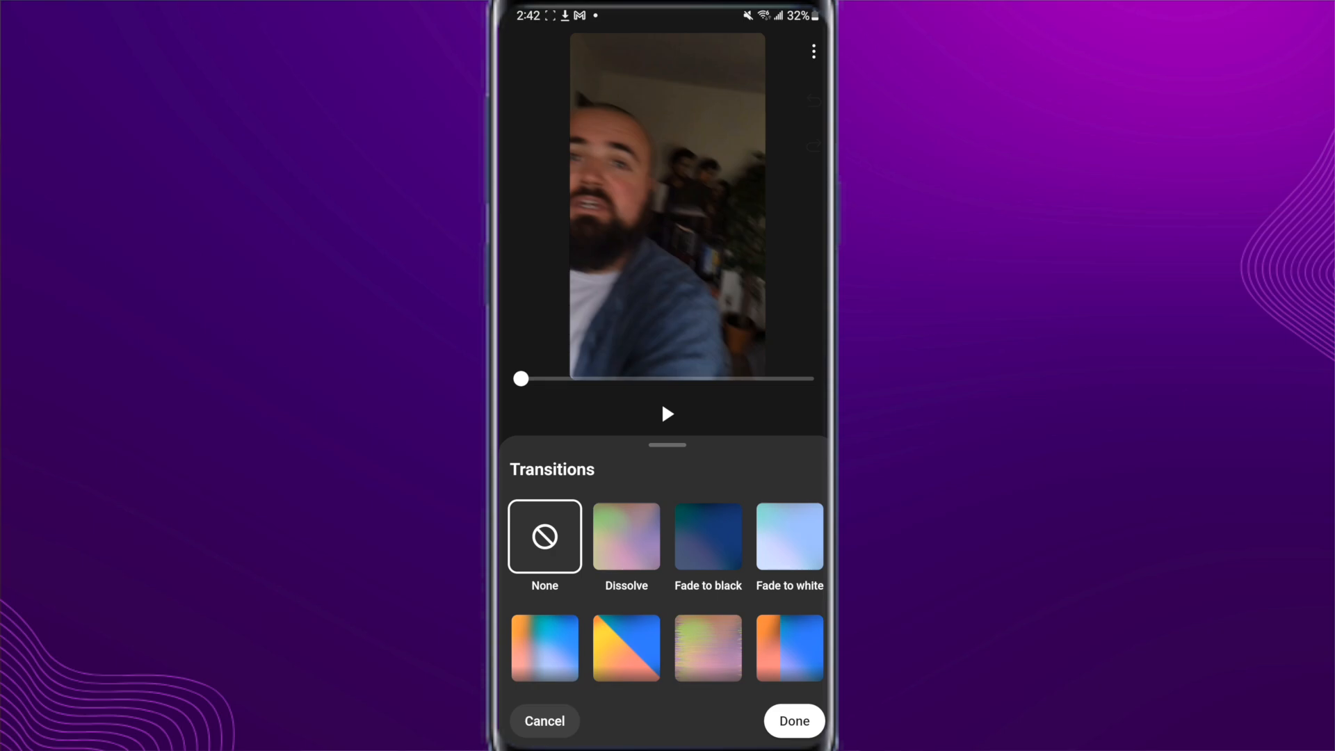
{"action": "left_click", "coordinate": [792, 720]}
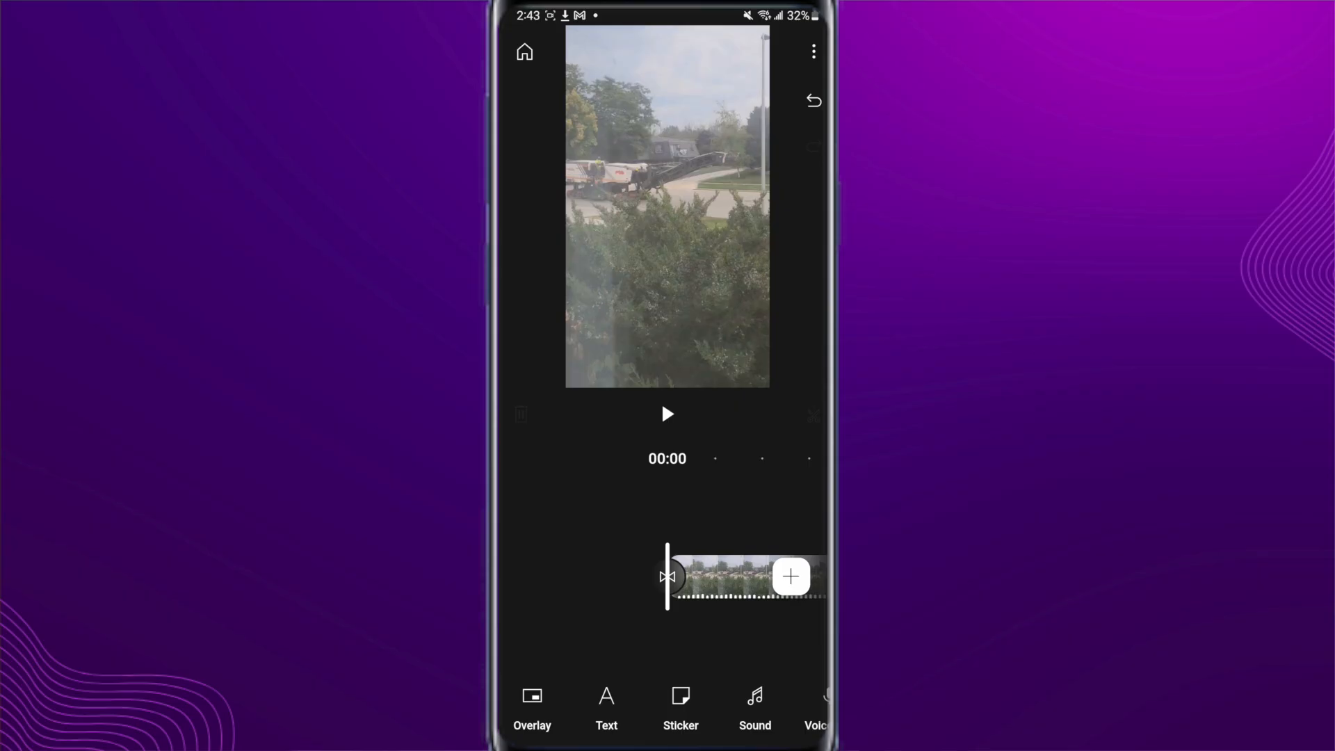
{"action": "left_click", "coordinate": [740, 576]}
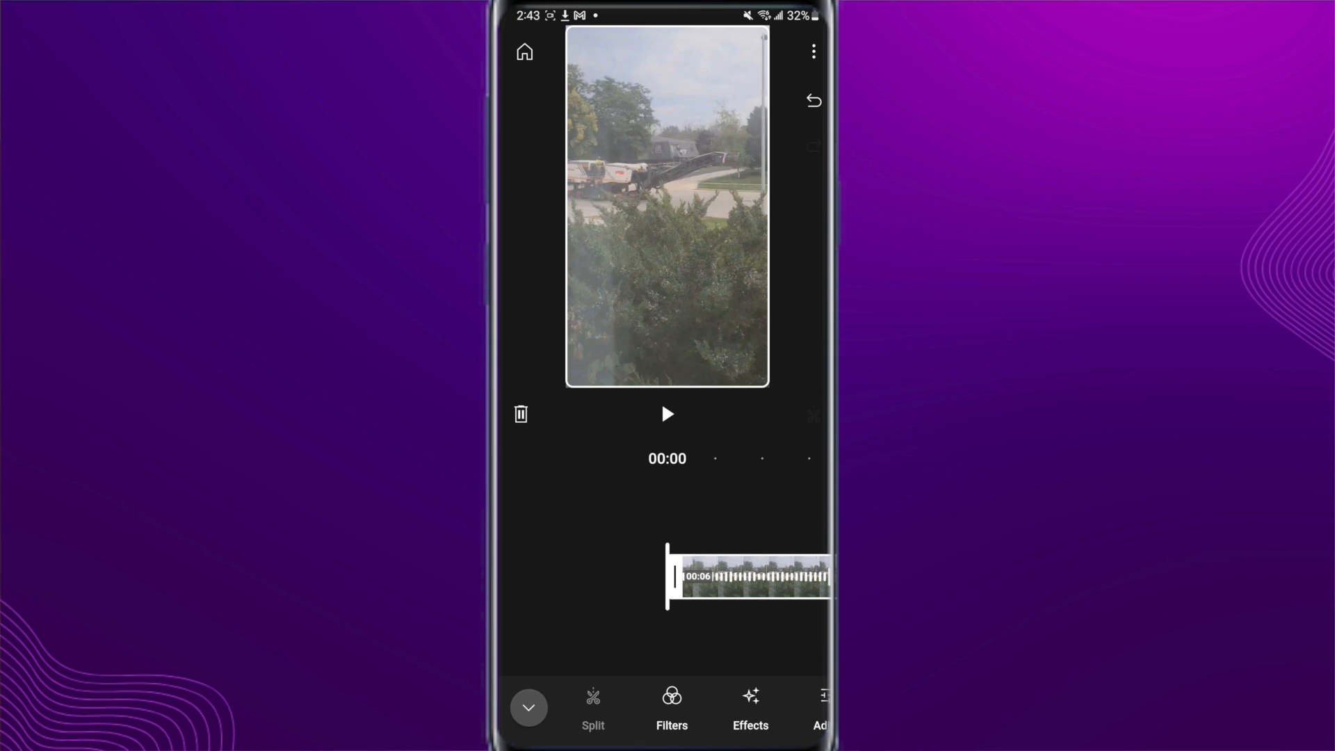
{"action": "left_click", "coordinate": [671, 710]}
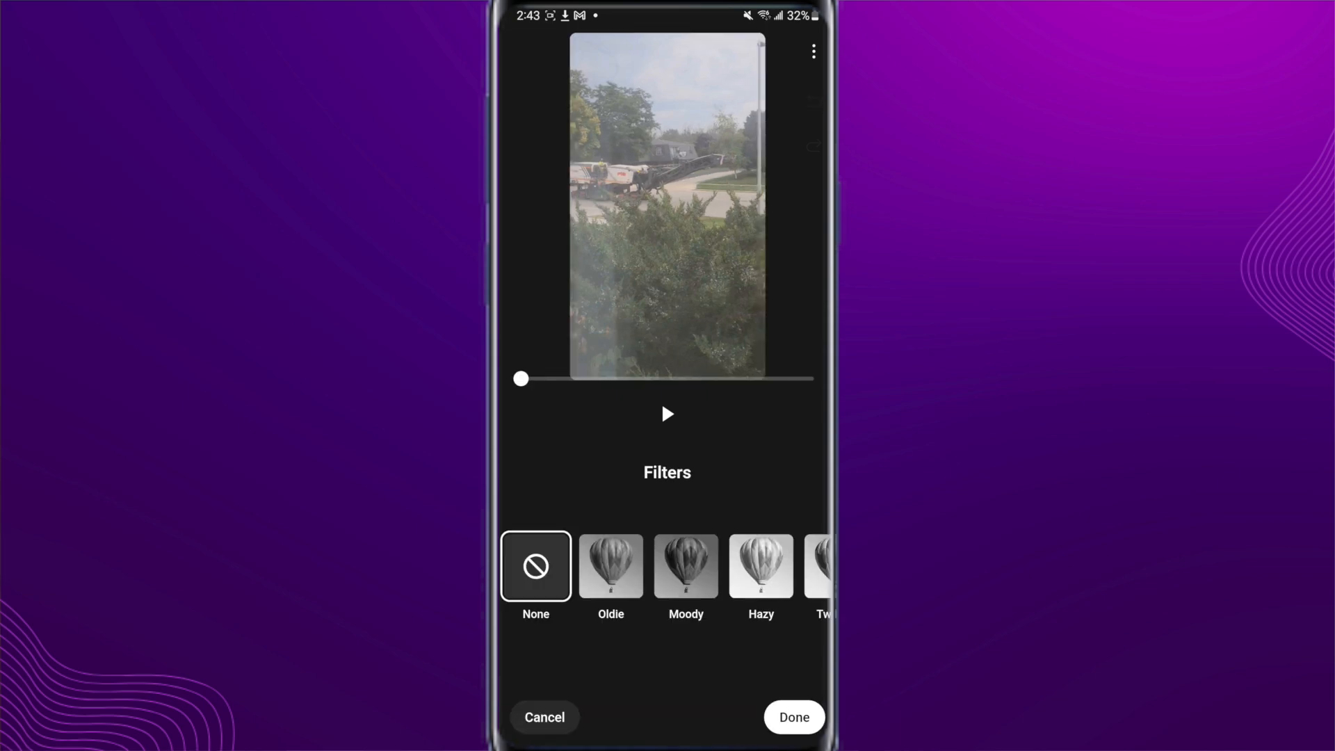
{"action": "scroll", "scroll_direction": "left", "scroll_amount": 3}
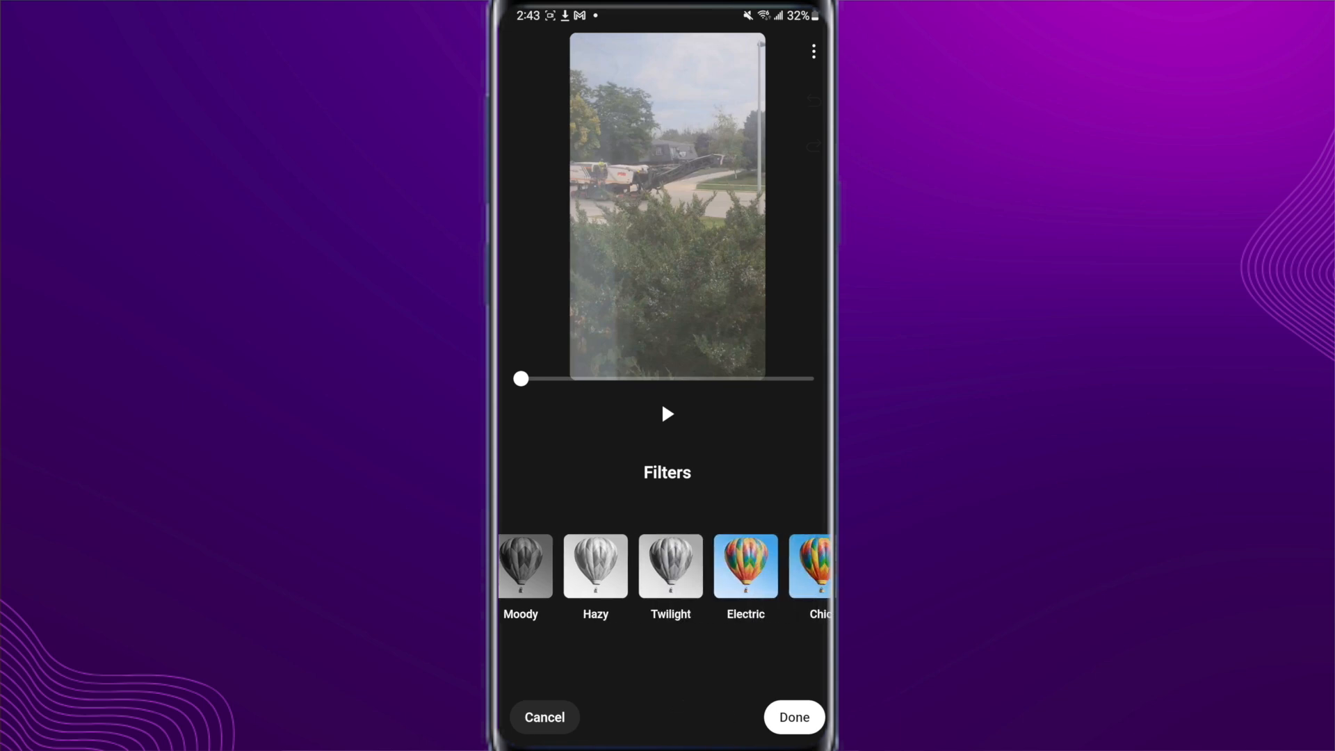
{"action": "left_click", "coordinate": [792, 717]}
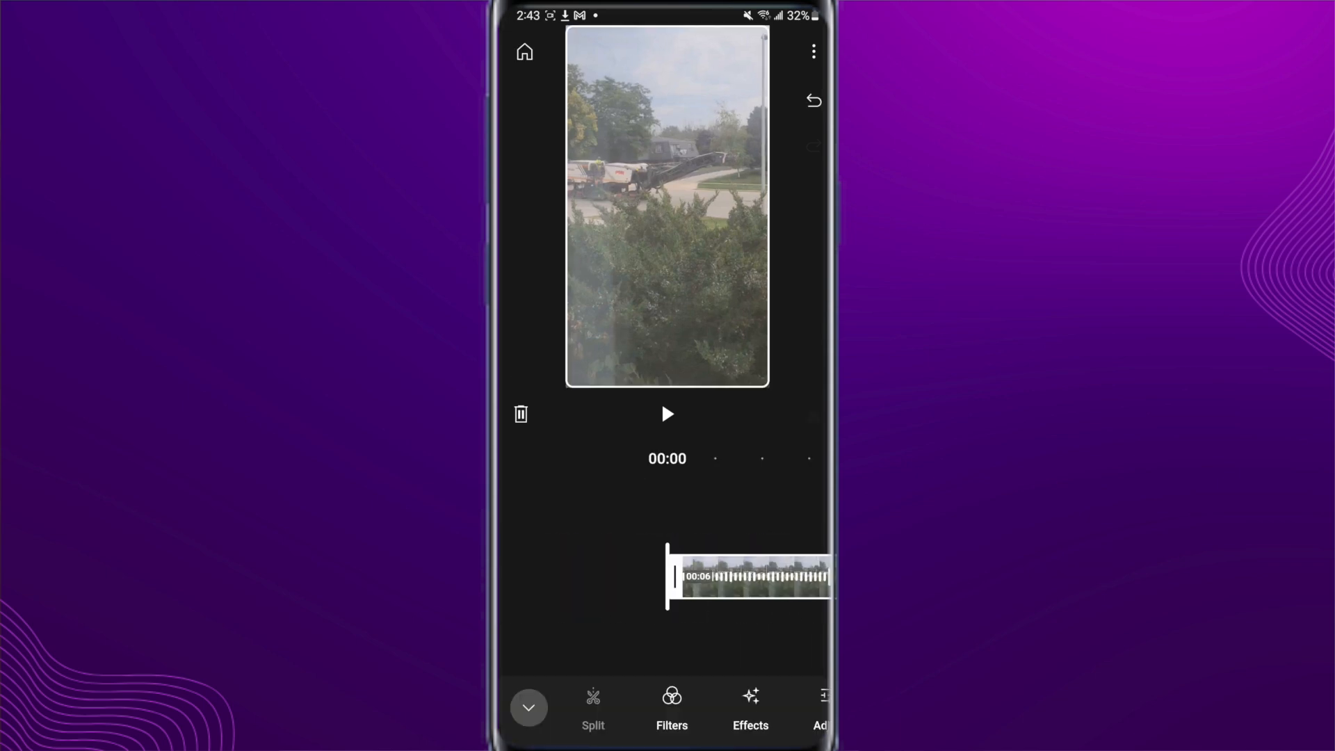
{"action": "left_click", "coordinate": [750, 707]}
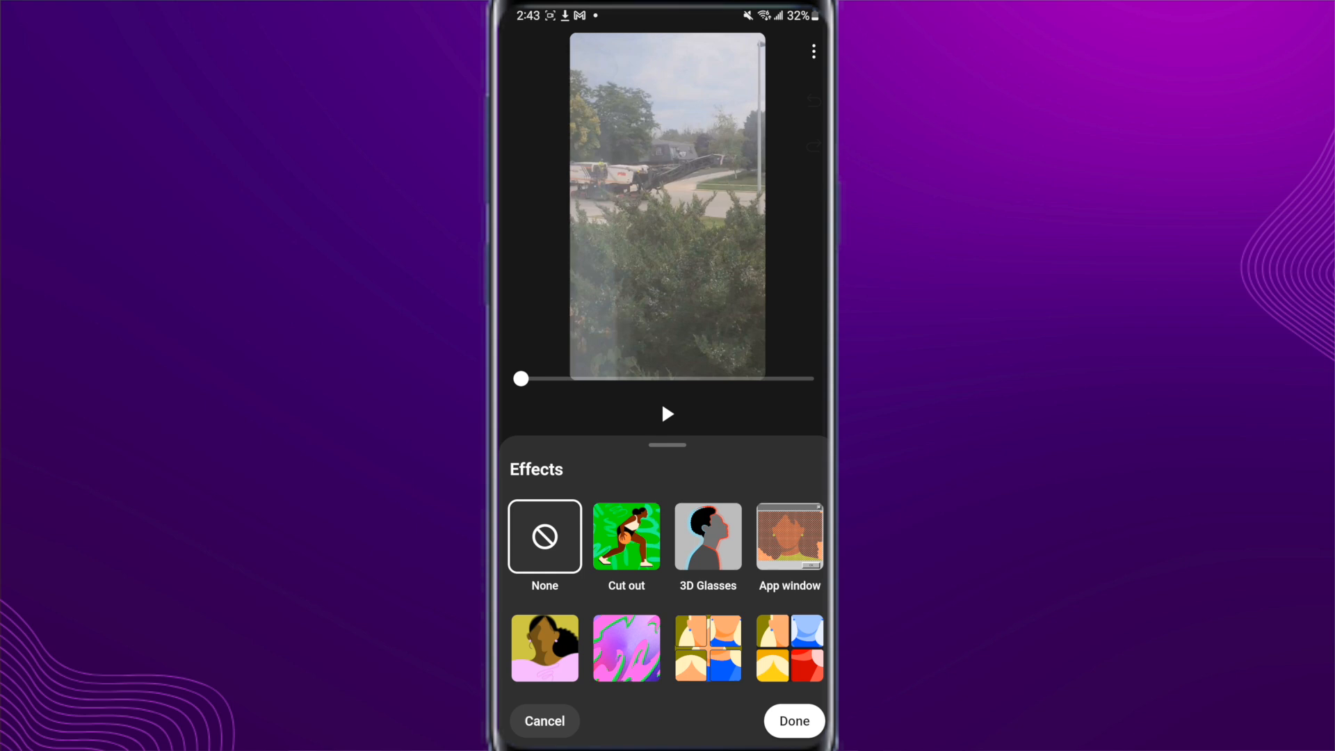
{"action": "scroll", "scroll_direction": "down", "scroll_amount": 3}
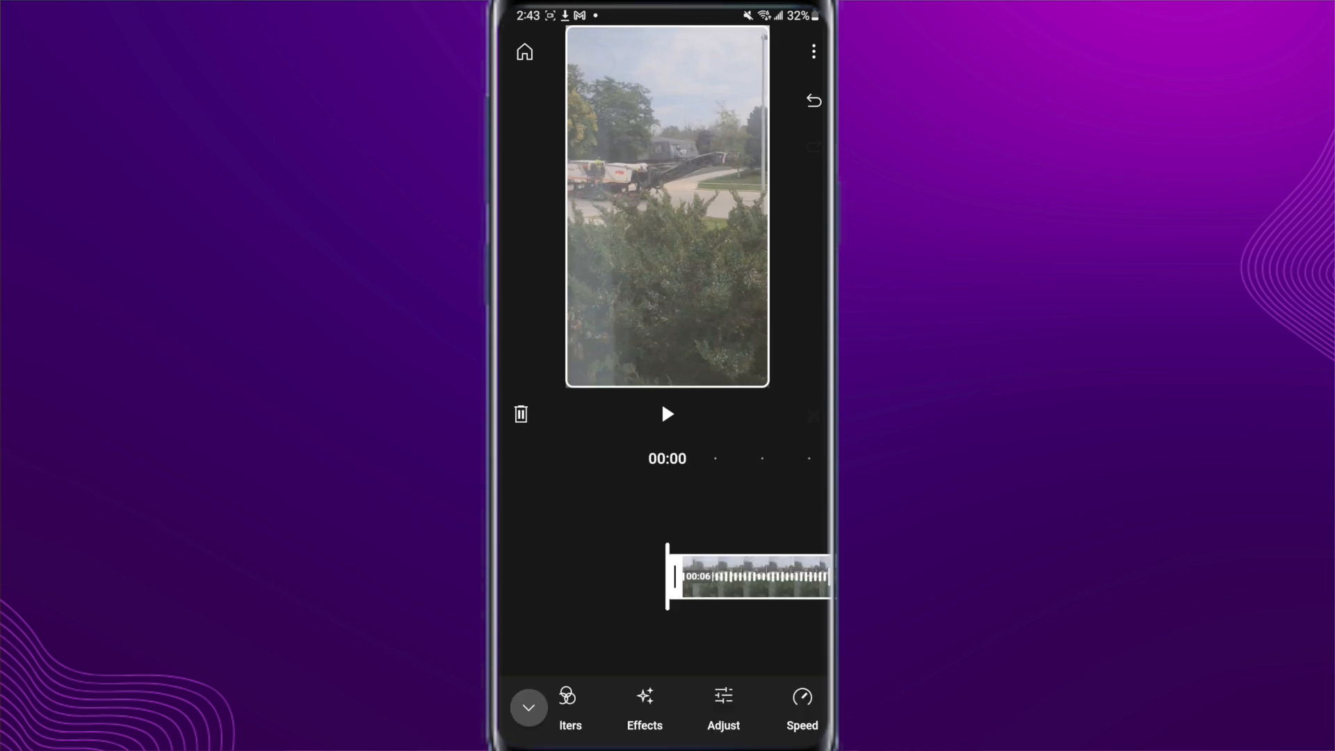
Keep the garden clip's speed at 1.0x and close its editing tools
{"action": "left_click", "coordinate": [722, 709]}
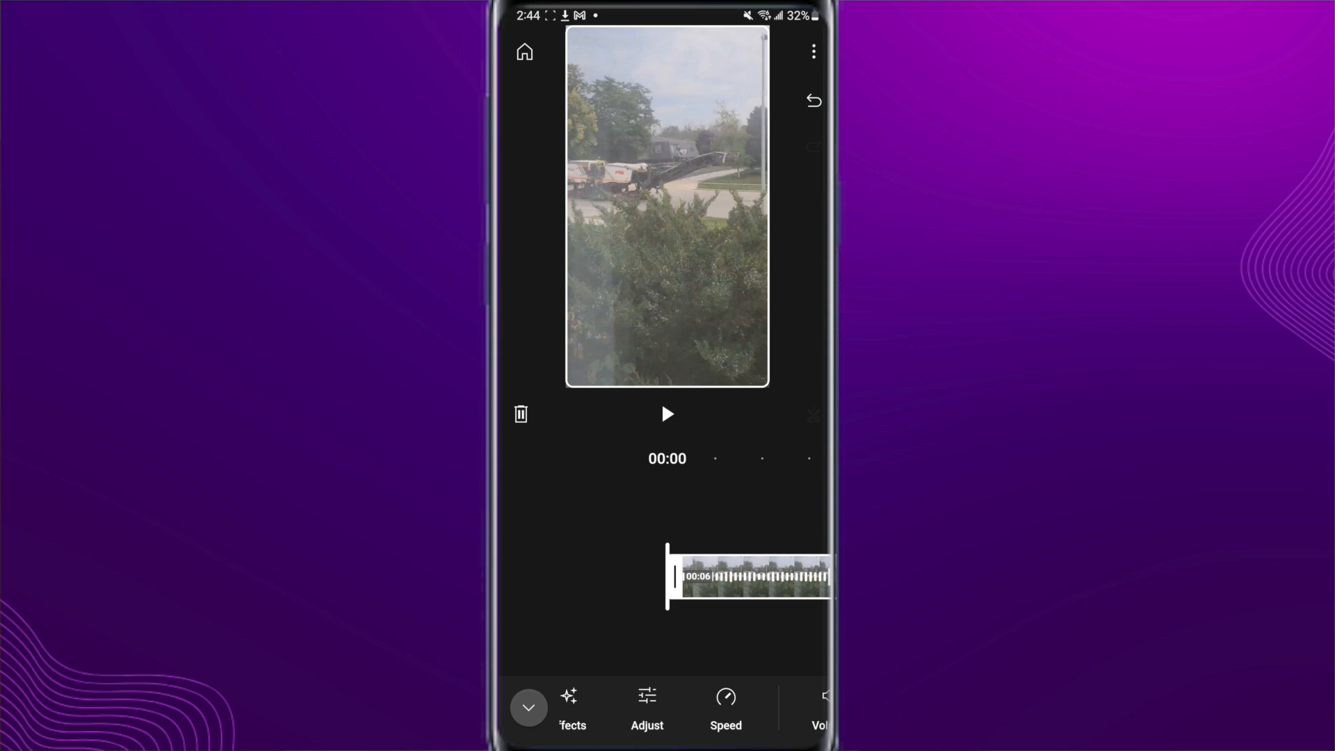
{"action": "left_click", "coordinate": [724, 702]}
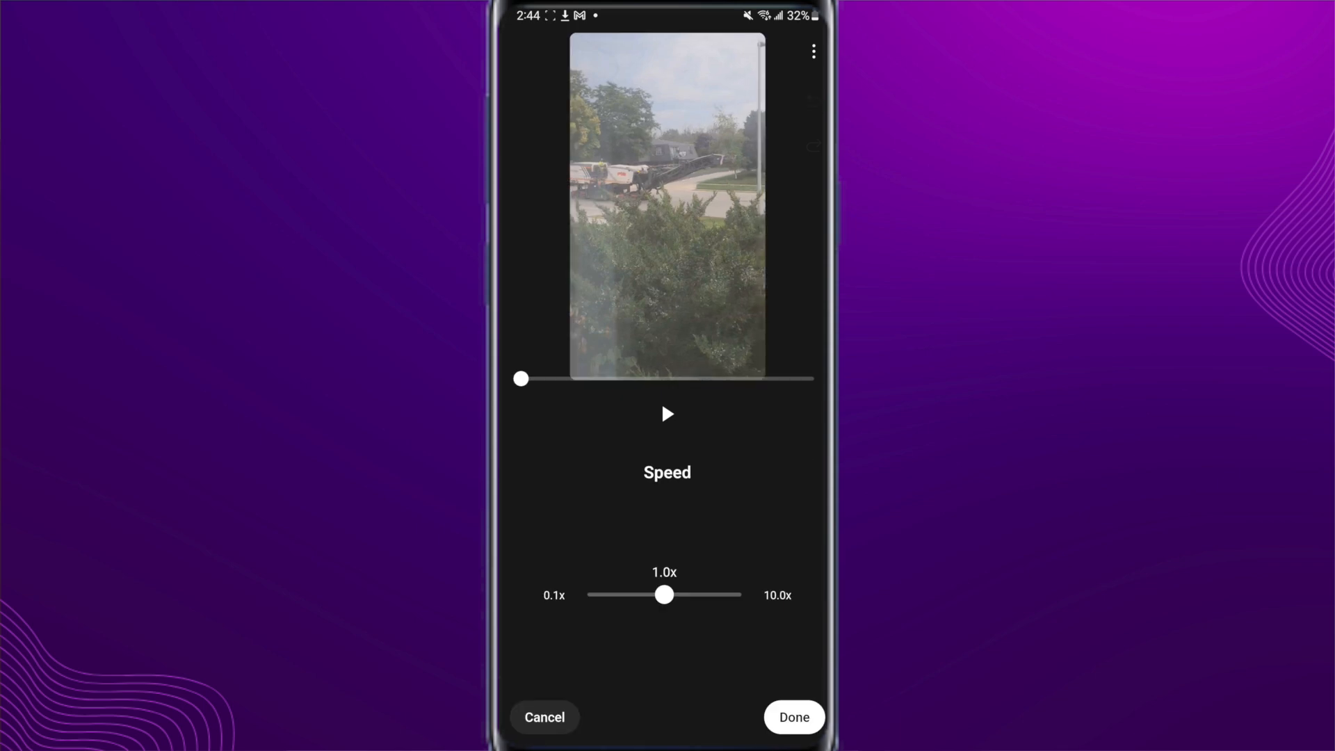
{"action": "left_click", "coordinate": [792, 717]}
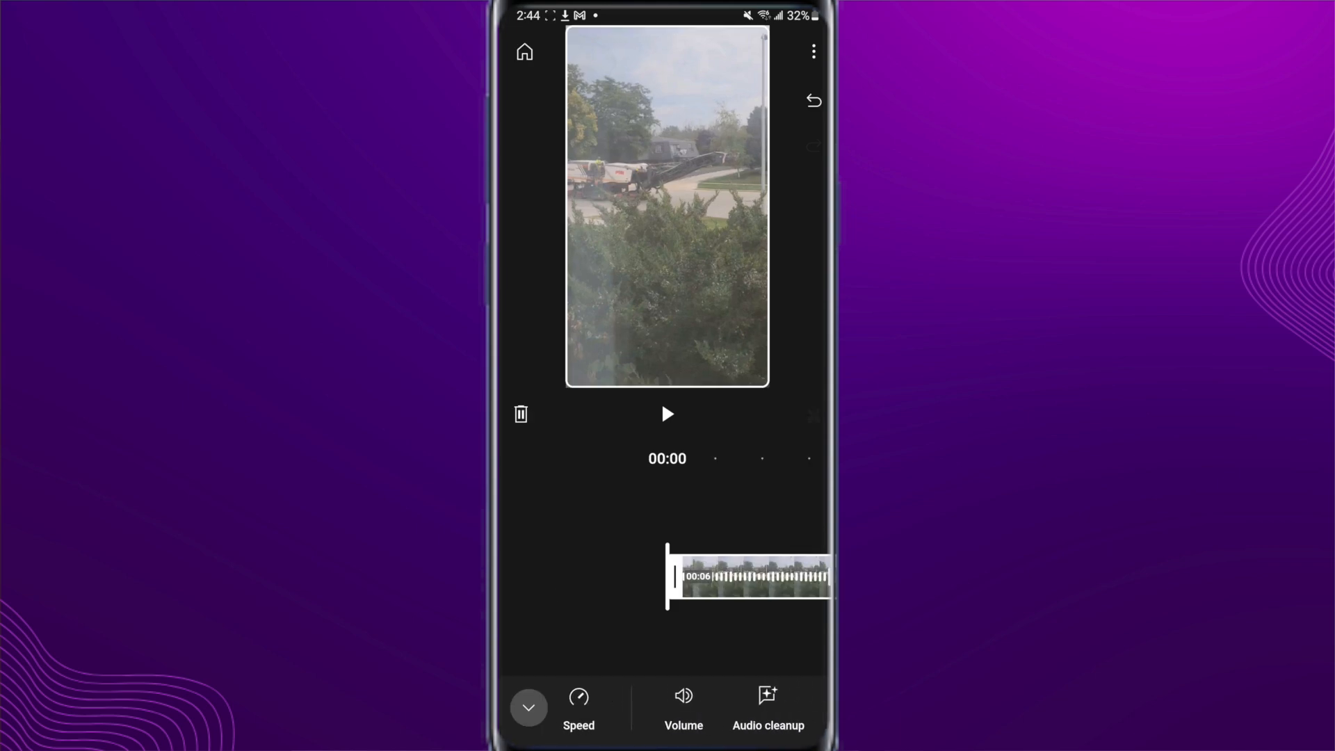
{"action": "left_click", "coordinate": [683, 702]}
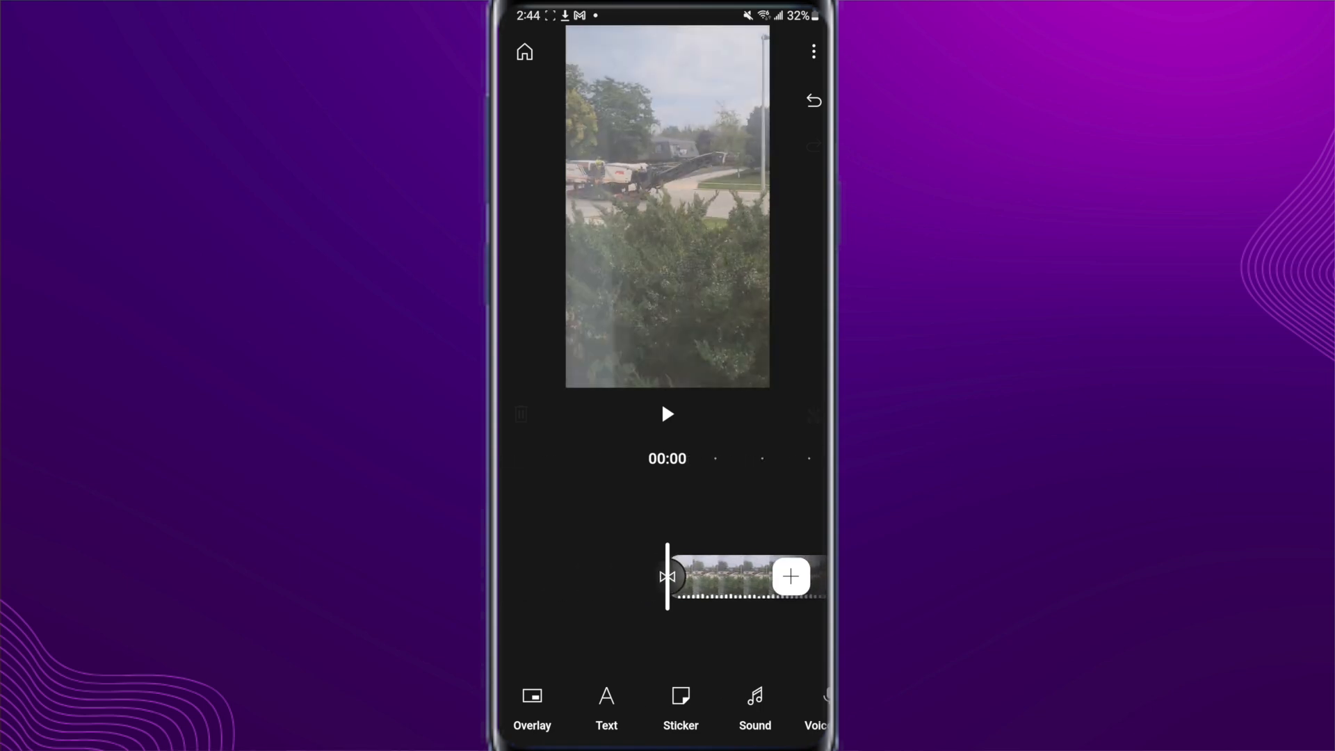
Apply Audio cleanup to the garden clip and the talking-head clip
{"action": "left_click", "coordinate": [667, 414]}
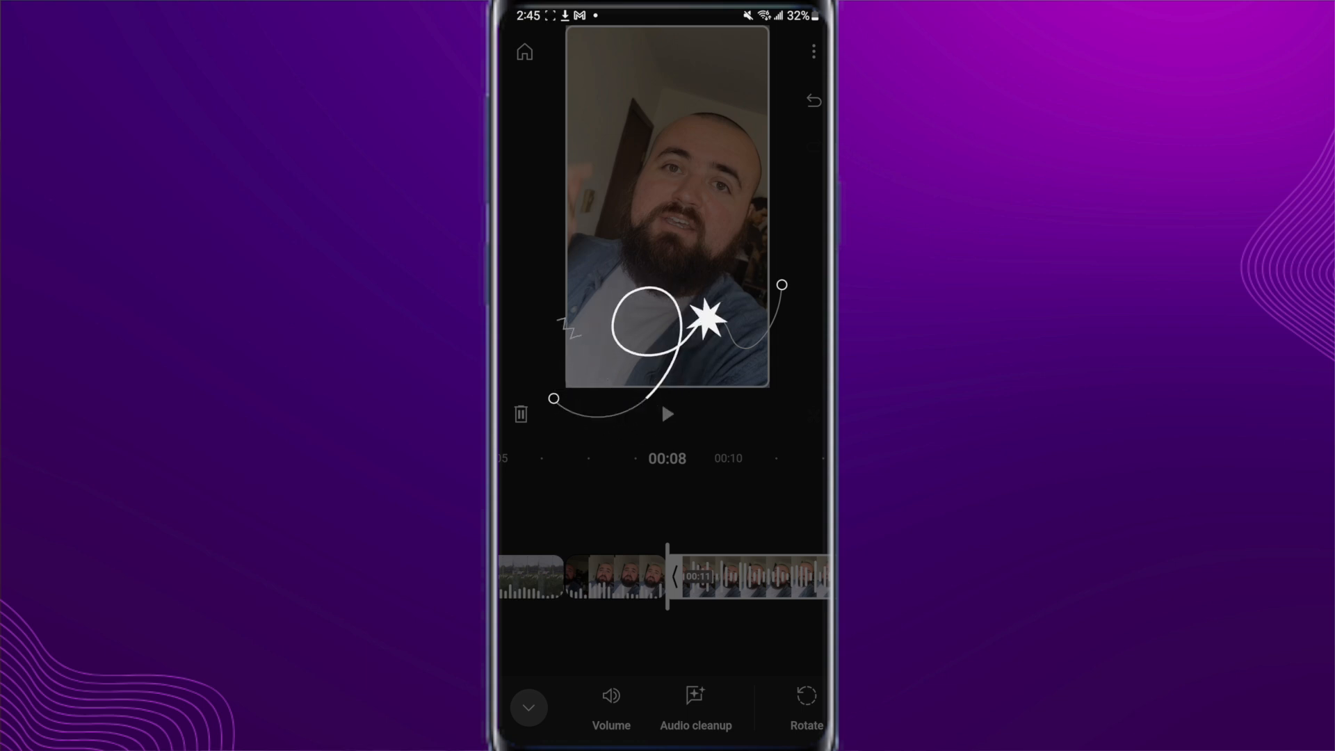
{"action": "left_click", "coordinate": [695, 707]}
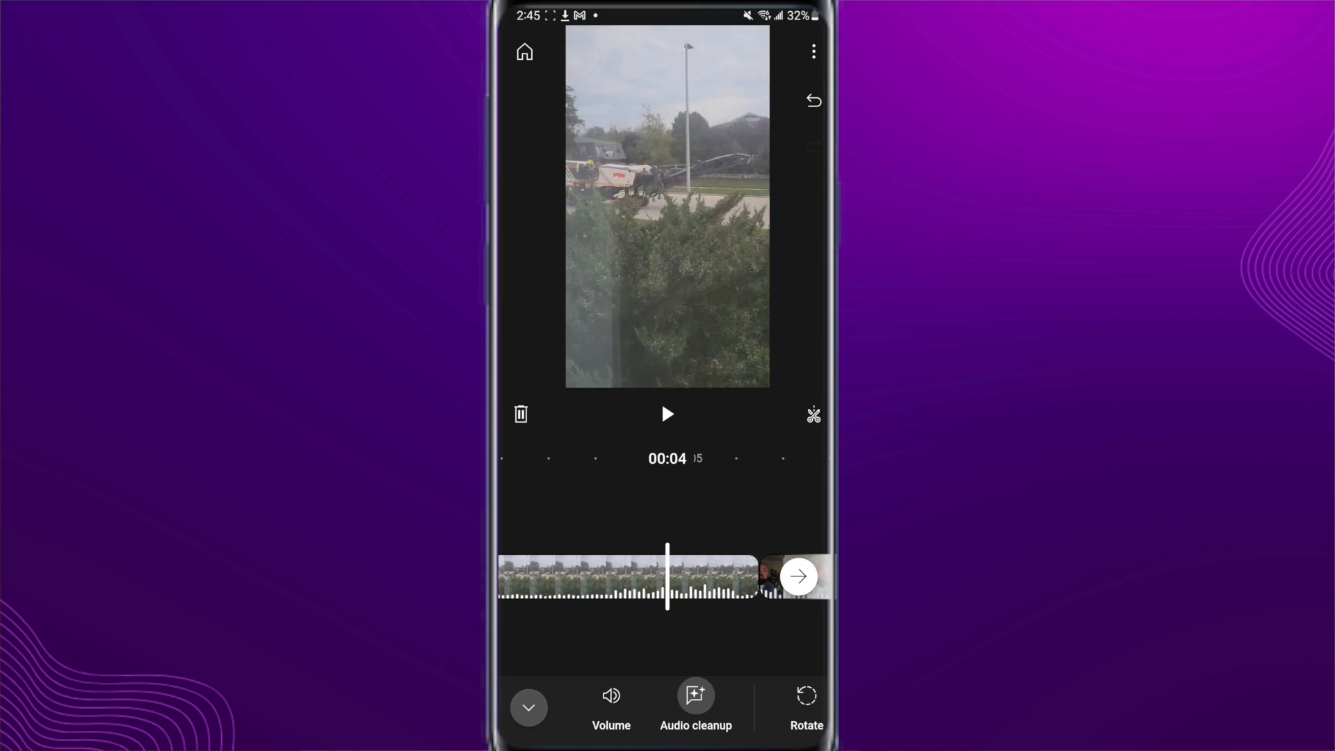
{"action": "left_click", "coordinate": [667, 414]}
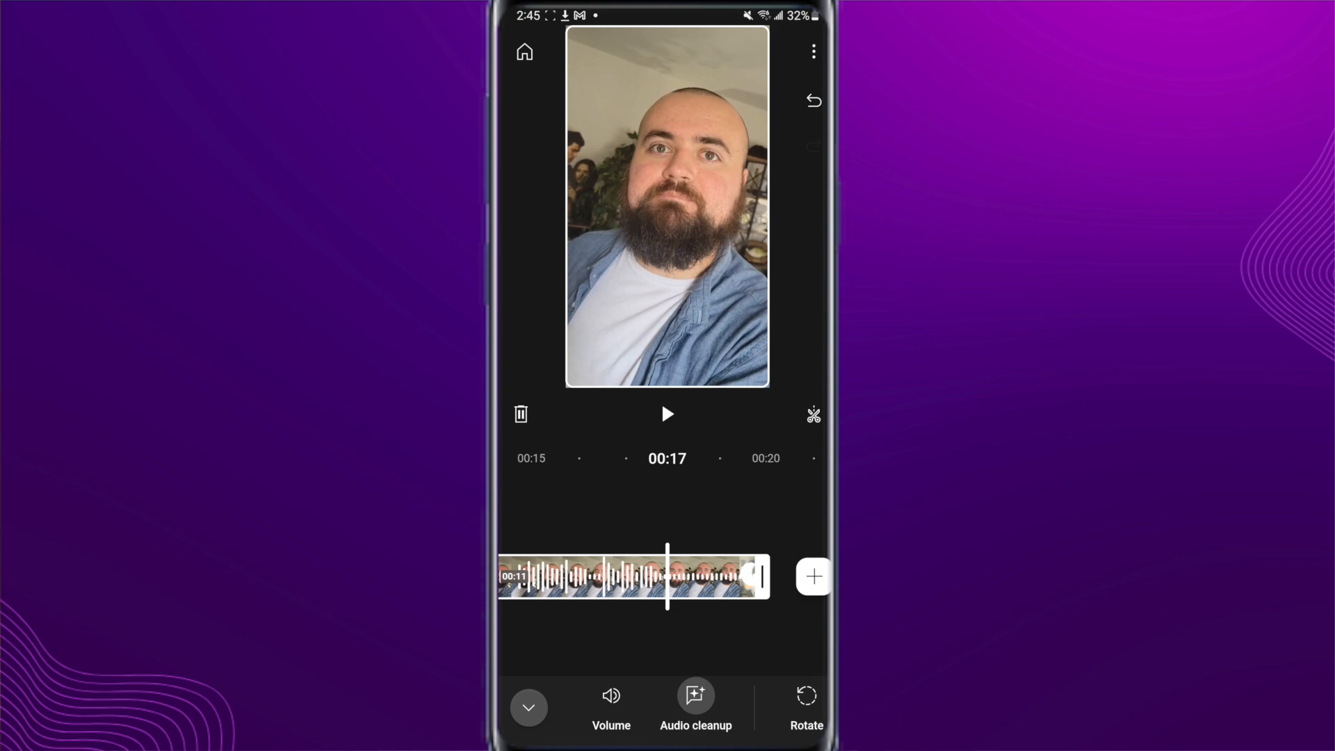
Confirm the clip order in Rearrange: garden first, then the two talking-head clips
{"action": "scroll", "scroll_direction": "right", "scroll_amount": 3}
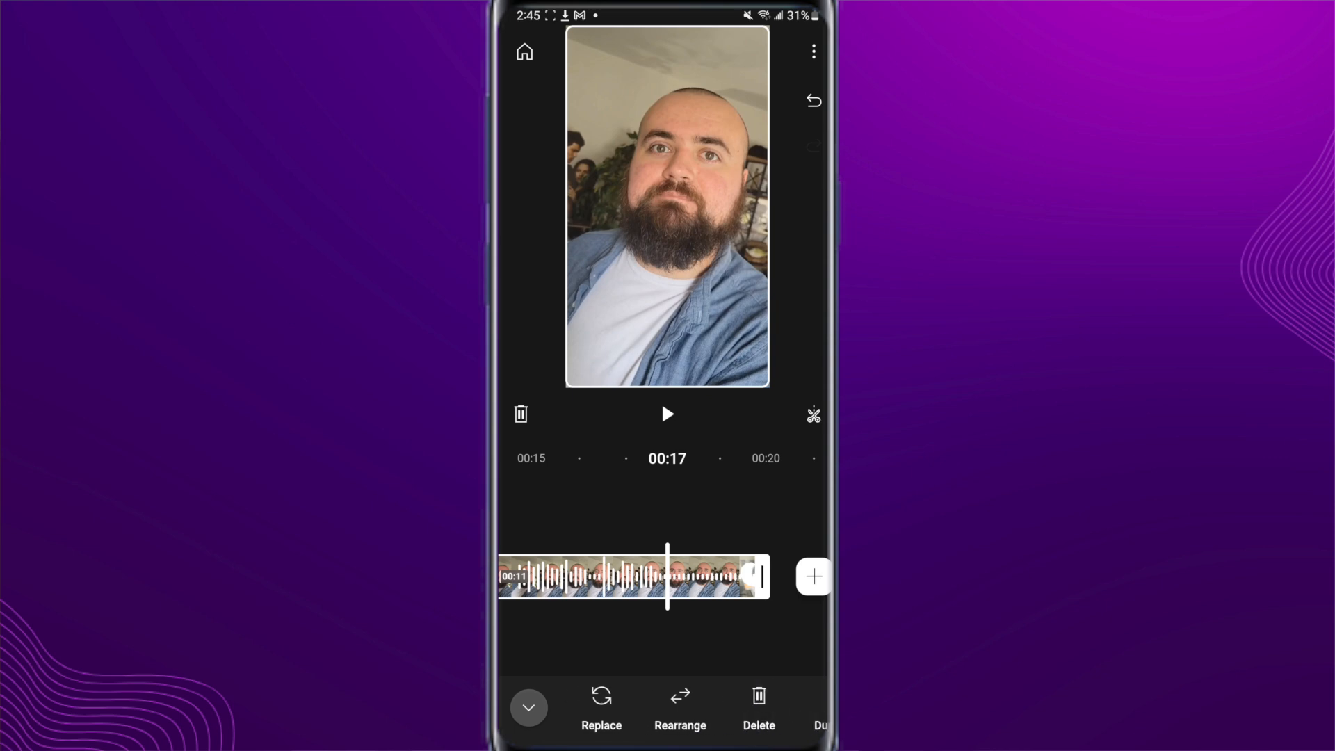
{"action": "left_click", "coordinate": [680, 710]}
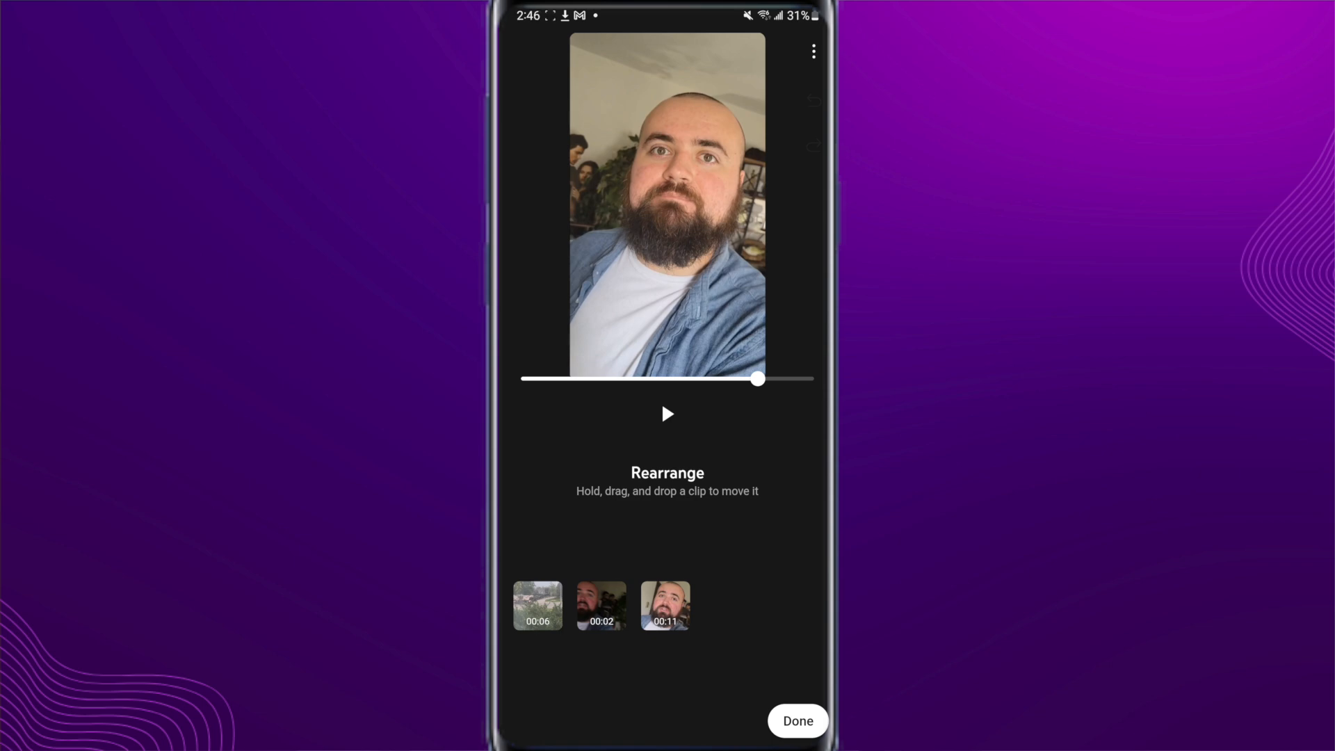
{"action": "left_click", "coordinate": [797, 721]}
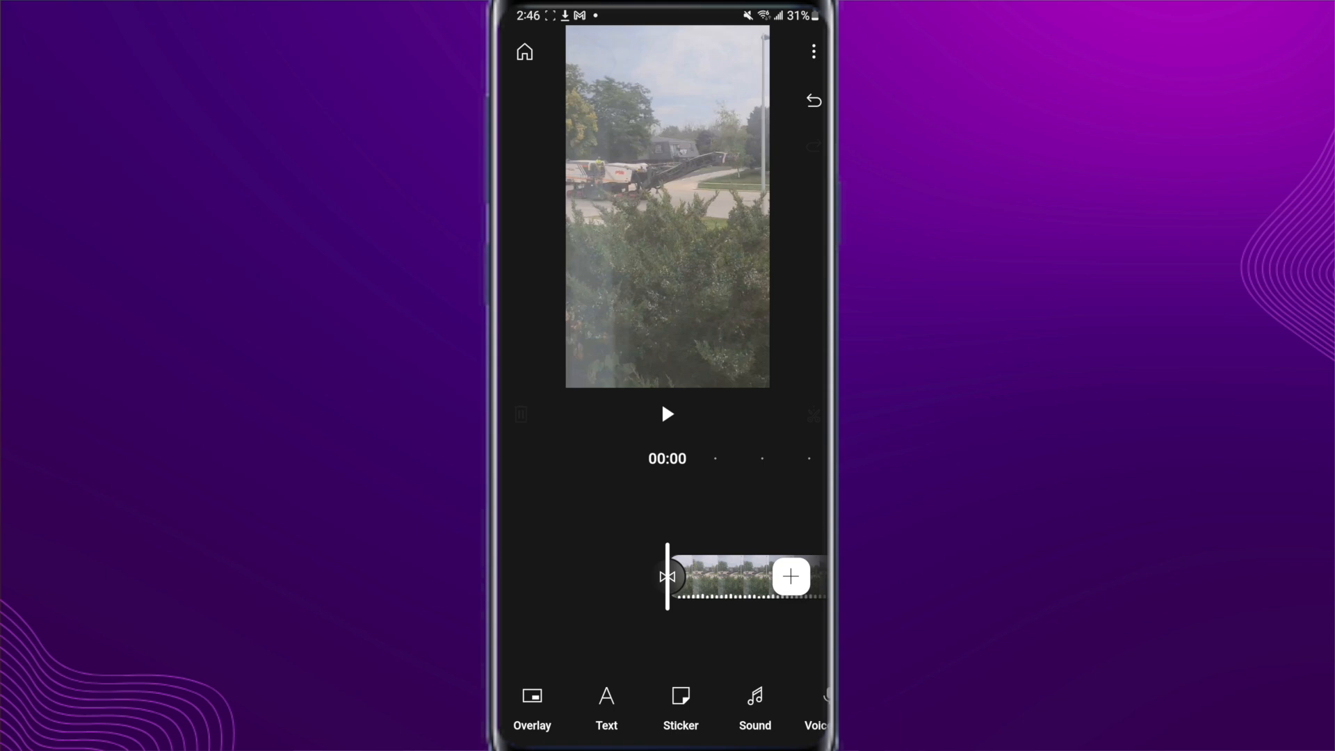
Overlay the 00:22 Spider-Man helmet clip above the garden footage
{"action": "left_click", "coordinate": [789, 577]}
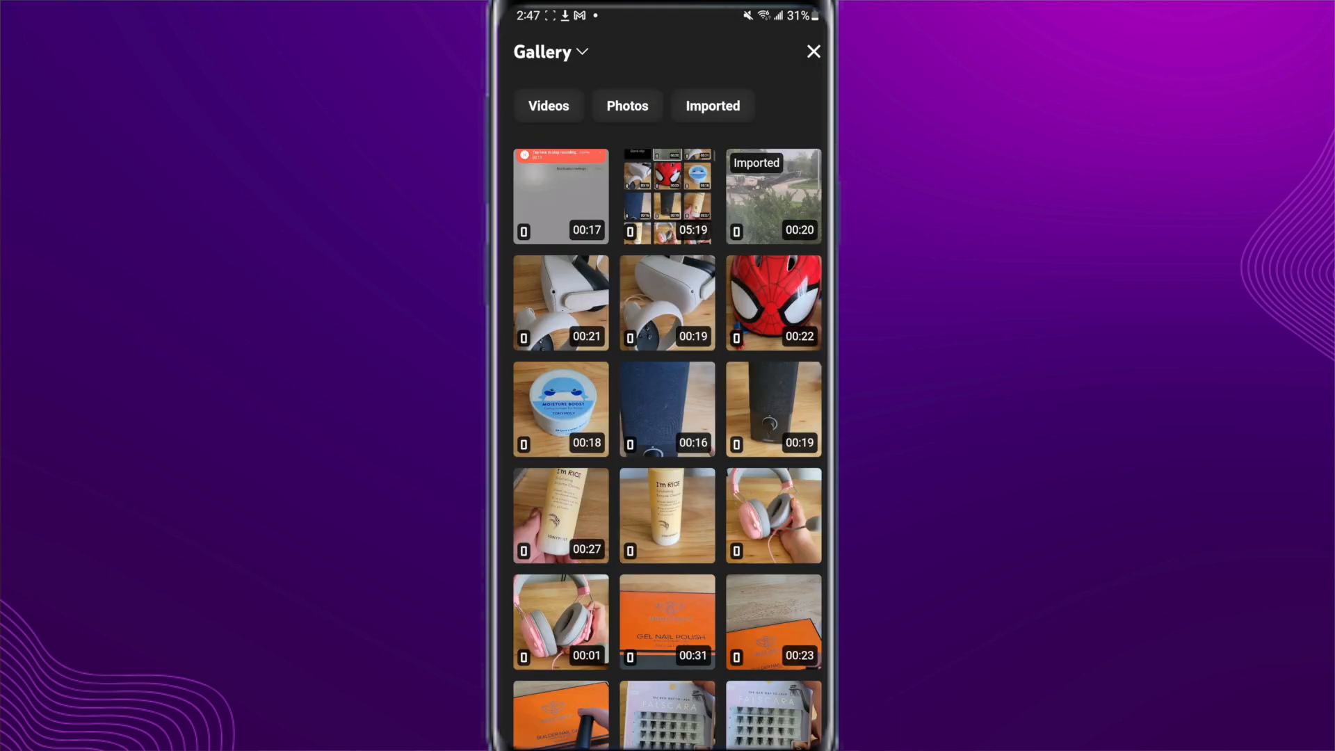
{"action": "left_click", "coordinate": [771, 196]}
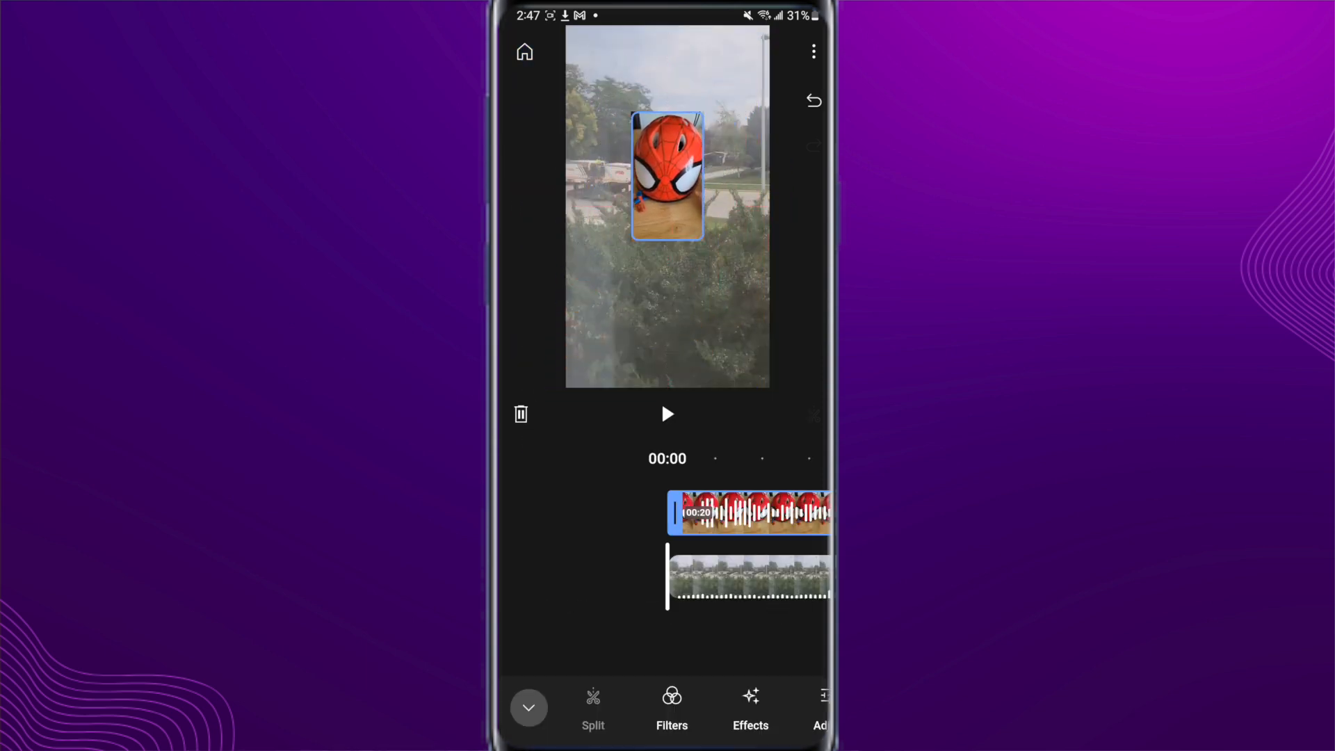
{"action": "scroll", "scroll_direction": "left", "scroll_amount": 3}
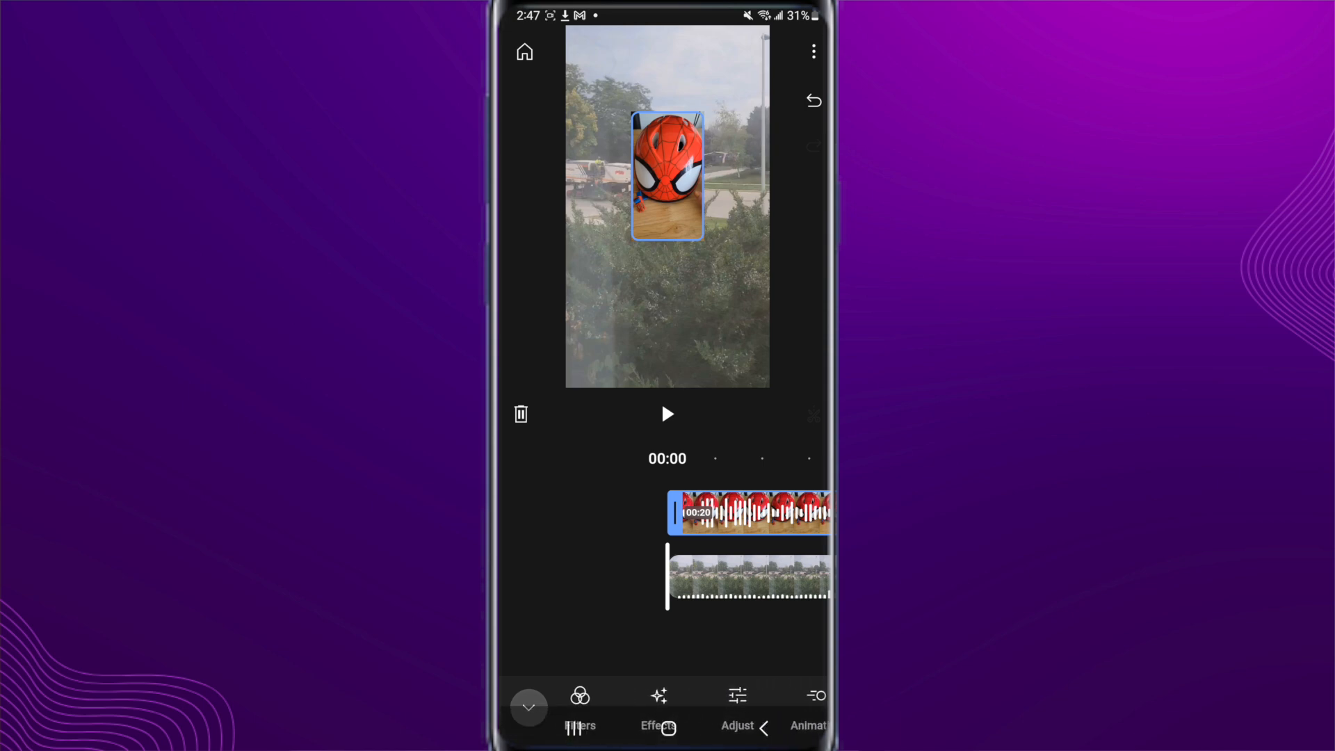
{"action": "left_click", "coordinate": [658, 702]}
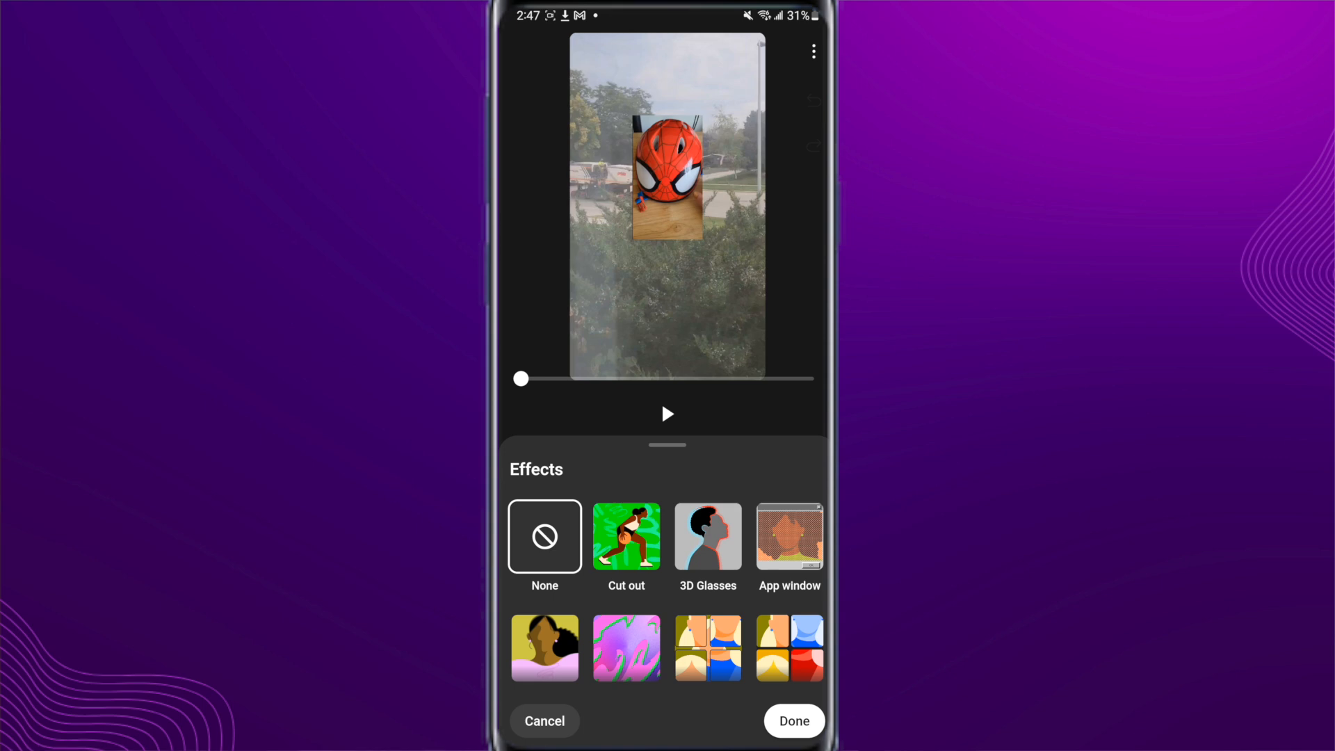
{"action": "left_click", "coordinate": [792, 720]}
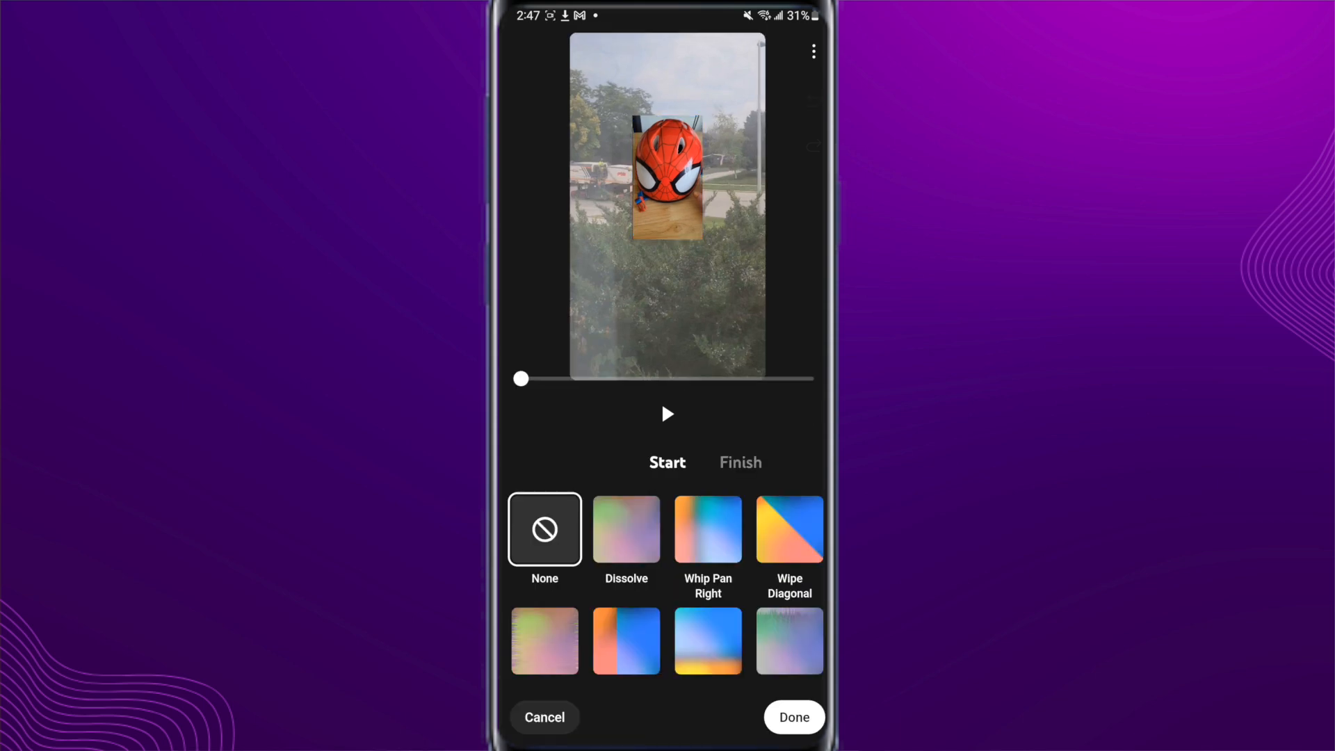
{"action": "left_click", "coordinate": [793, 717]}
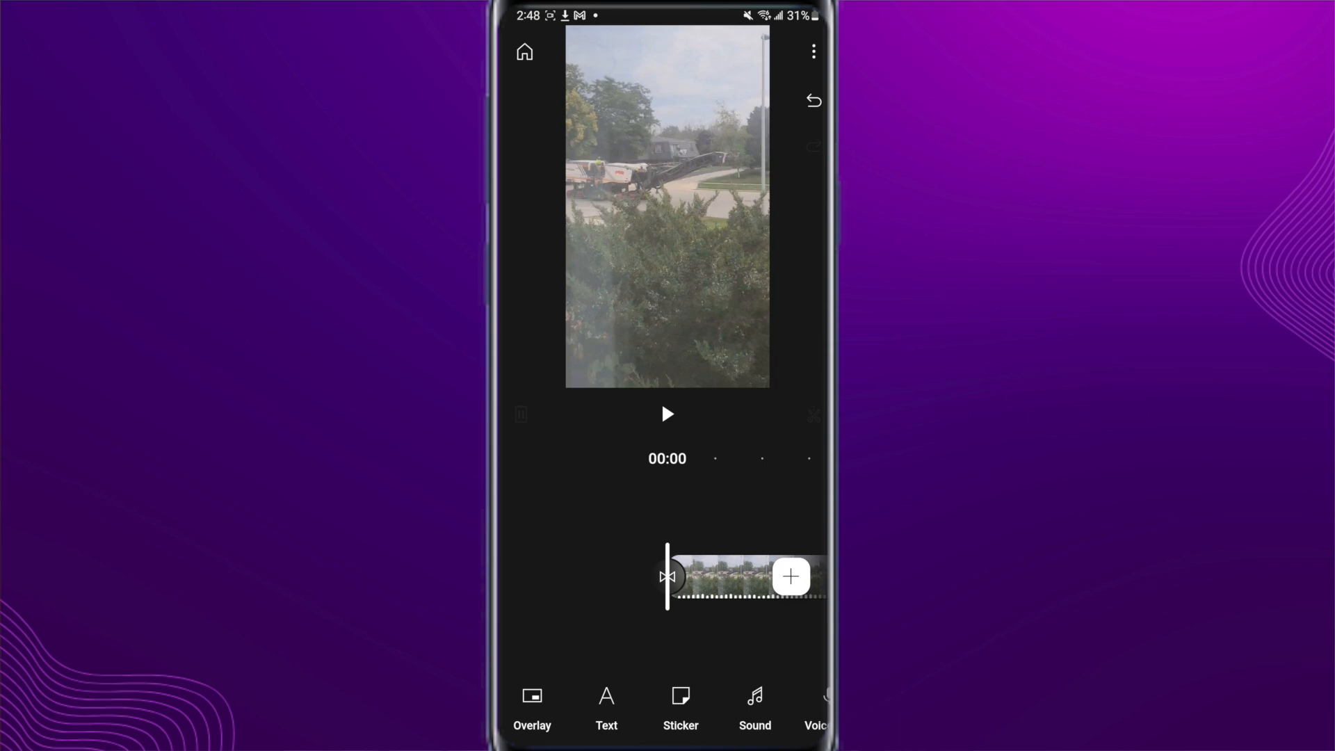
Scroll through the title templates under Text > Text effects
{"action": "left_click", "coordinate": [606, 707]}
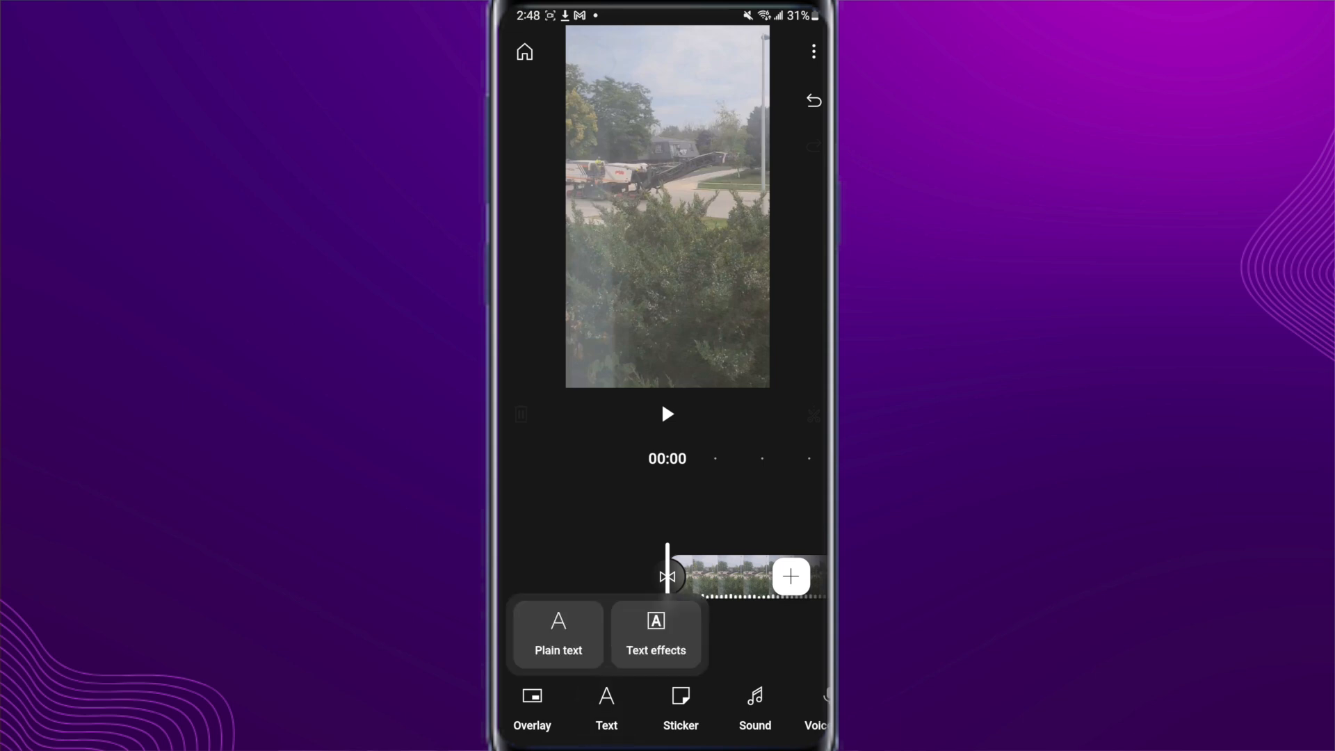
{"action": "left_click", "coordinate": [656, 634]}
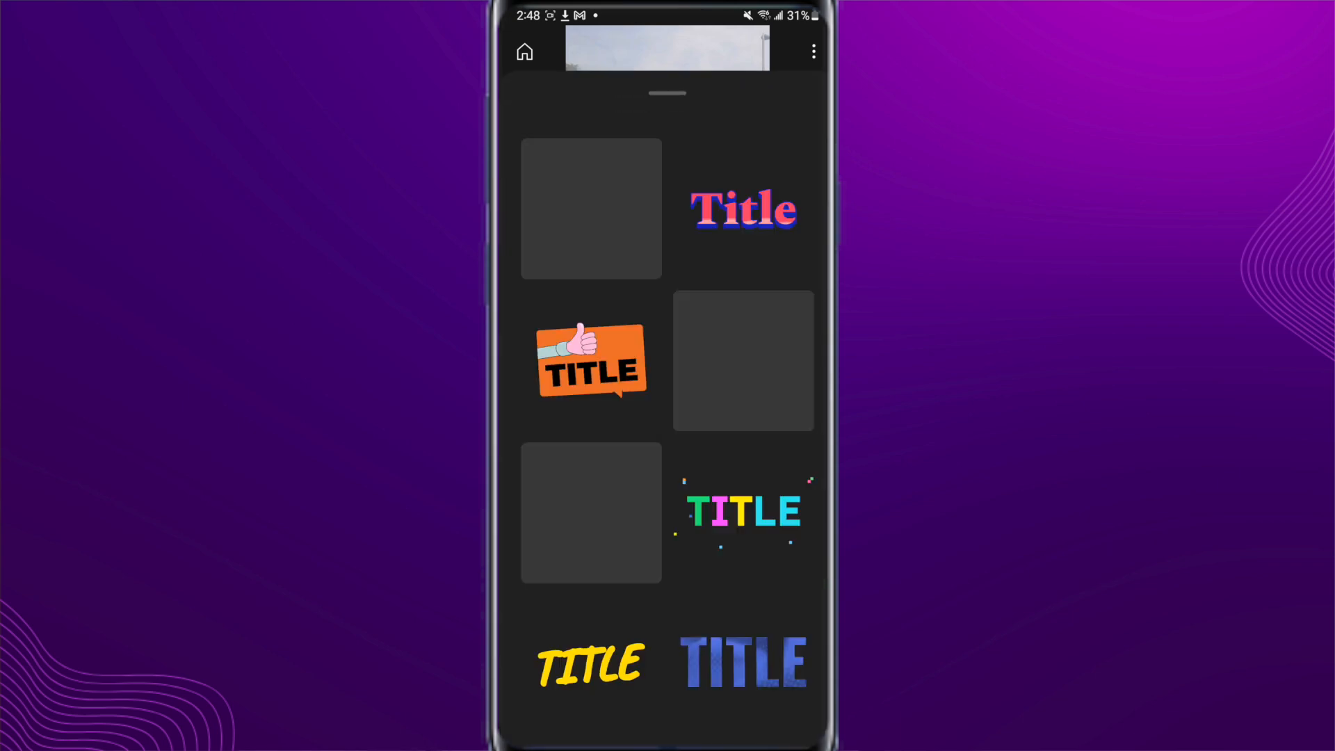
{"action": "scroll", "scroll_direction": "down", "scroll_amount": 3}
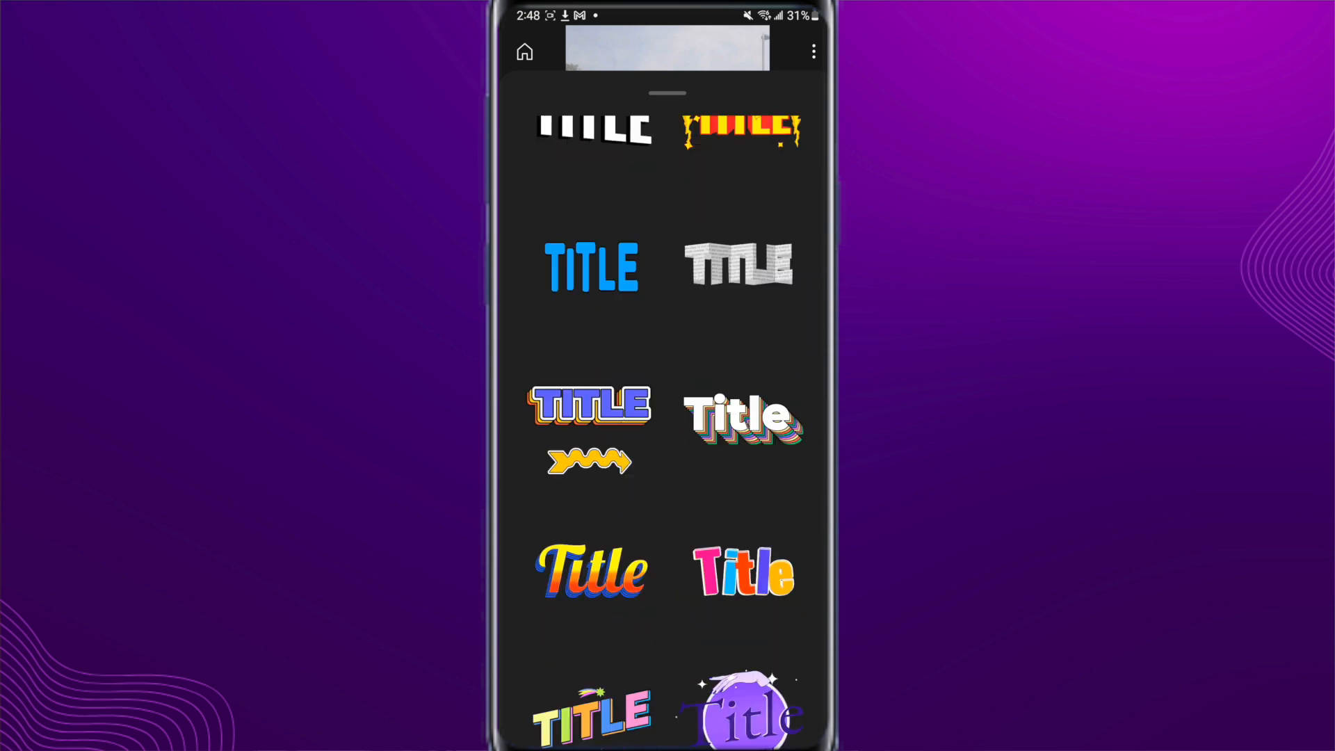
{"action": "scroll", "scroll_direction": "down", "scroll_amount": 3}
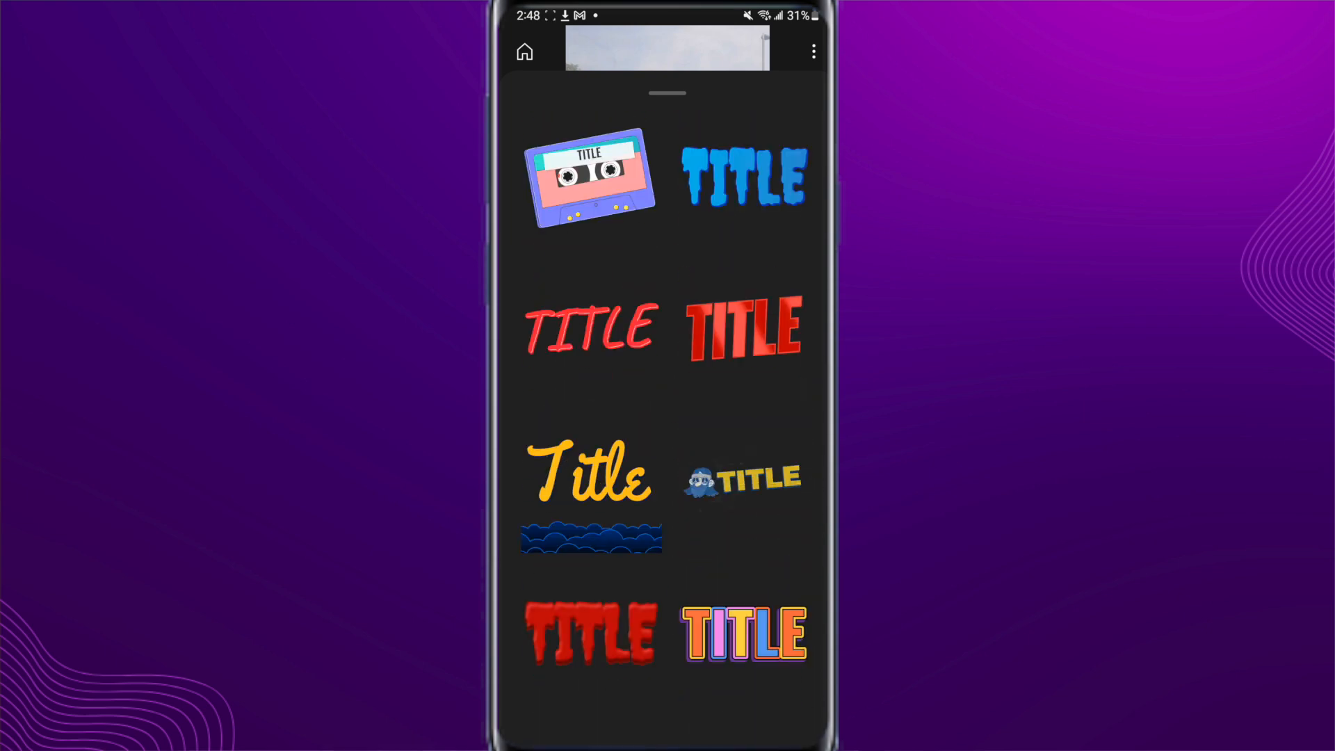
{"action": "scroll", "scroll_direction": "down", "scroll_amount": 3}
{"action": "type", "text": "Te"}
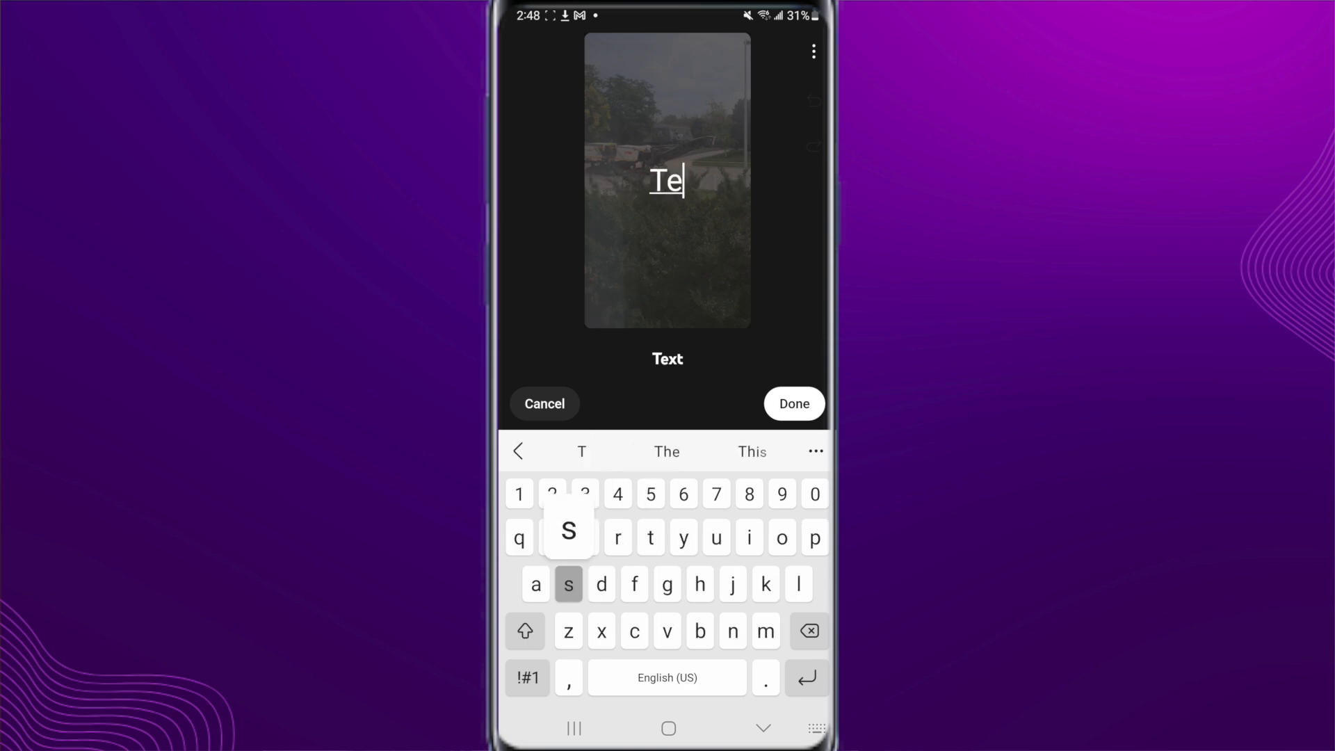
Confirm the 'Test' title and set its Style size to 120
{"action": "left_click", "coordinate": [793, 402]}
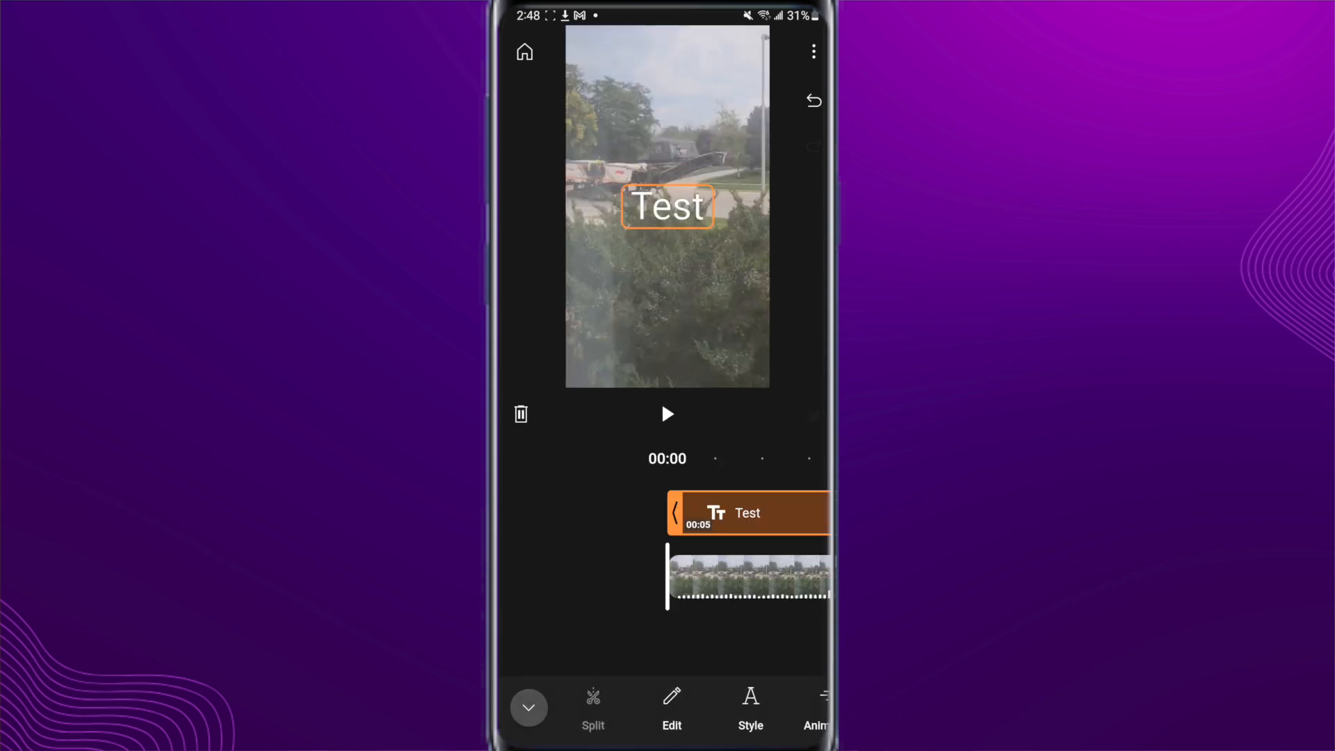
{"action": "left_click", "coordinate": [750, 711]}
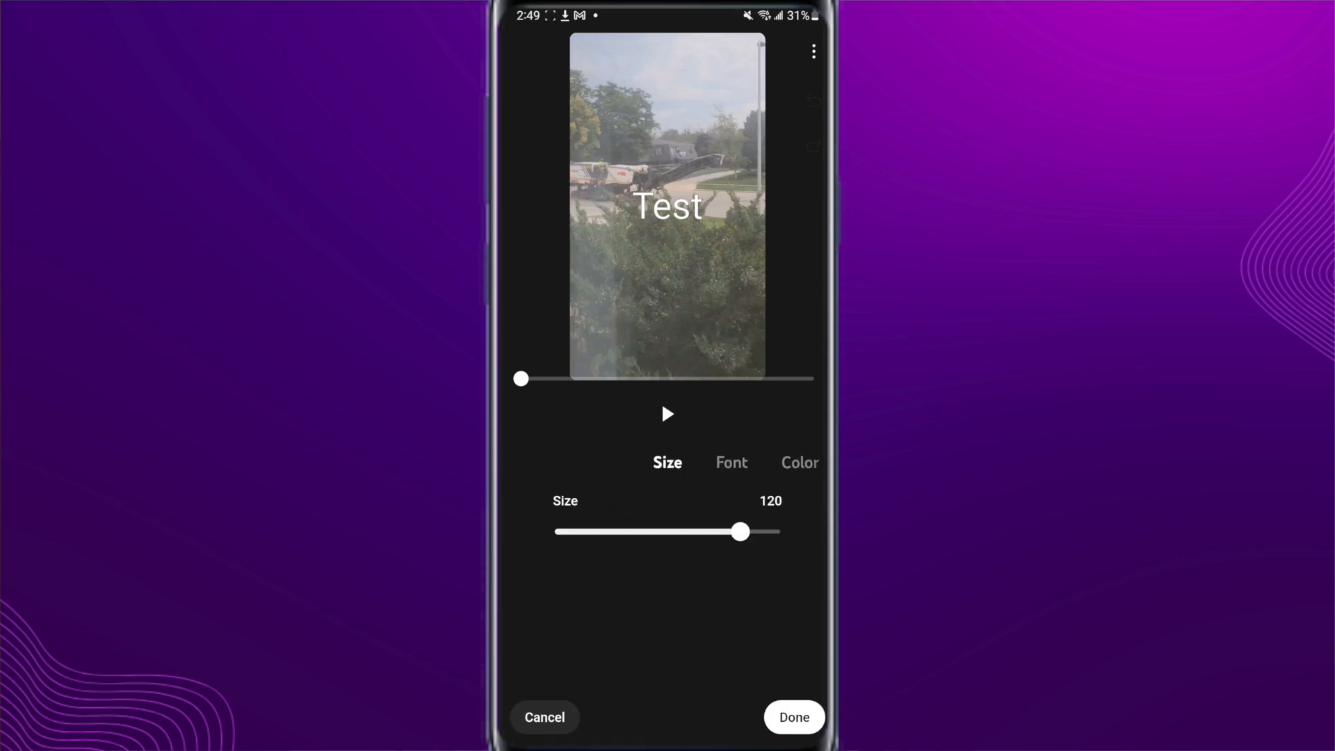
{"action": "left_click", "coordinate": [792, 717]}
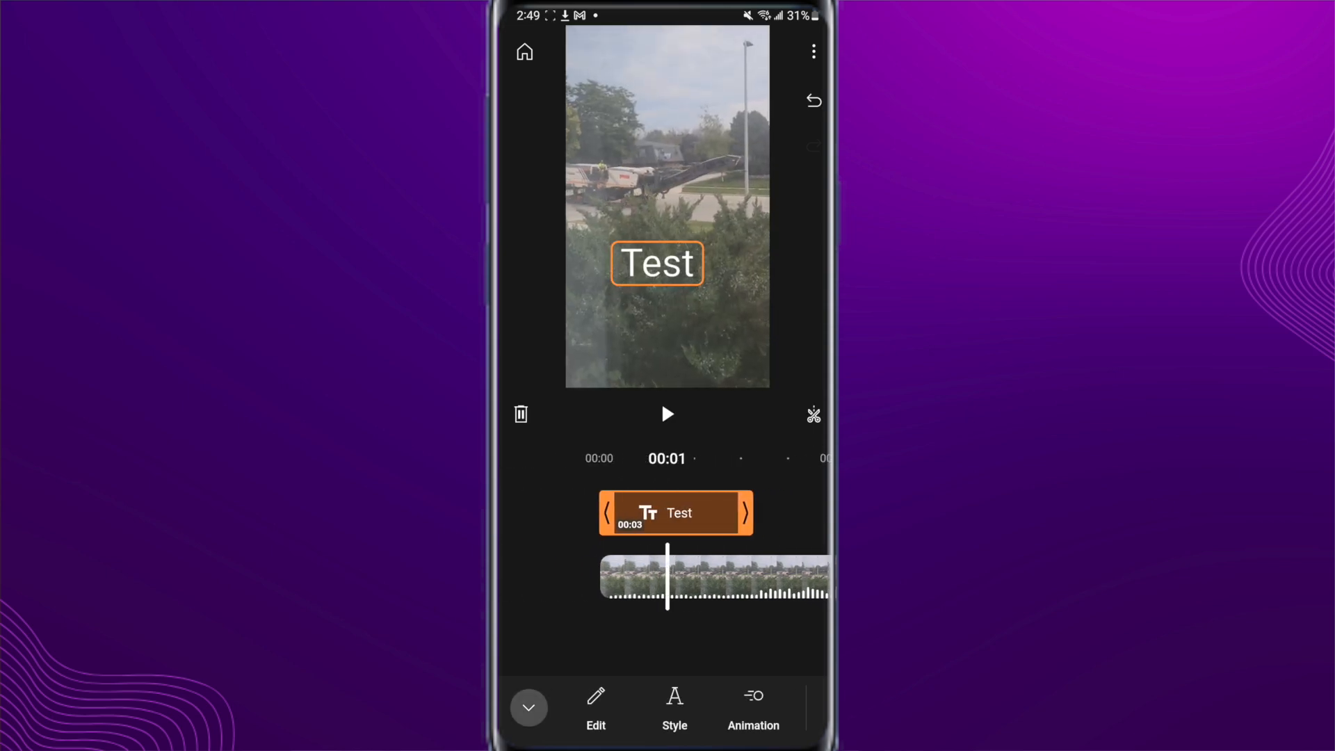
{"action": "left_click", "coordinate": [752, 709]}
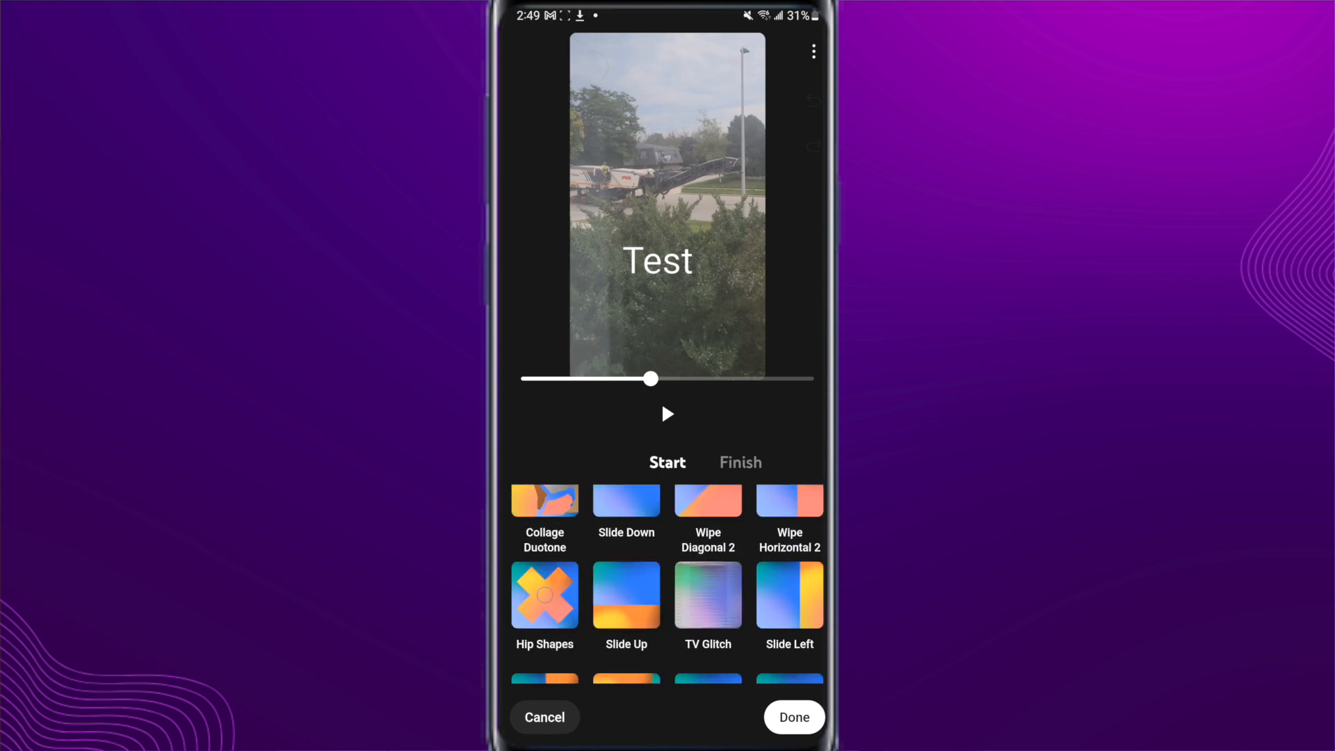
Give the Test title a 1.0s Slide Left start animation and apply it
{"action": "left_click", "coordinate": [788, 593]}
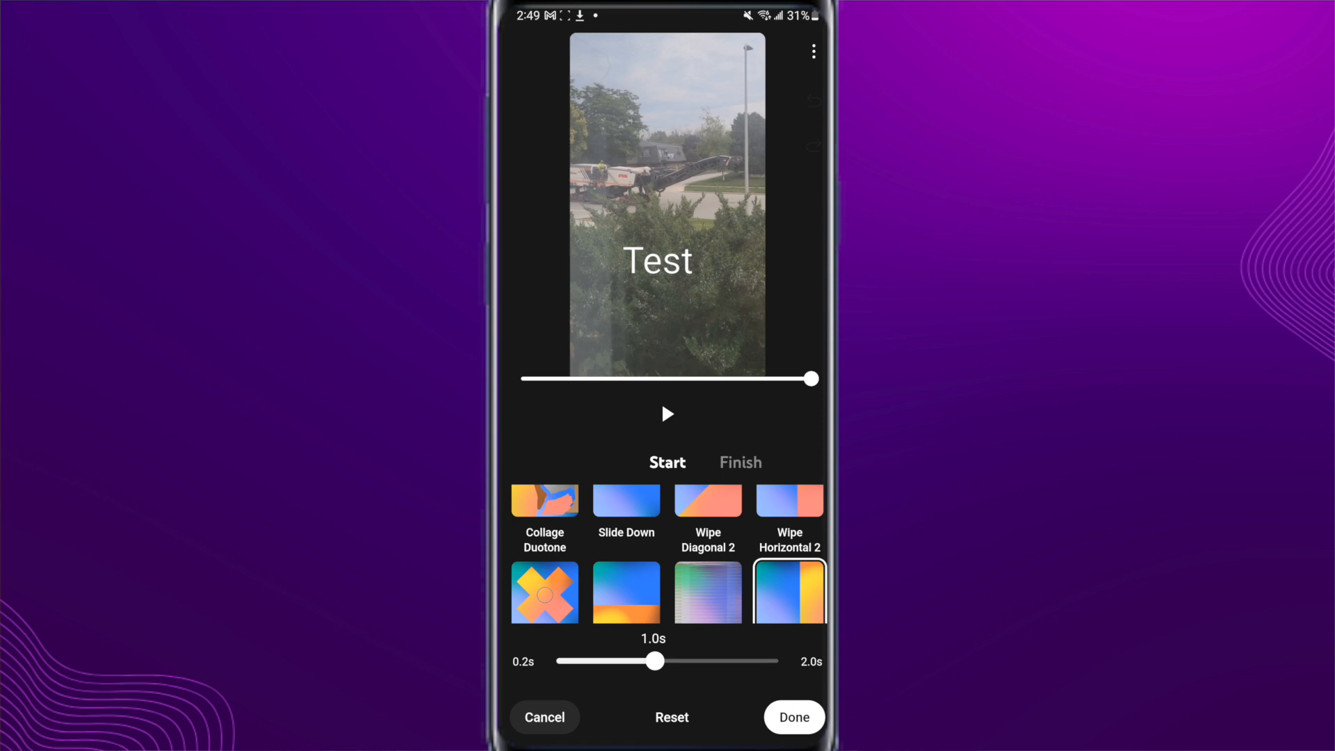
{"action": "left_click", "coordinate": [742, 462]}
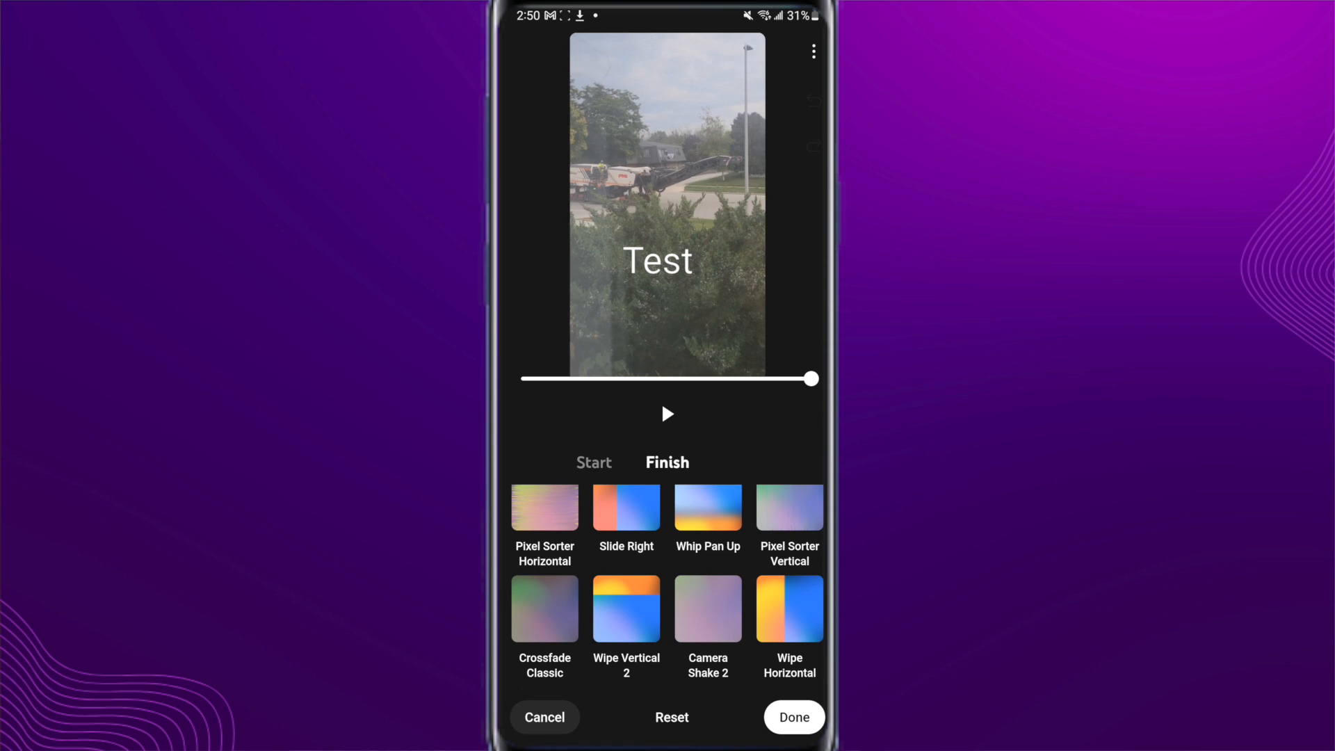
{"action": "left_click", "coordinate": [793, 717]}
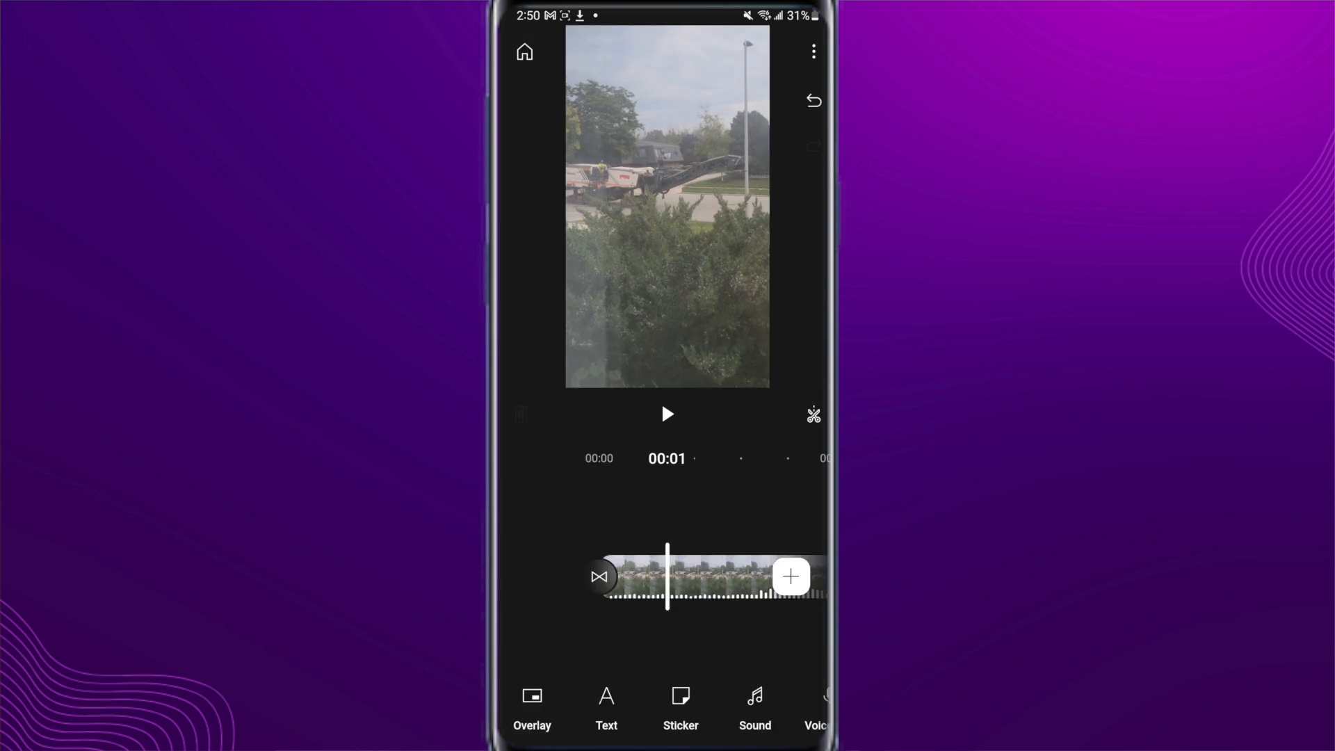
Browse the Stickers and GIFs, then add the Sunglasses sticker to the timeline at one second
{"action": "left_click", "coordinate": [679, 707]}
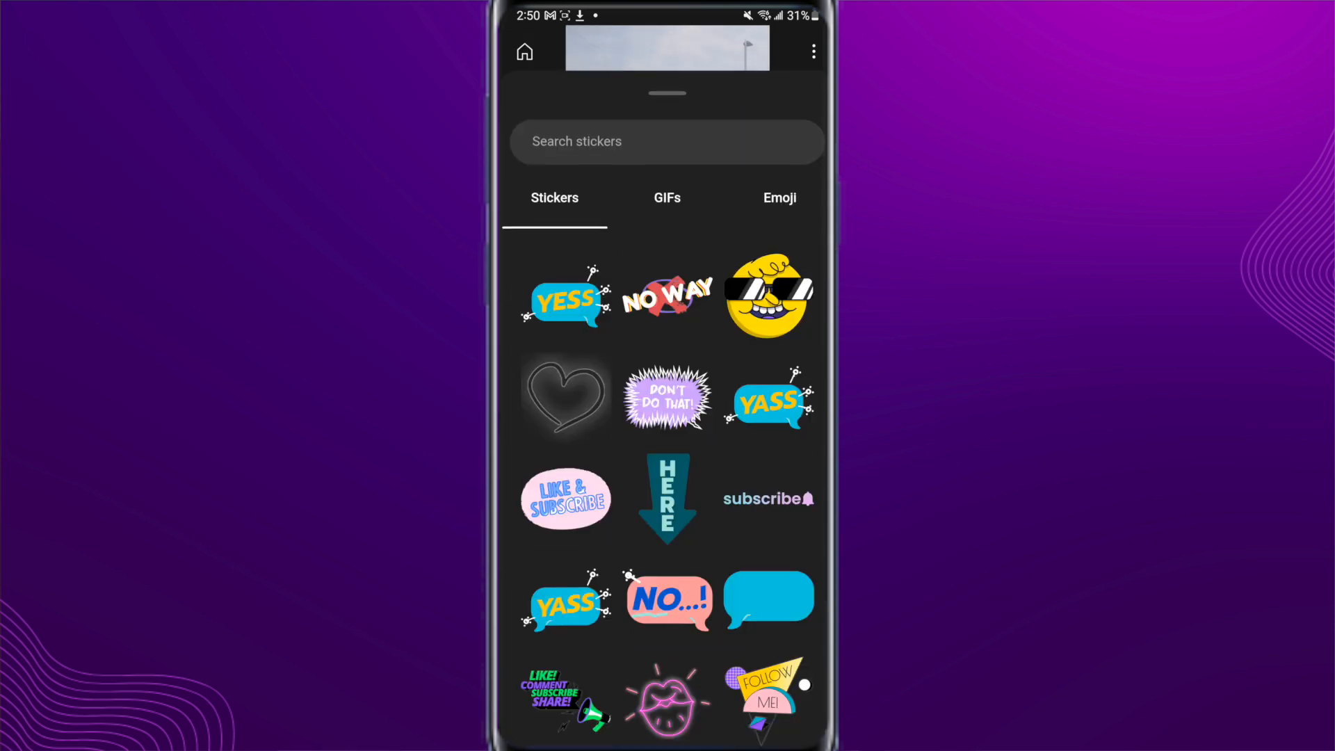
{"action": "scroll", "scroll_direction": "down", "scroll_amount": 3}
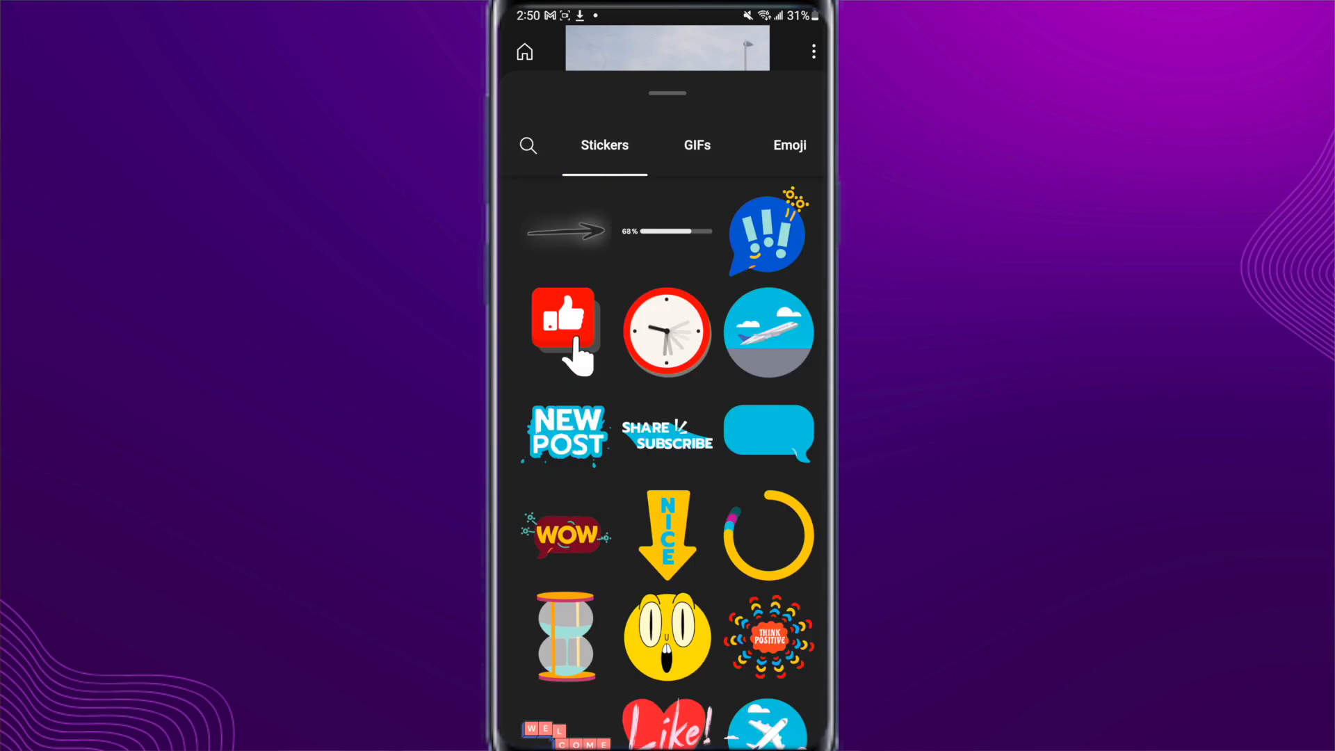
{"action": "left_click", "coordinate": [697, 145]}
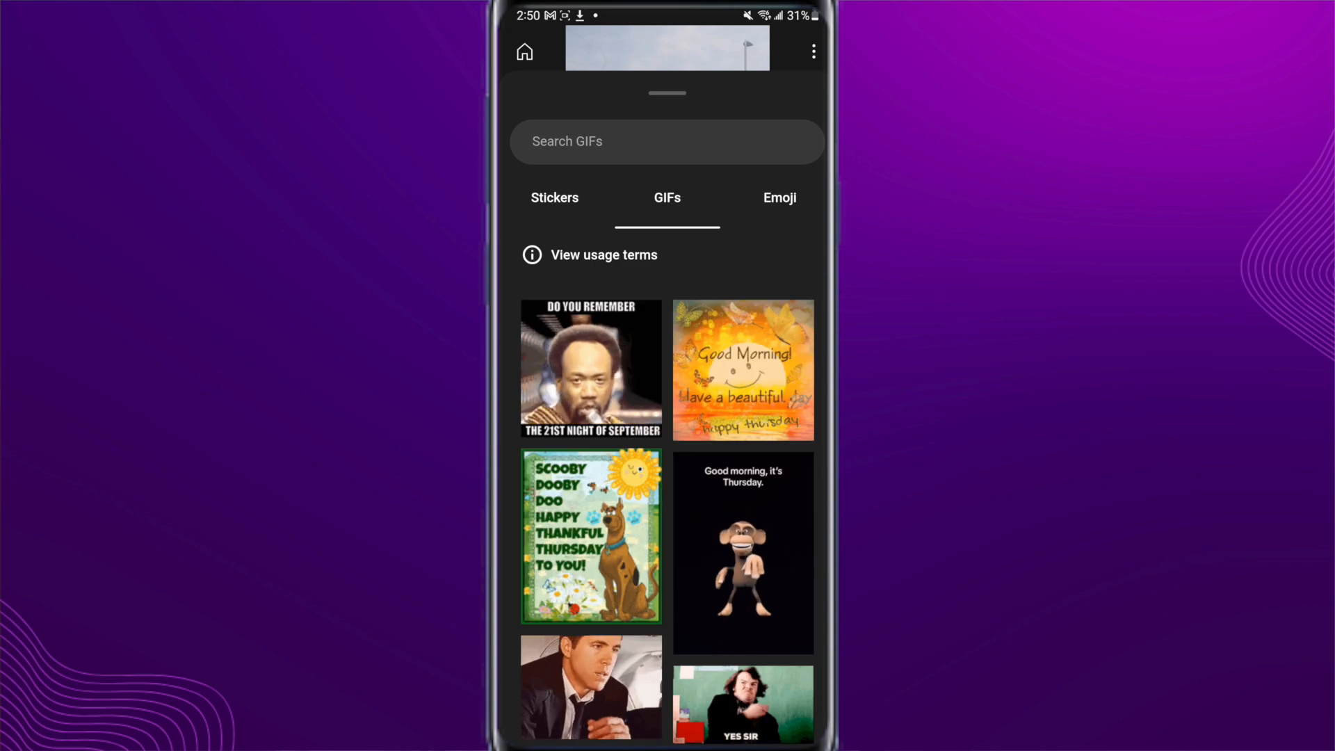
{"action": "left_click", "coordinate": [778, 197]}
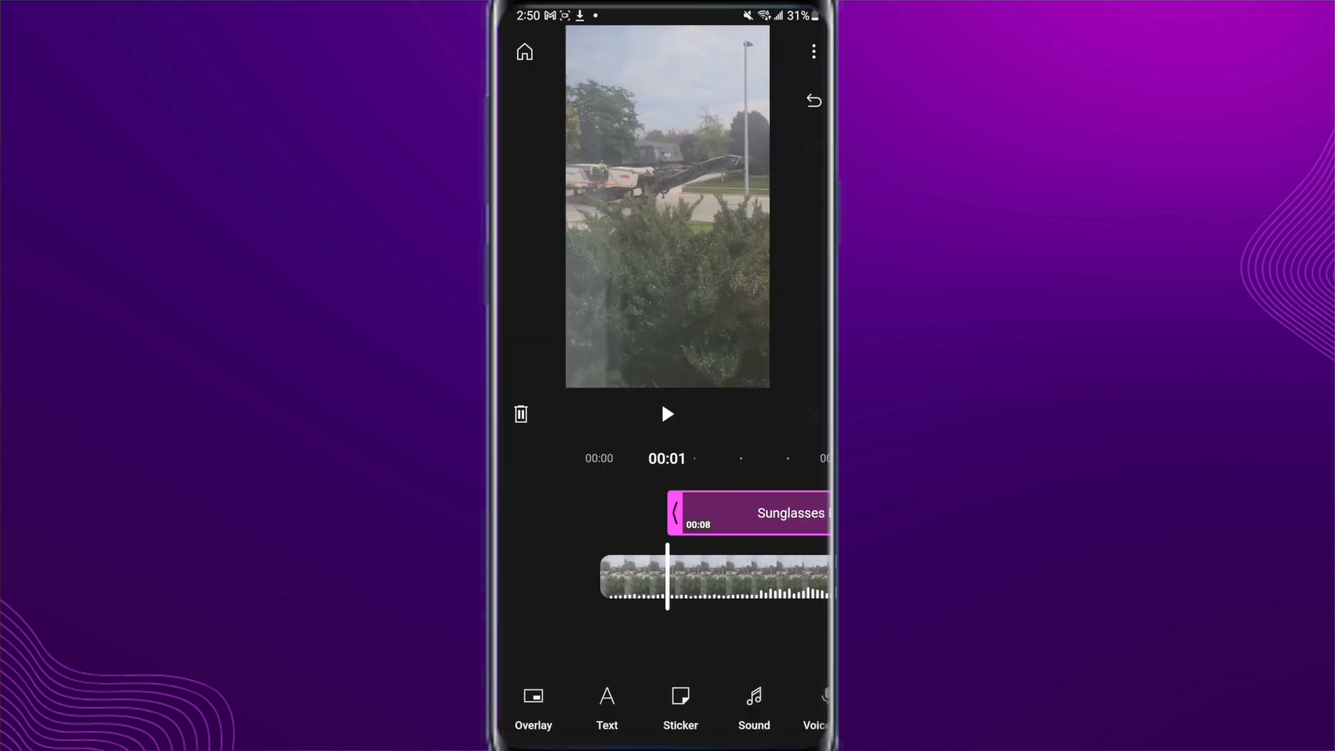
{"action": "left_click", "coordinate": [750, 513]}
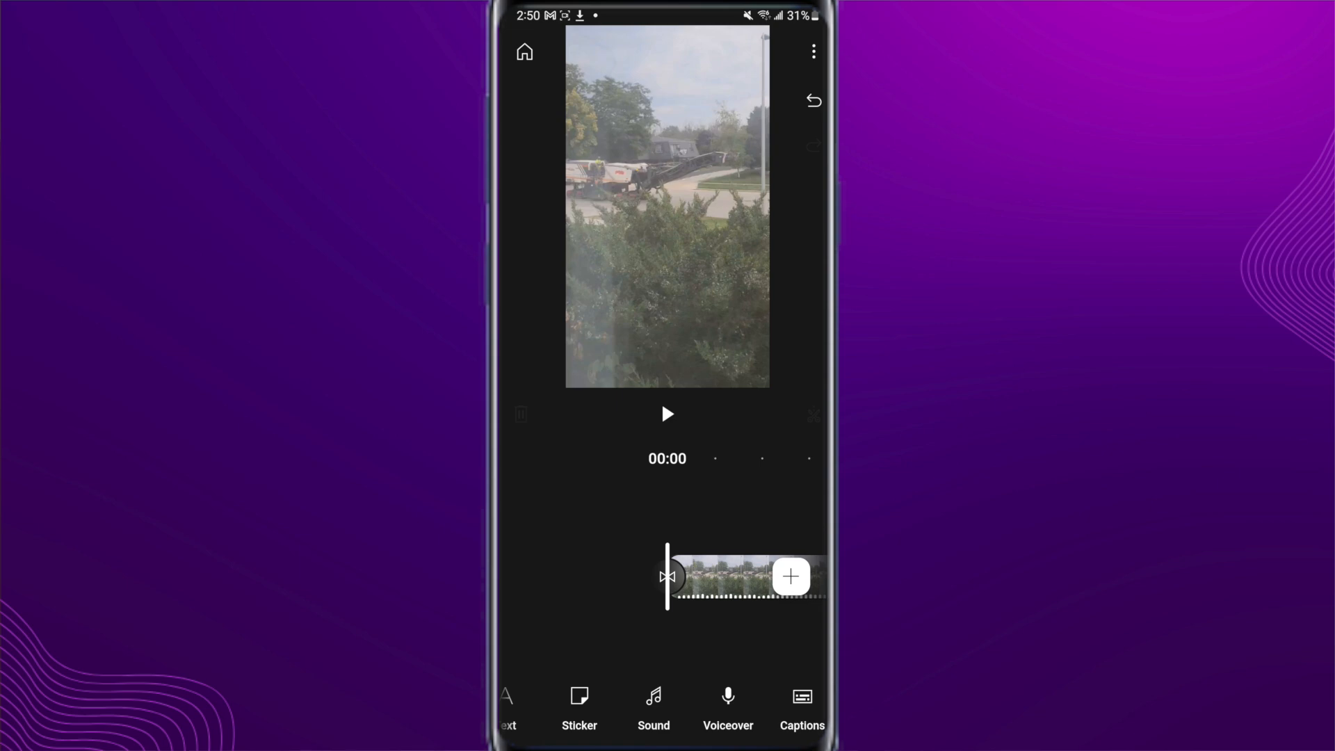
Browse the sound library, accept the YouTube Audio Library license, and add a song to the project
{"action": "left_click", "coordinate": [653, 702]}
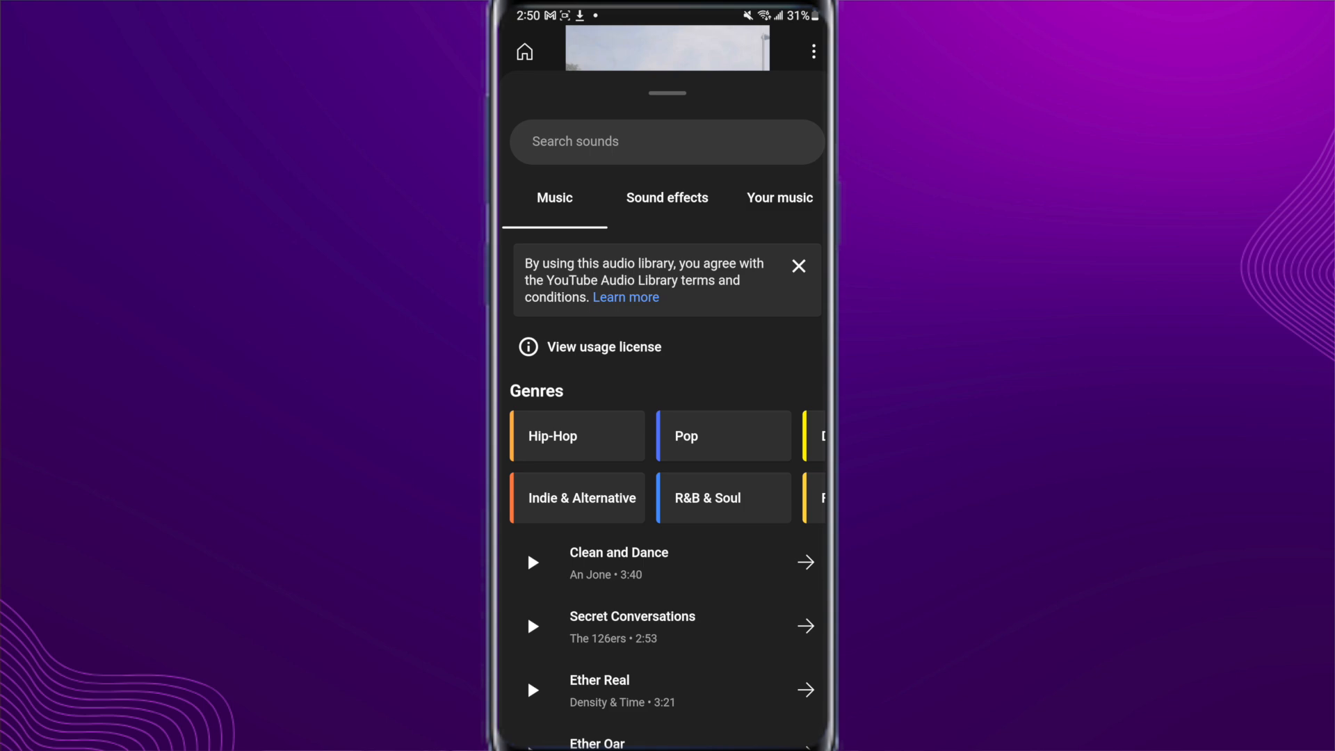
{"action": "left_click", "coordinate": [667, 198]}
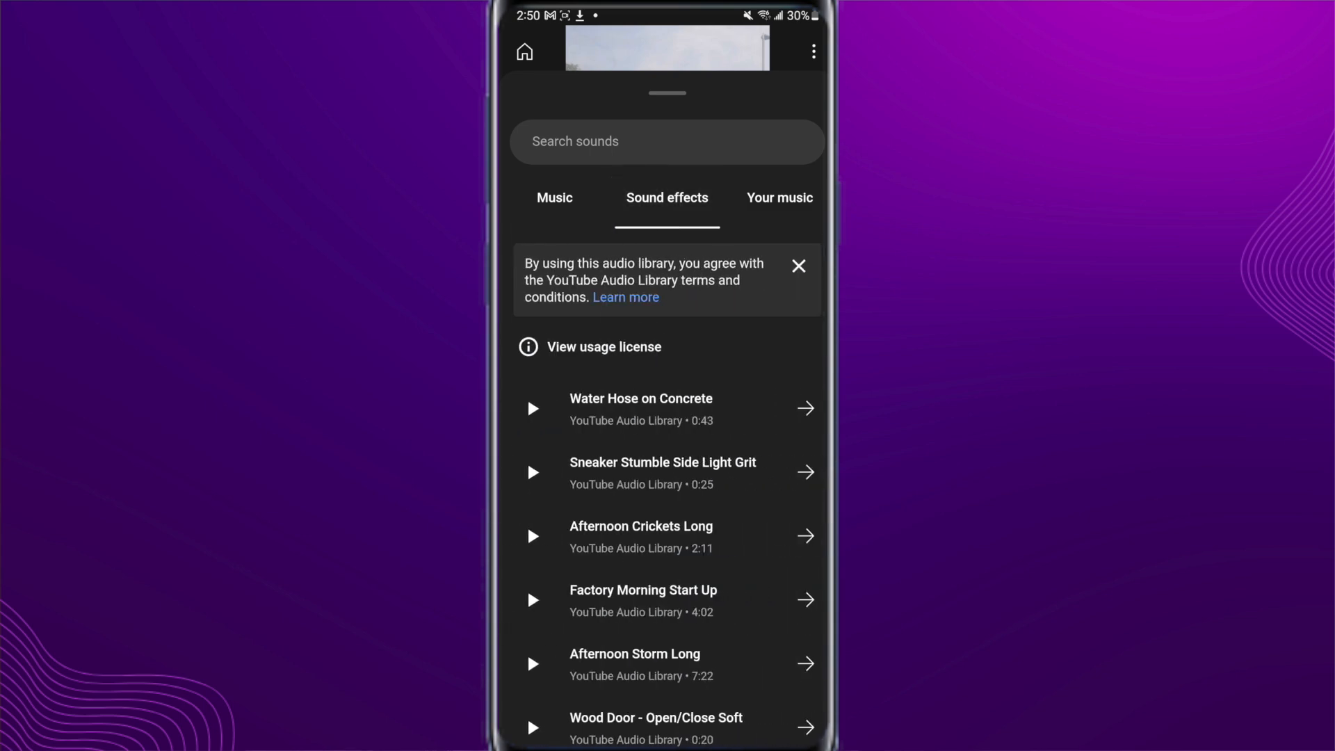
{"action": "left_click", "coordinate": [554, 197]}
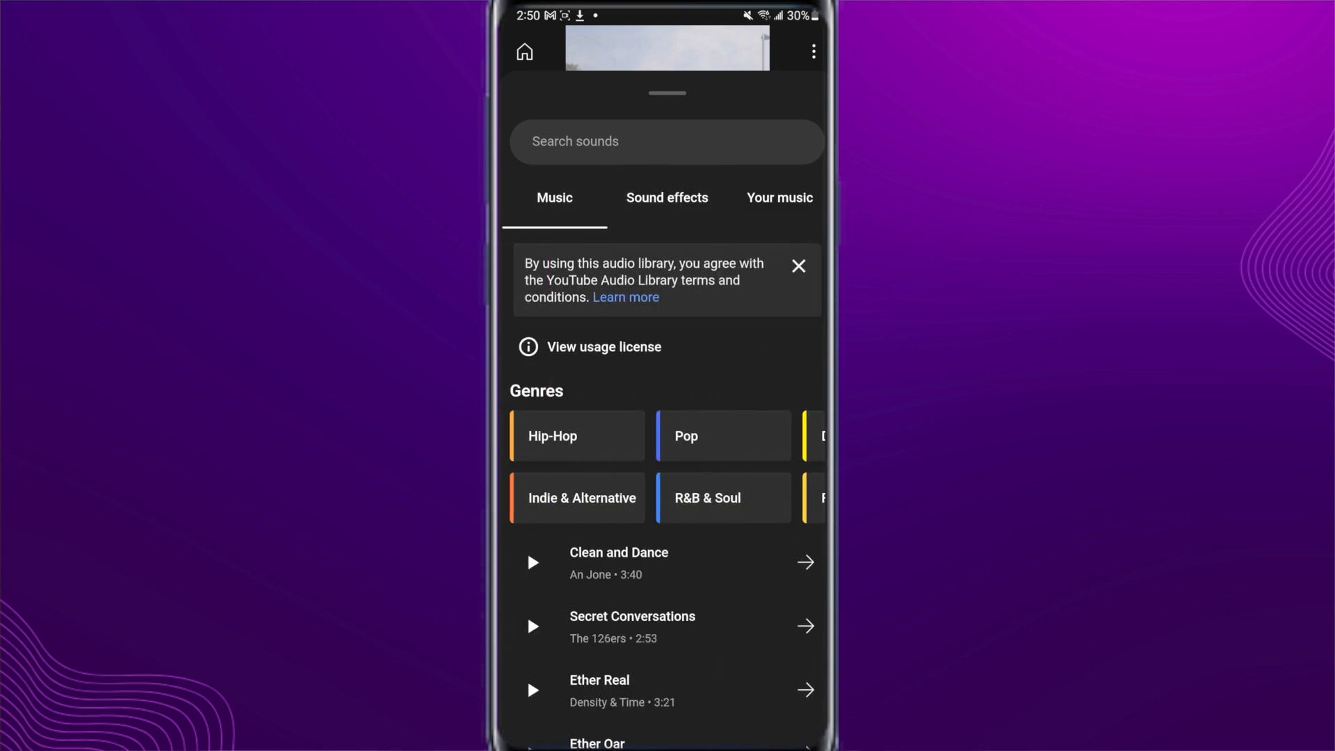
{"action": "scroll", "scroll_direction": "down", "scroll_amount": 3}
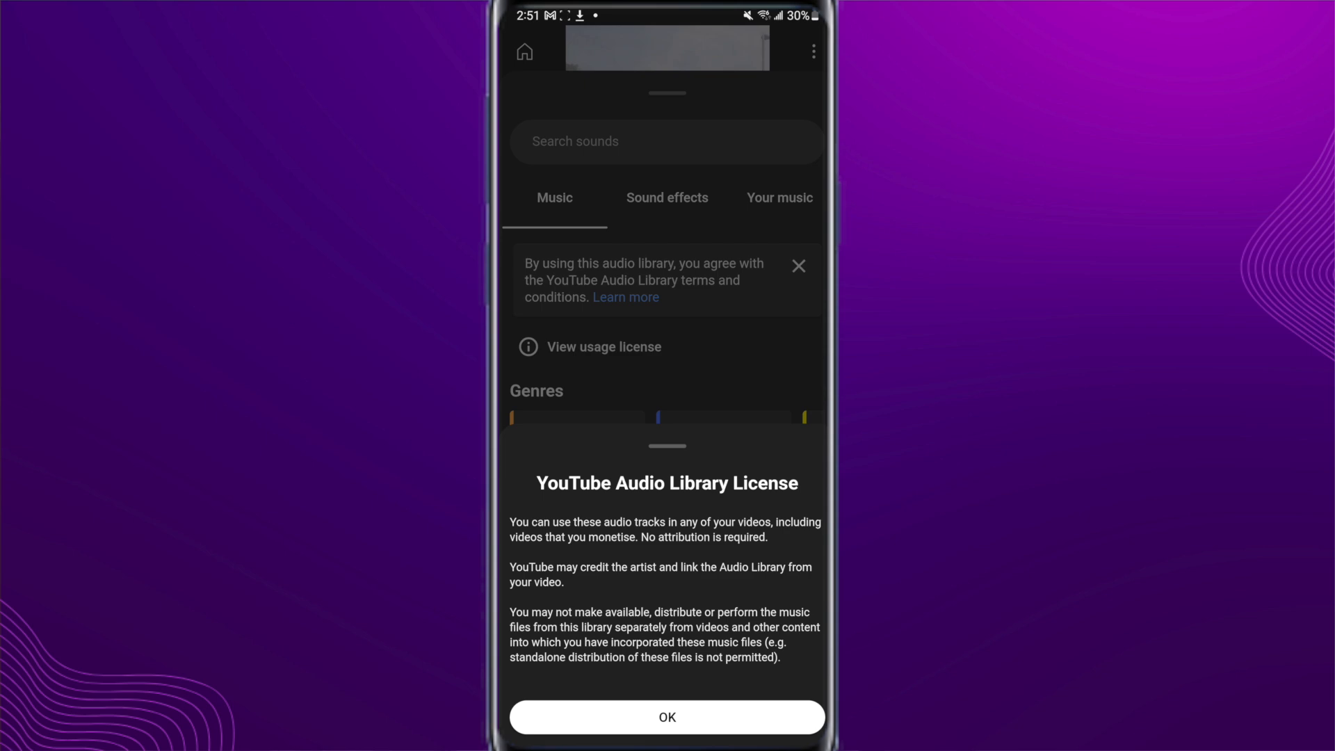
{"action": "left_click", "coordinate": [667, 716]}
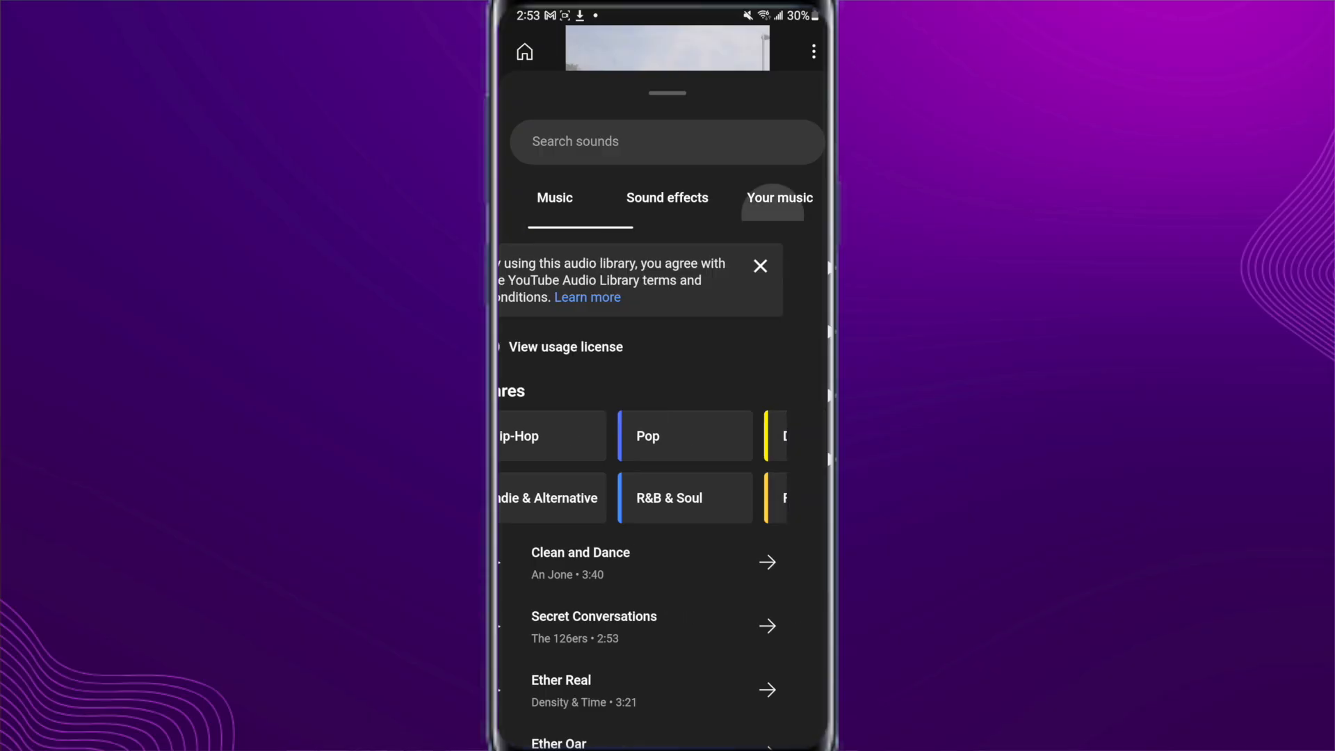
{"action": "left_click", "coordinate": [777, 197]}
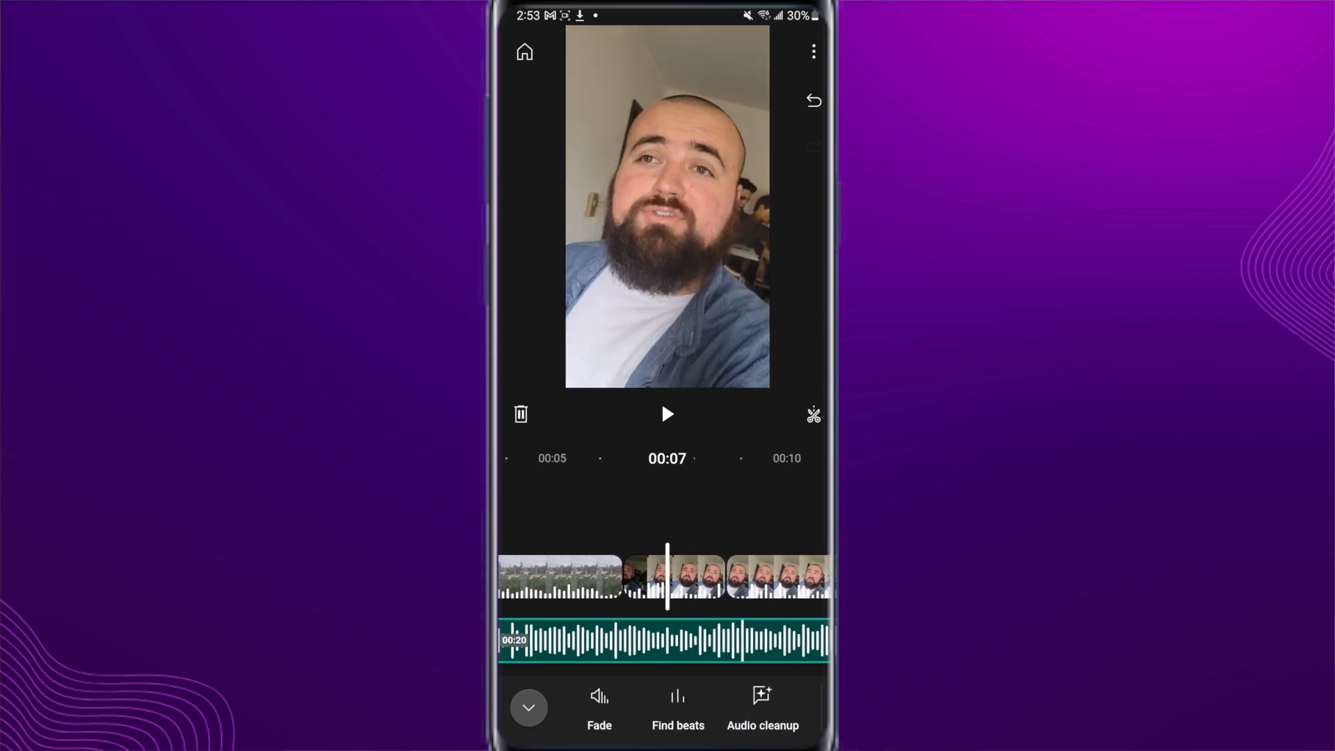
Leave the music fade unchanged and run Find beats to add beat markers to the track
{"action": "left_click", "coordinate": [599, 707]}
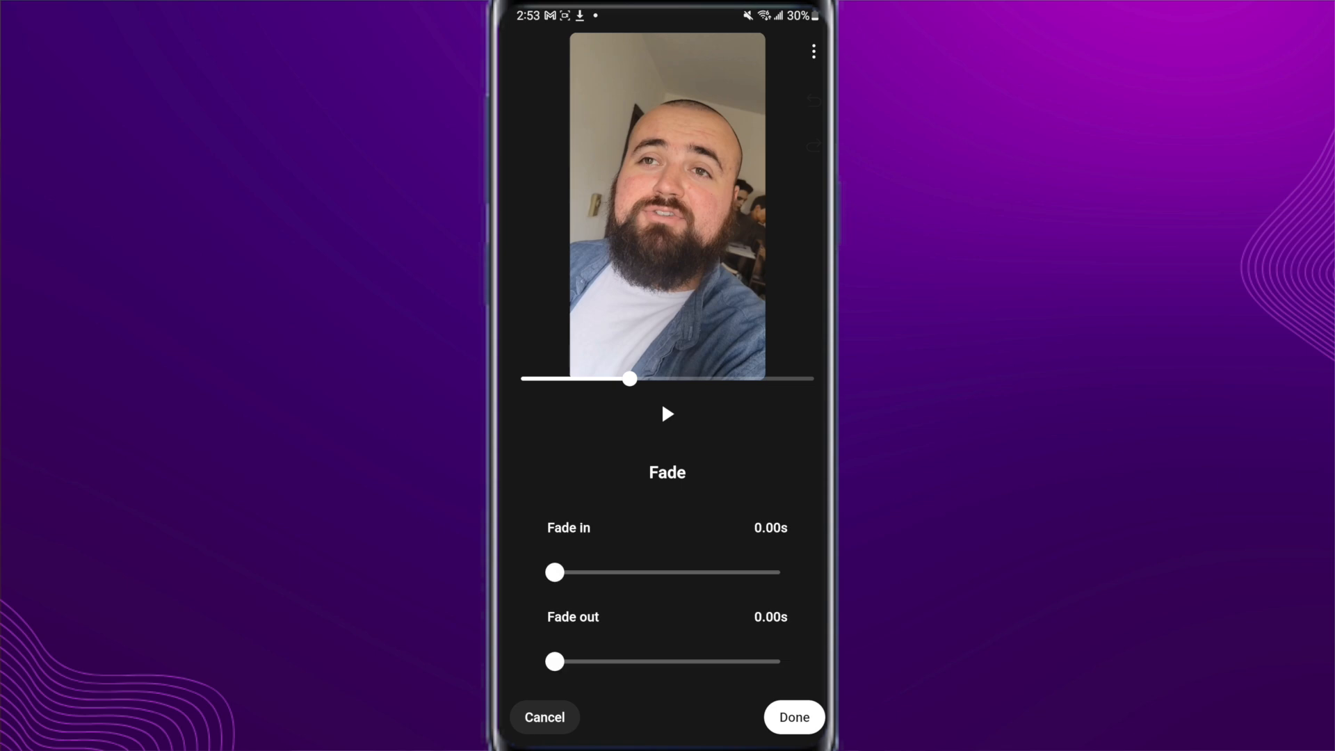
{"action": "left_click", "coordinate": [793, 717]}
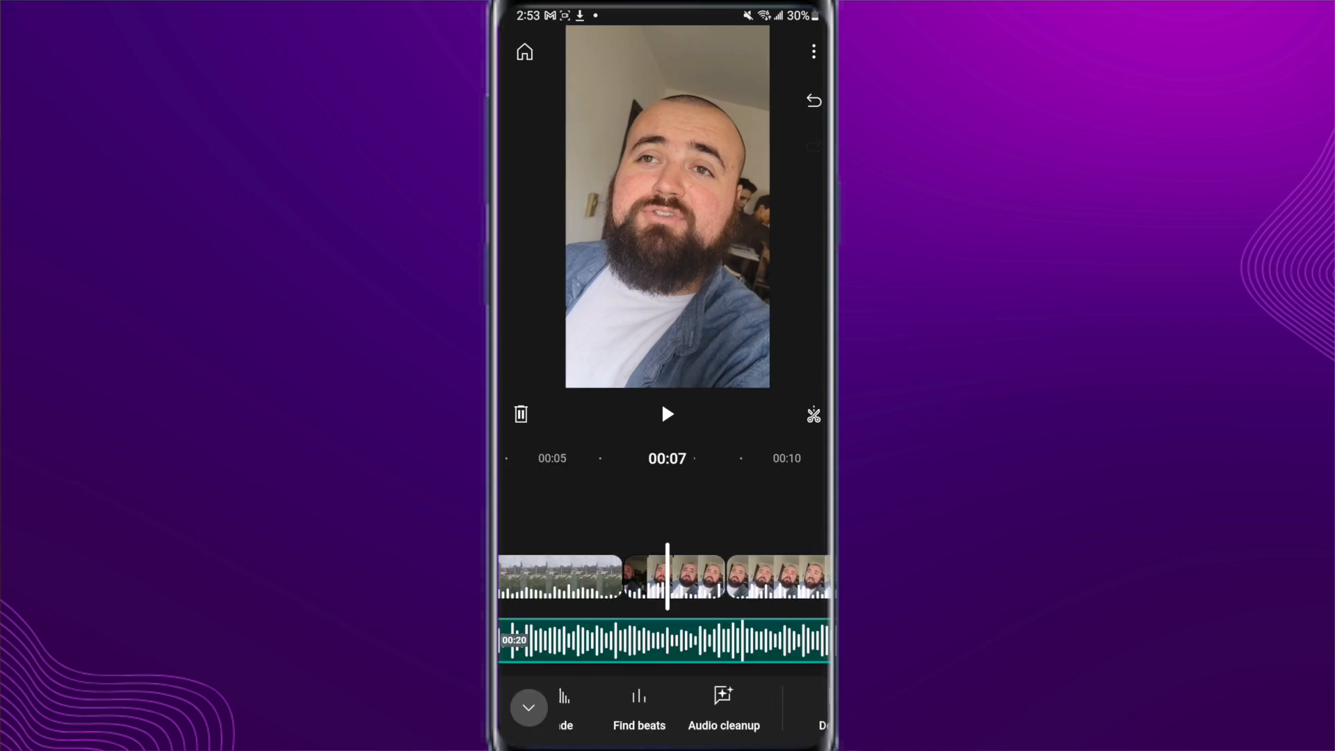
{"action": "left_click", "coordinate": [638, 707]}
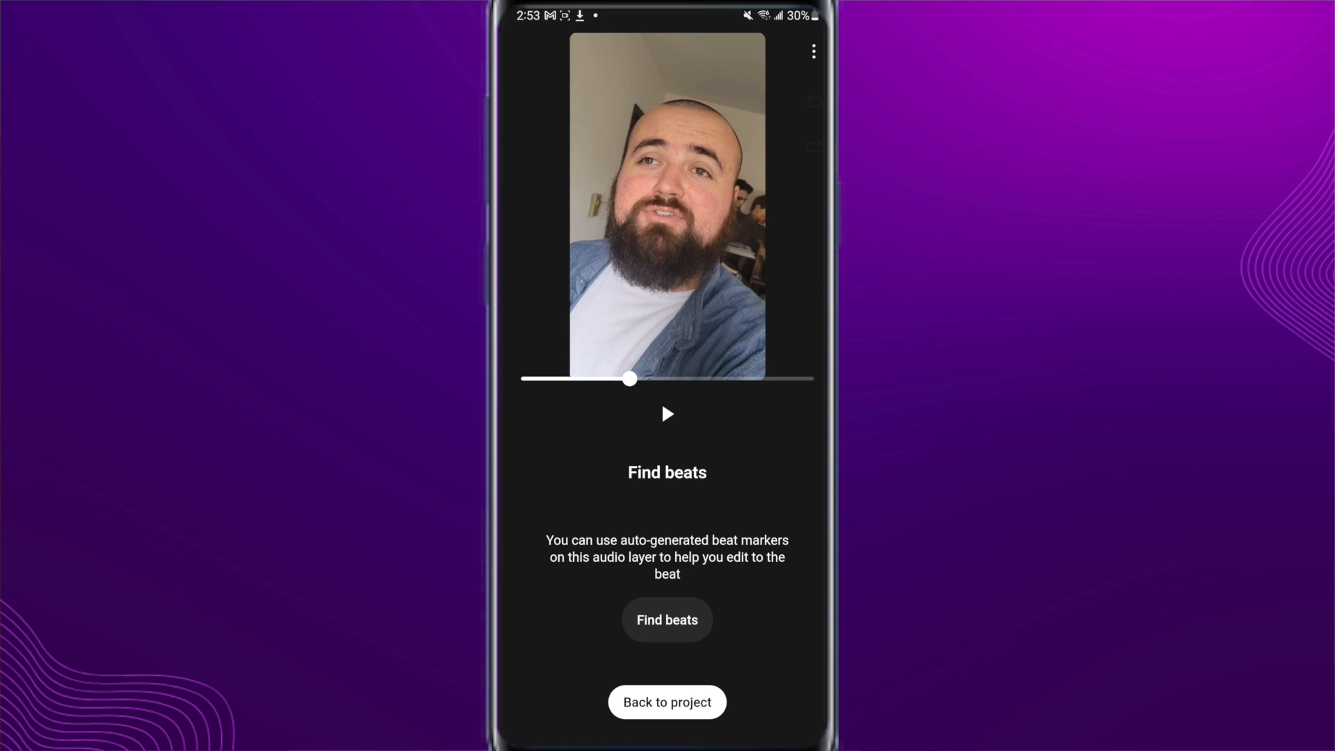
{"action": "left_click", "coordinate": [667, 619]}
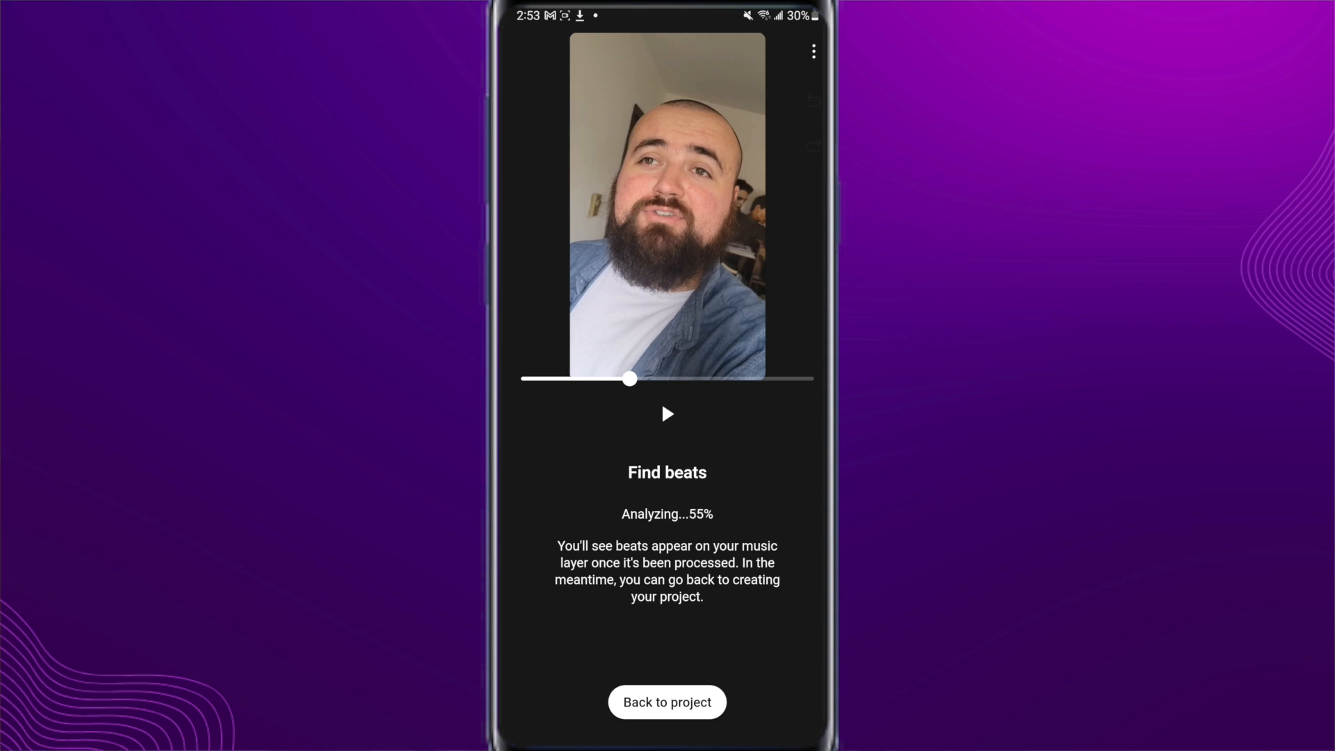
{"action": "left_click", "coordinate": [667, 702]}
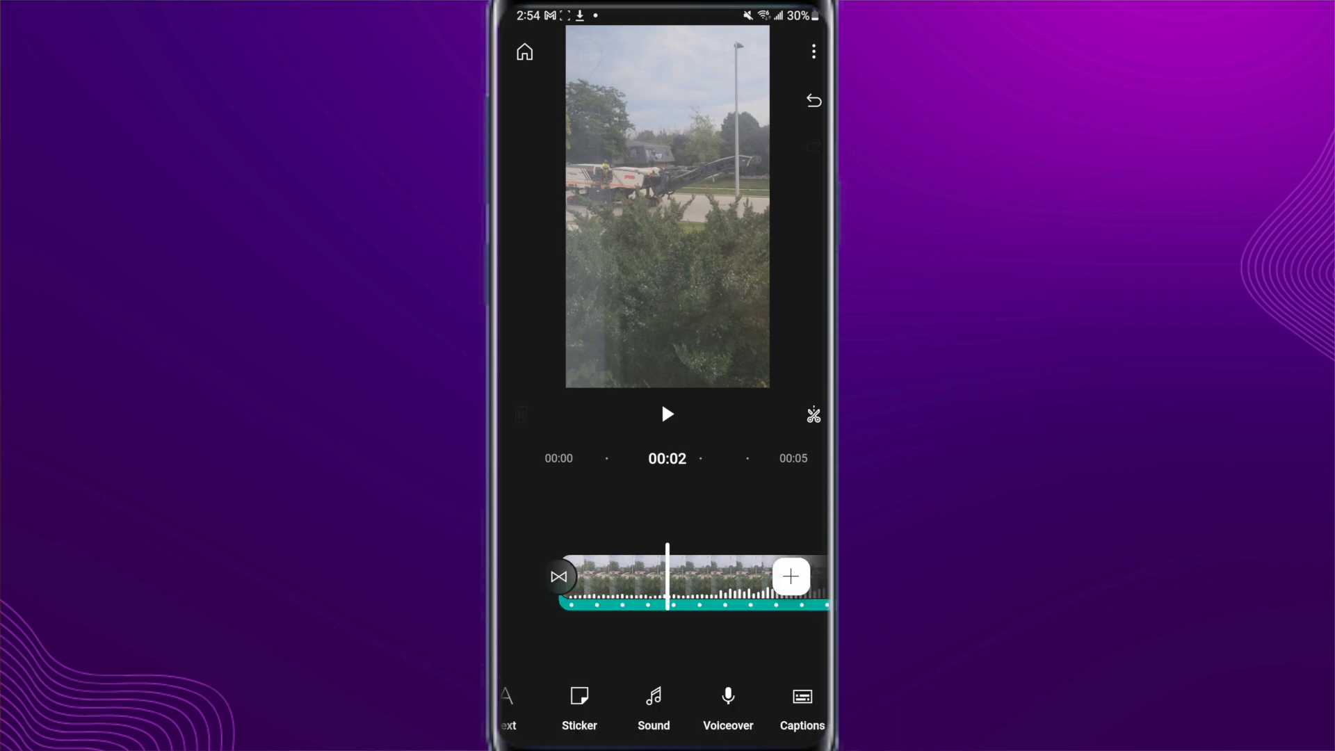
{"action": "left_click", "coordinate": [728, 705]}
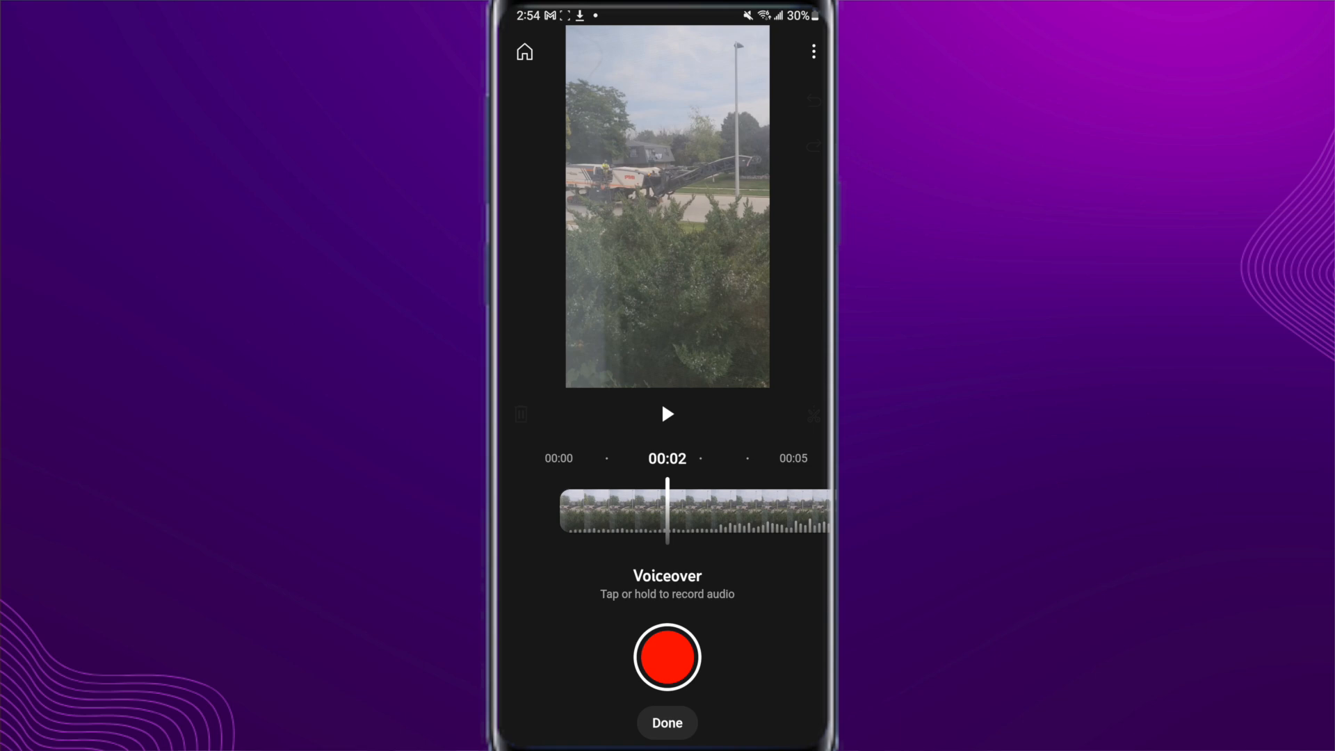
{"action": "left_click", "coordinate": [667, 722]}
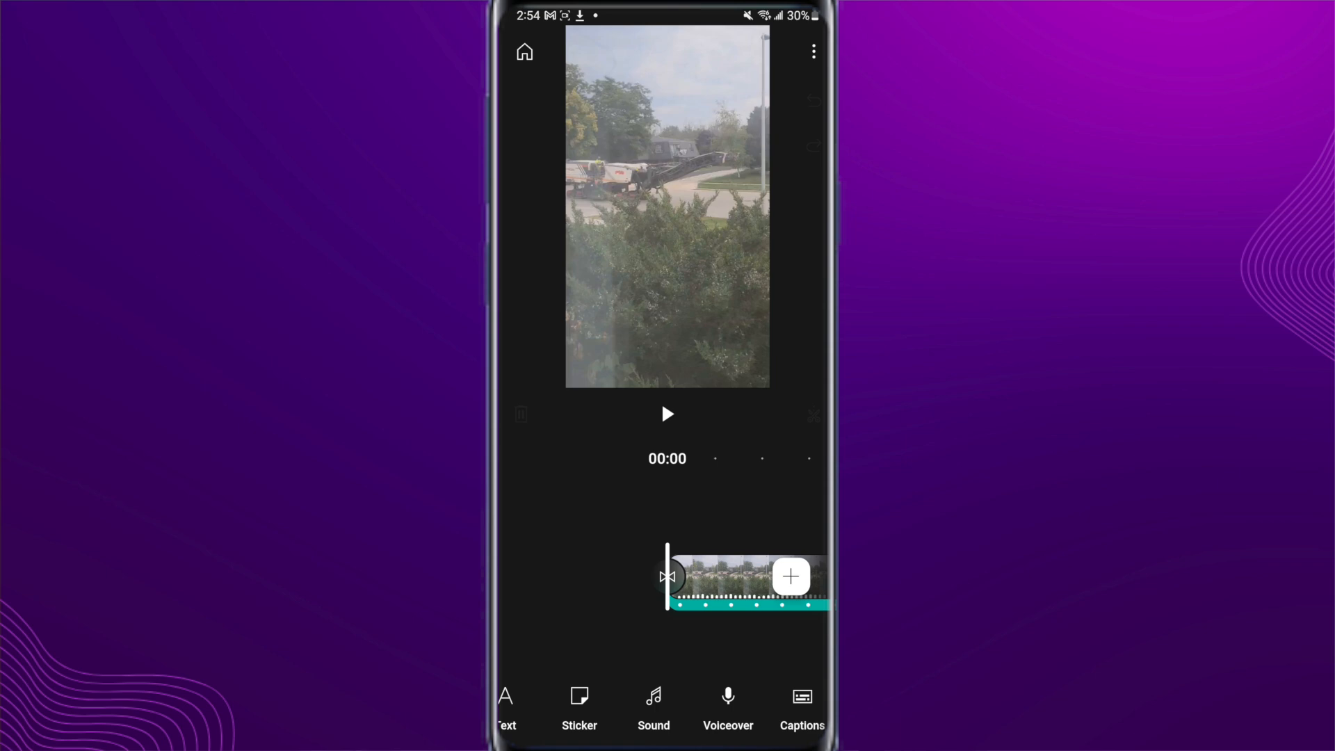
Generate English captions from the project audio, review the caption words, and finish the captions layer
{"action": "left_click", "coordinate": [801, 710]}
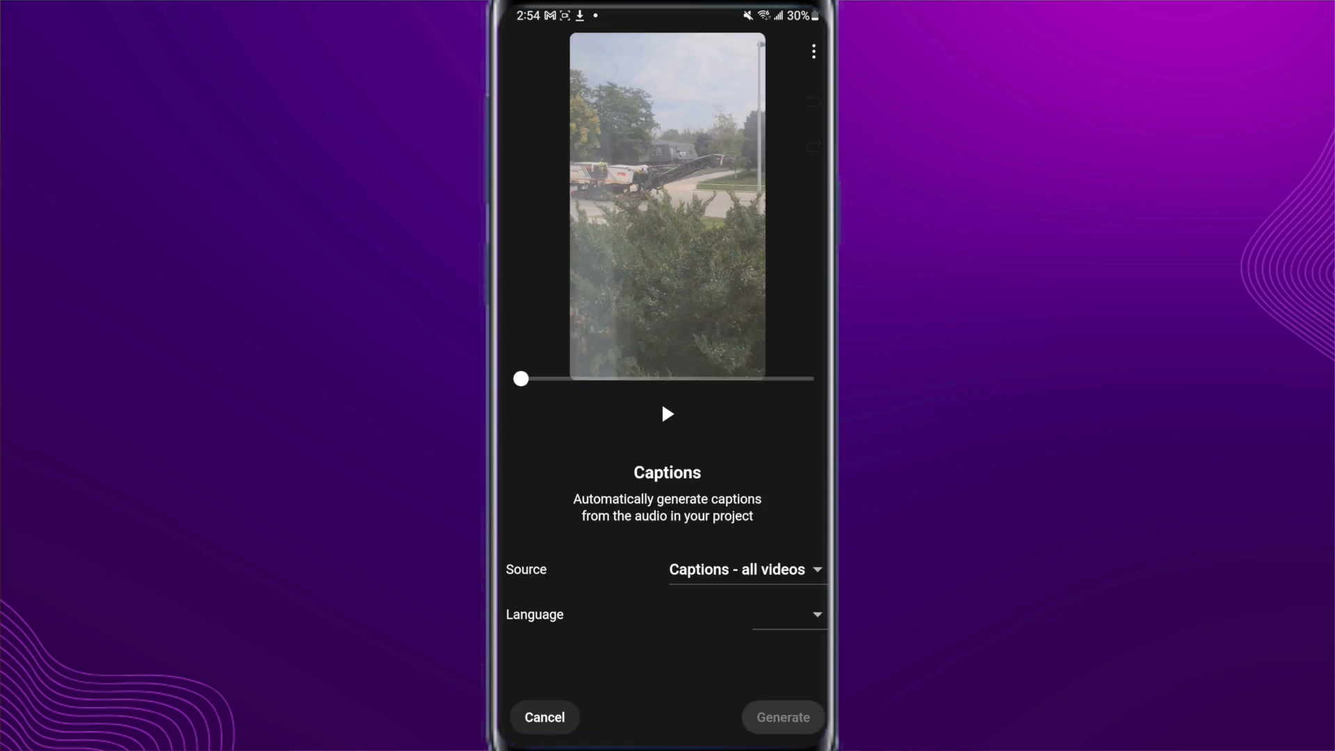
{"action": "left_click", "coordinate": [788, 614]}
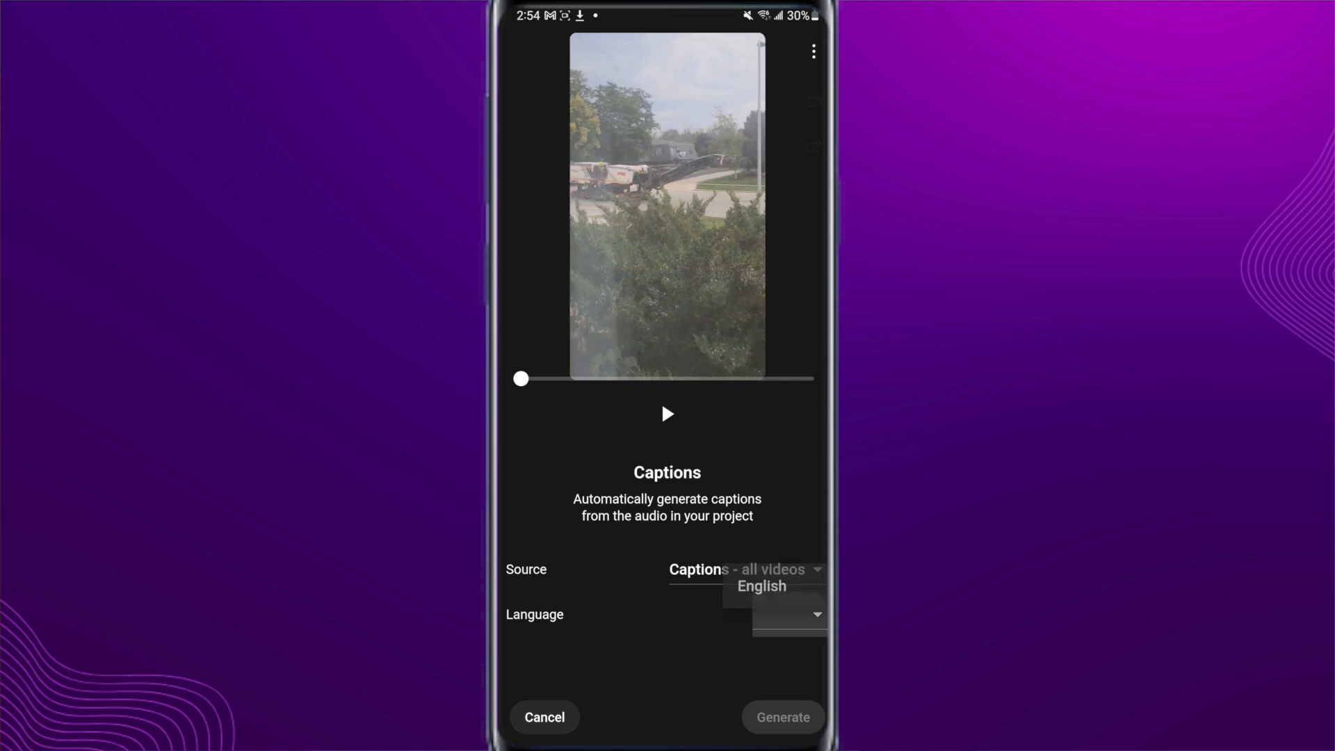
{"action": "left_click", "coordinate": [787, 614]}
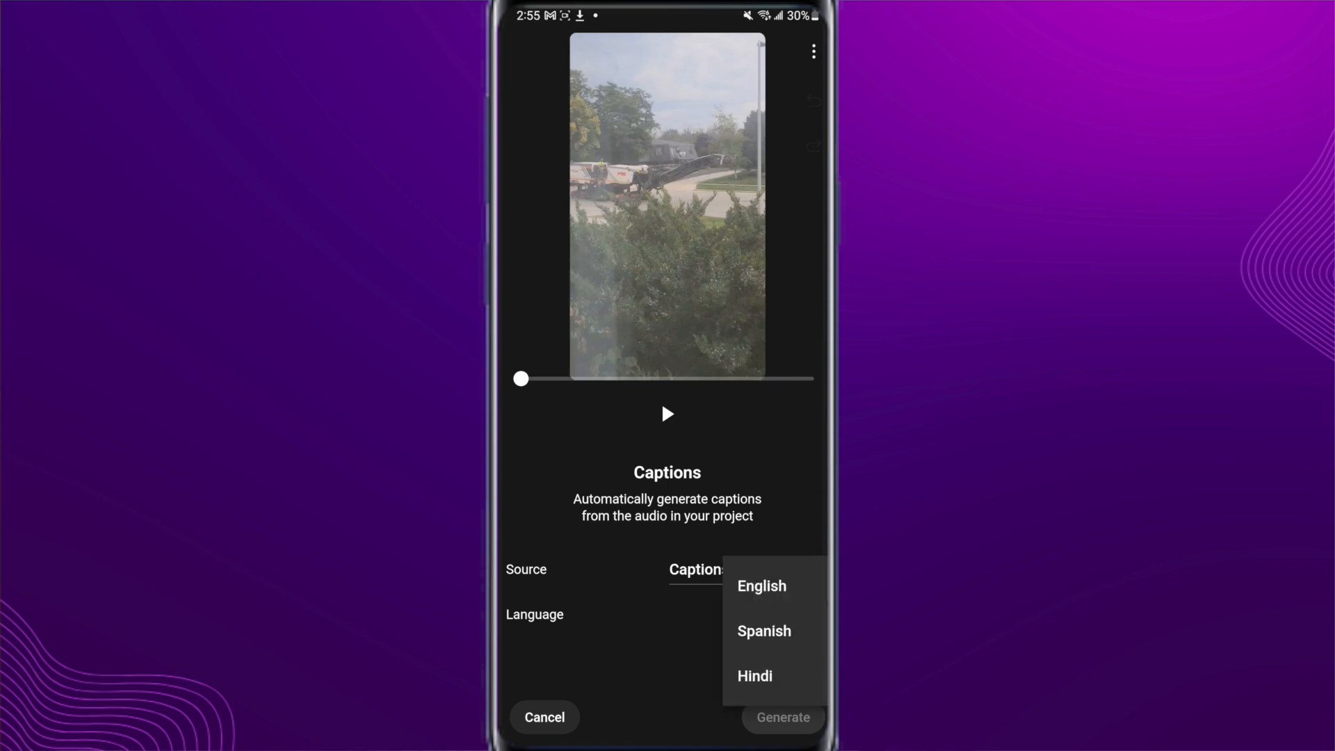
{"action": "left_click", "coordinate": [760, 586]}
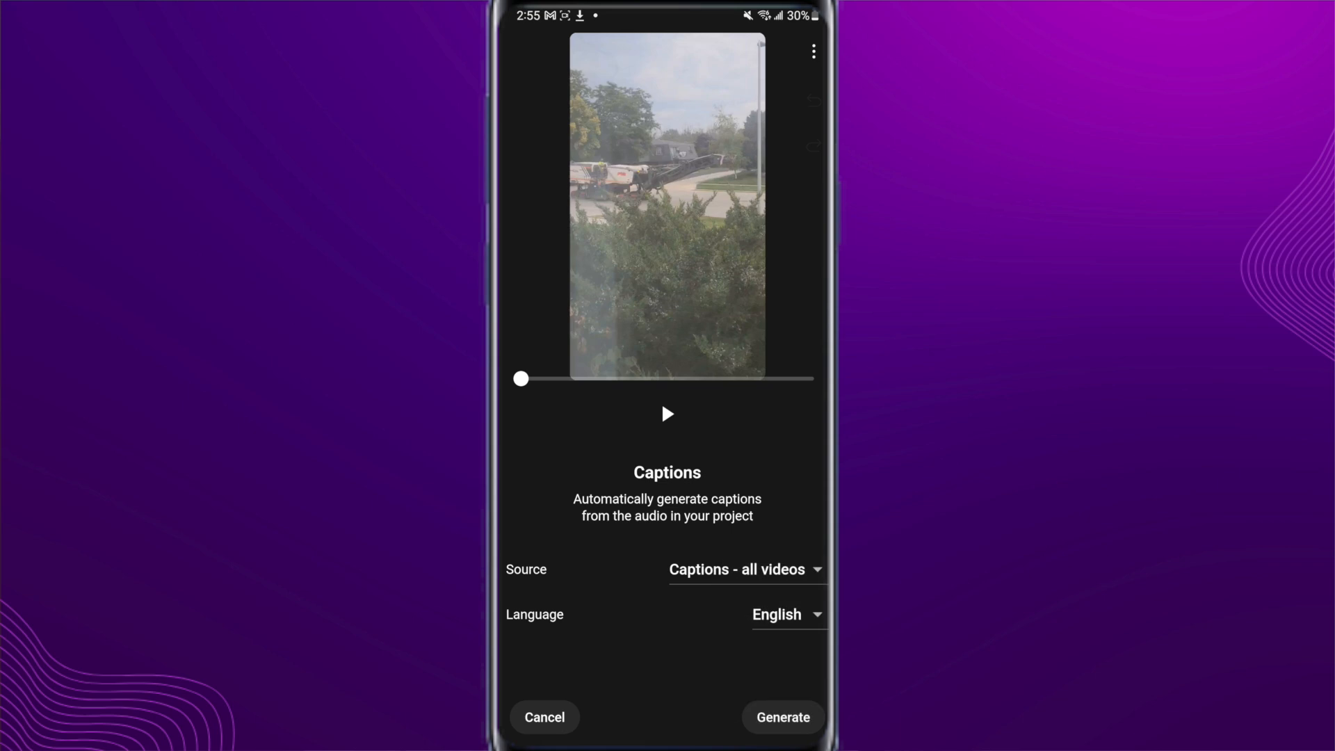
{"action": "left_click", "coordinate": [782, 717]}
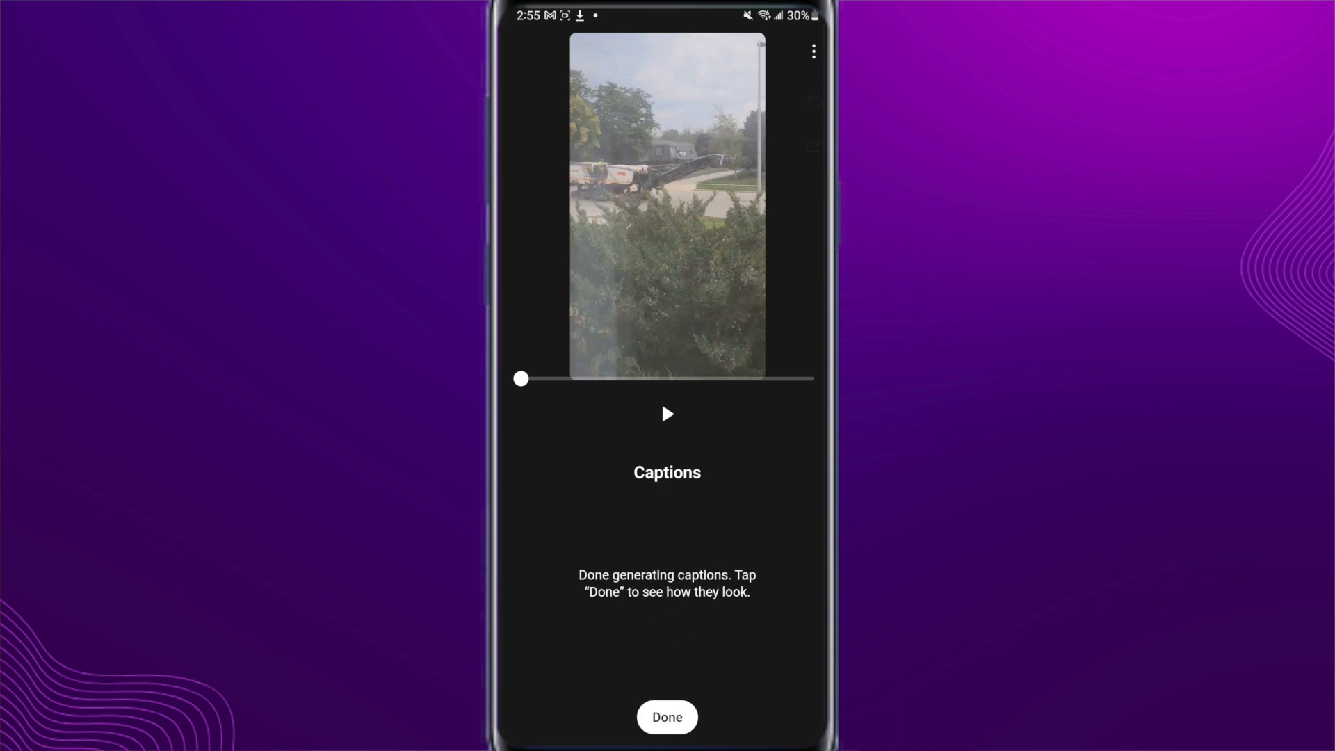
{"action": "left_click", "coordinate": [667, 717]}
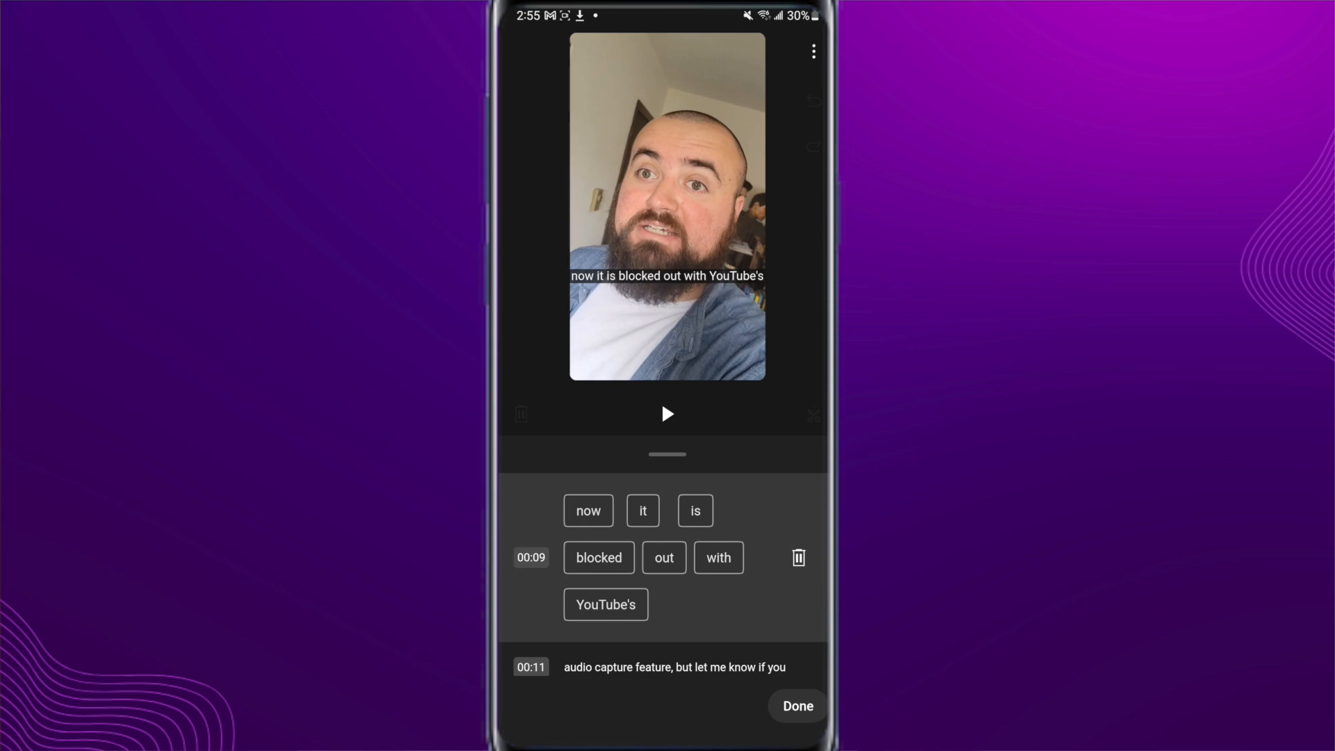
{"action": "left_click", "coordinate": [797, 706]}
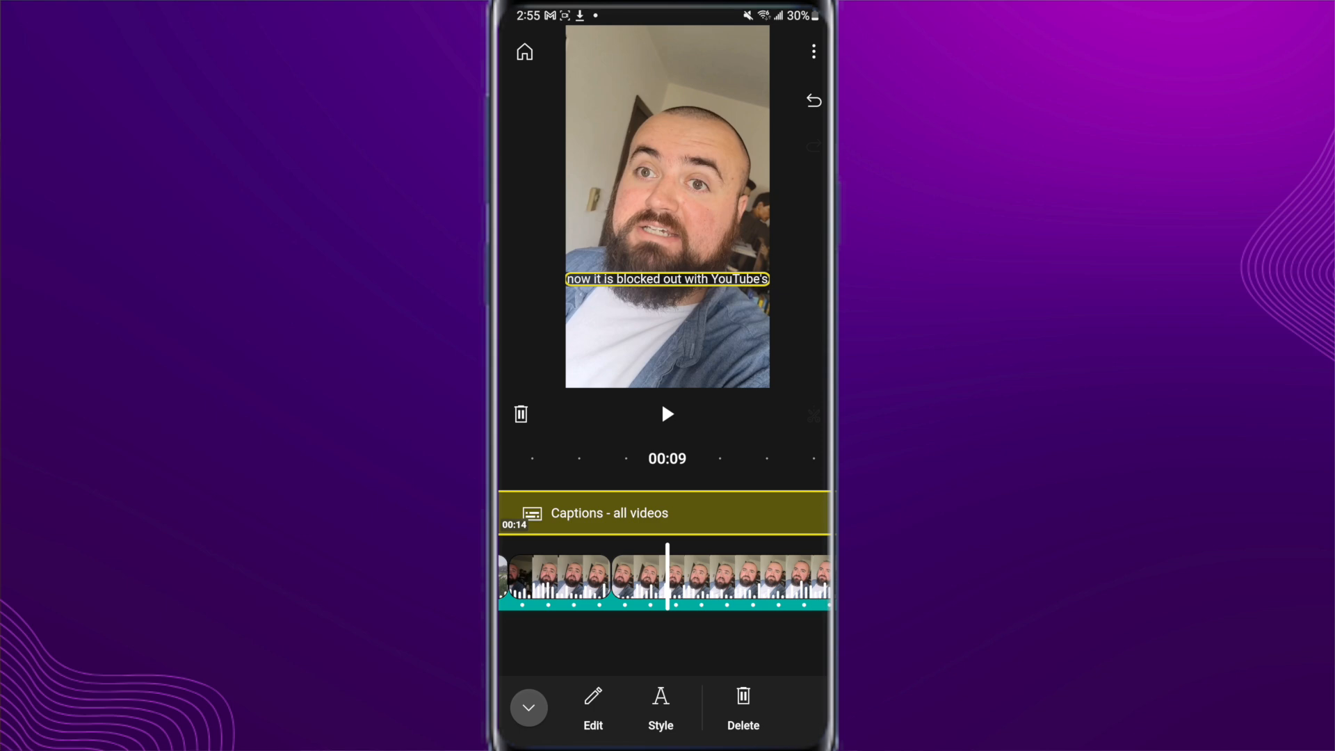
{"action": "left_click", "coordinate": [660, 707]}
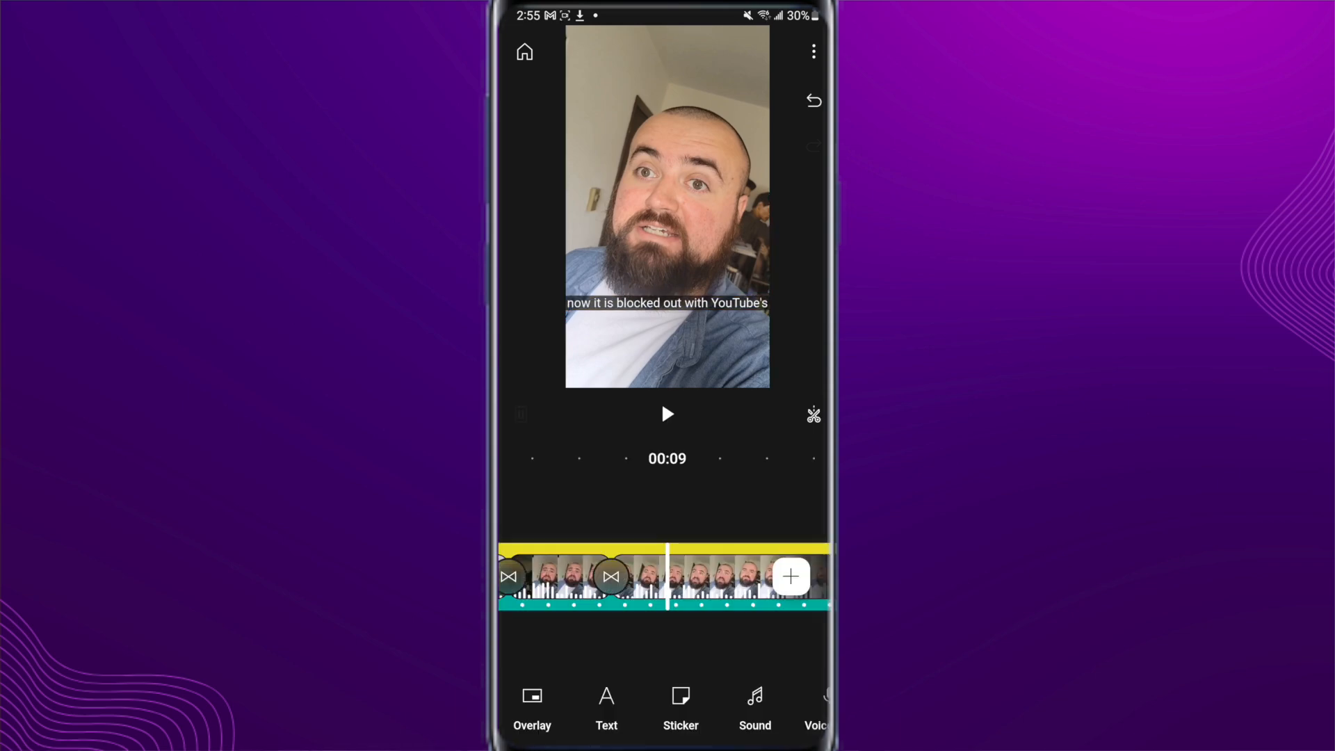
Export the video at High - 1080p quality and bring up the Share options
{"action": "left_click", "coordinate": [812, 51]}
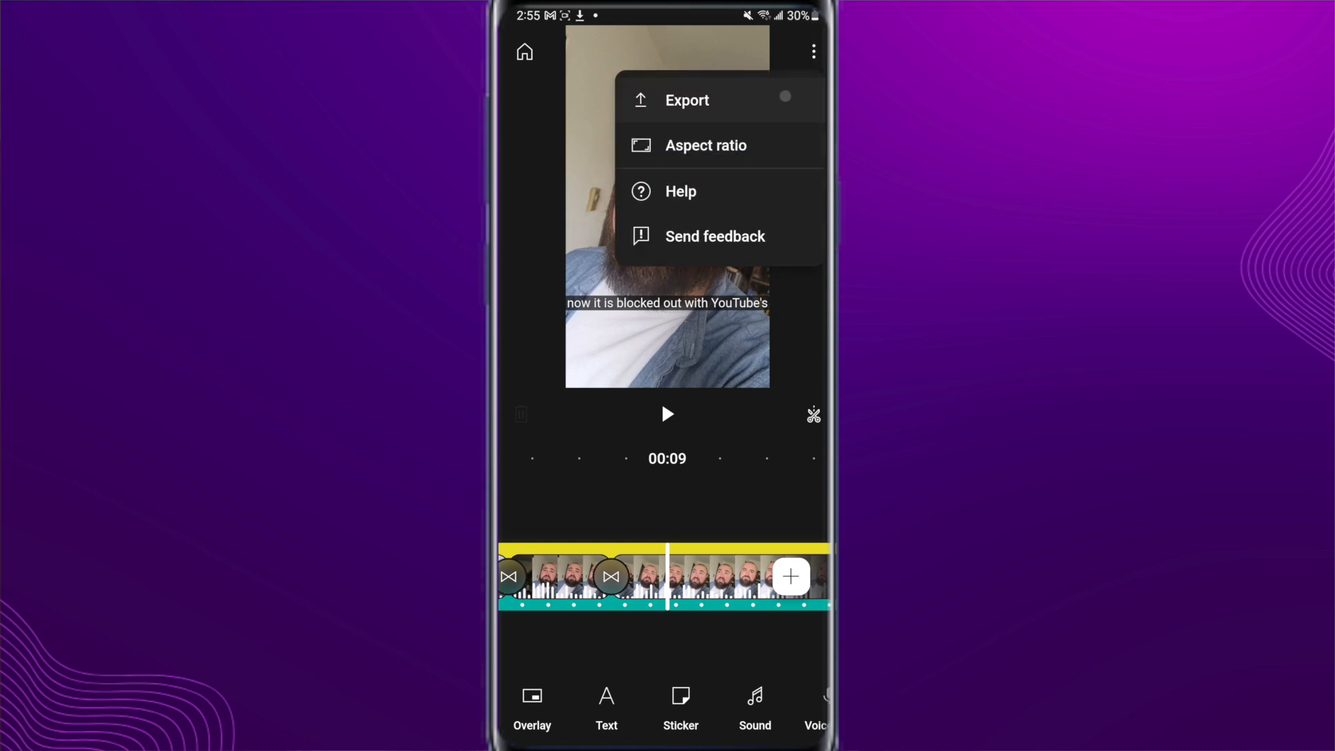
{"action": "left_click", "coordinate": [686, 99]}
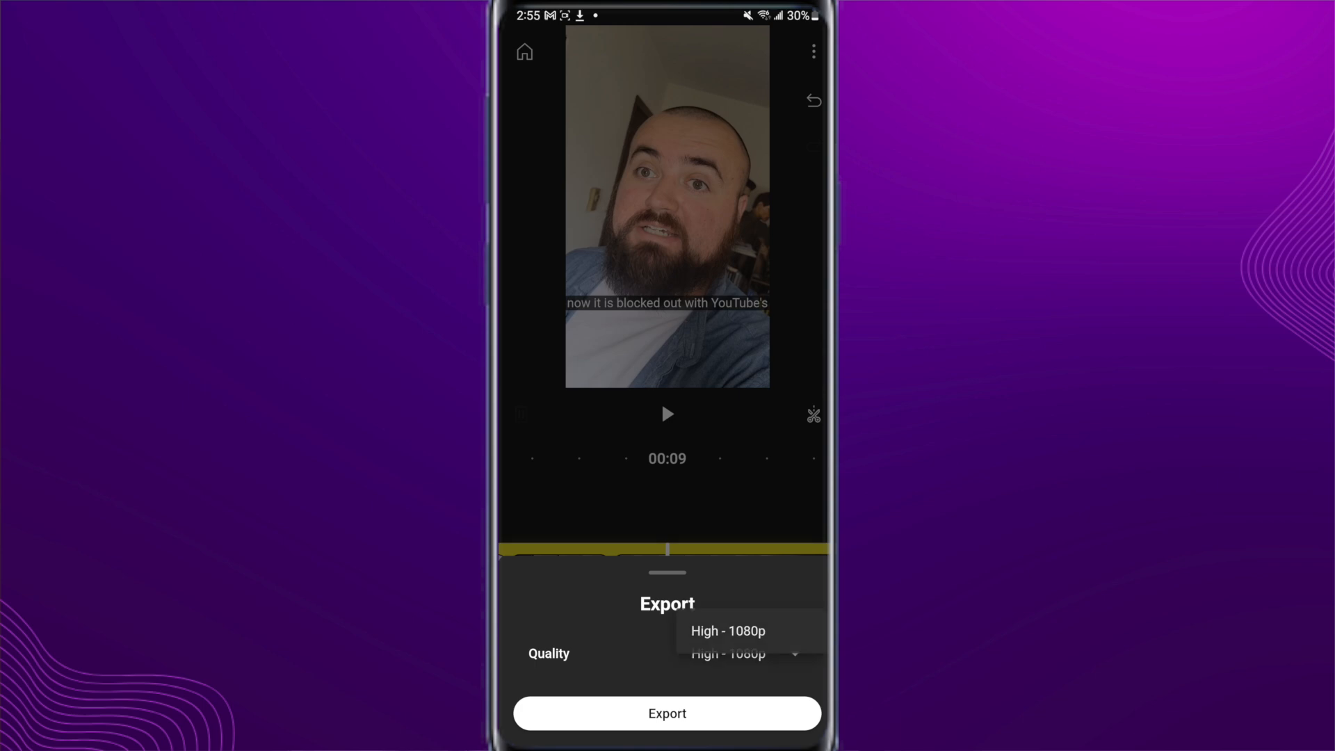
{"action": "left_click", "coordinate": [726, 630]}
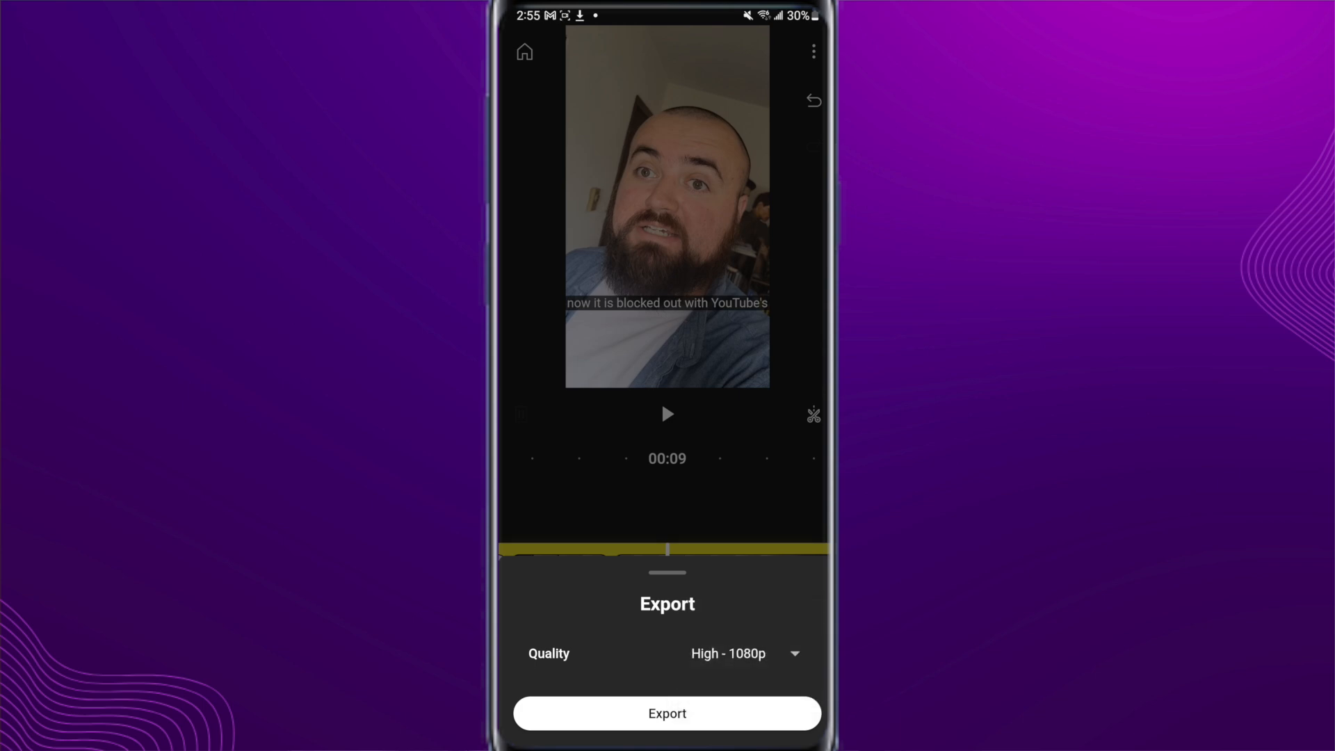
{"action": "left_click", "coordinate": [667, 712]}
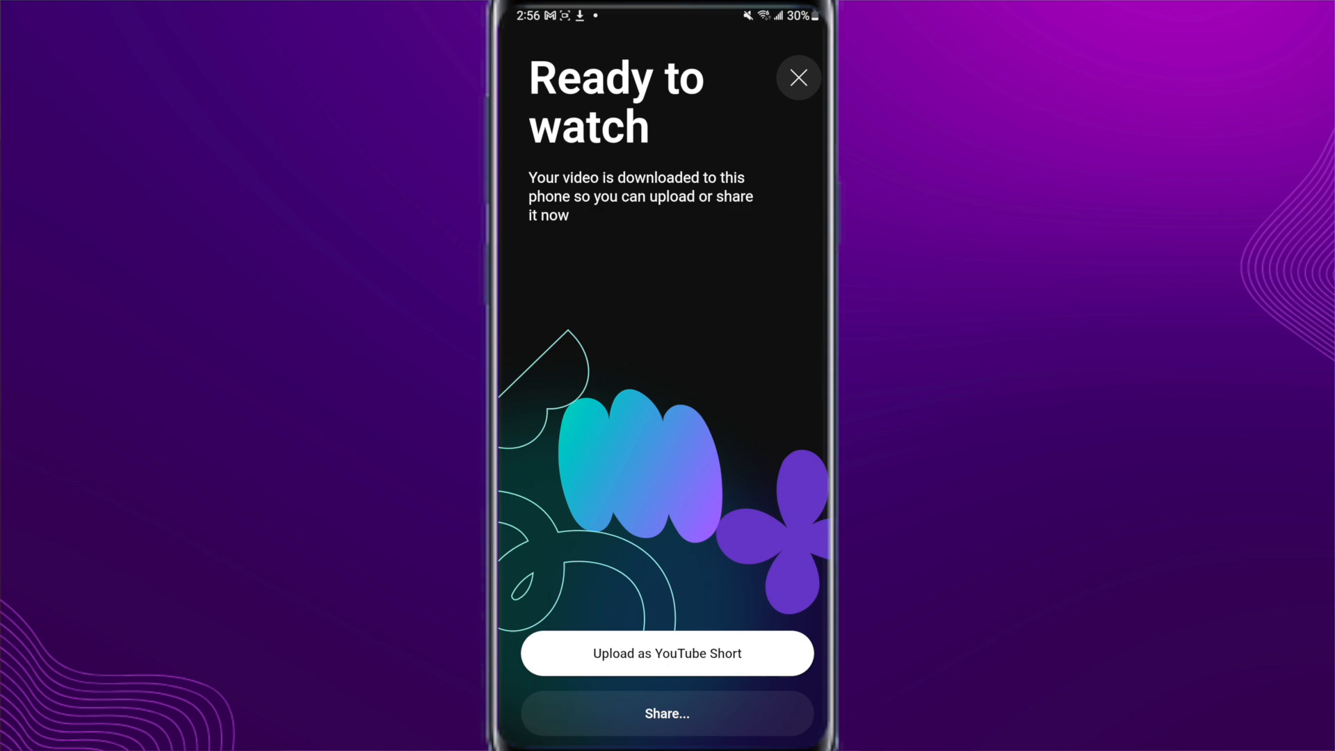
{"action": "left_click", "coordinate": [667, 714]}
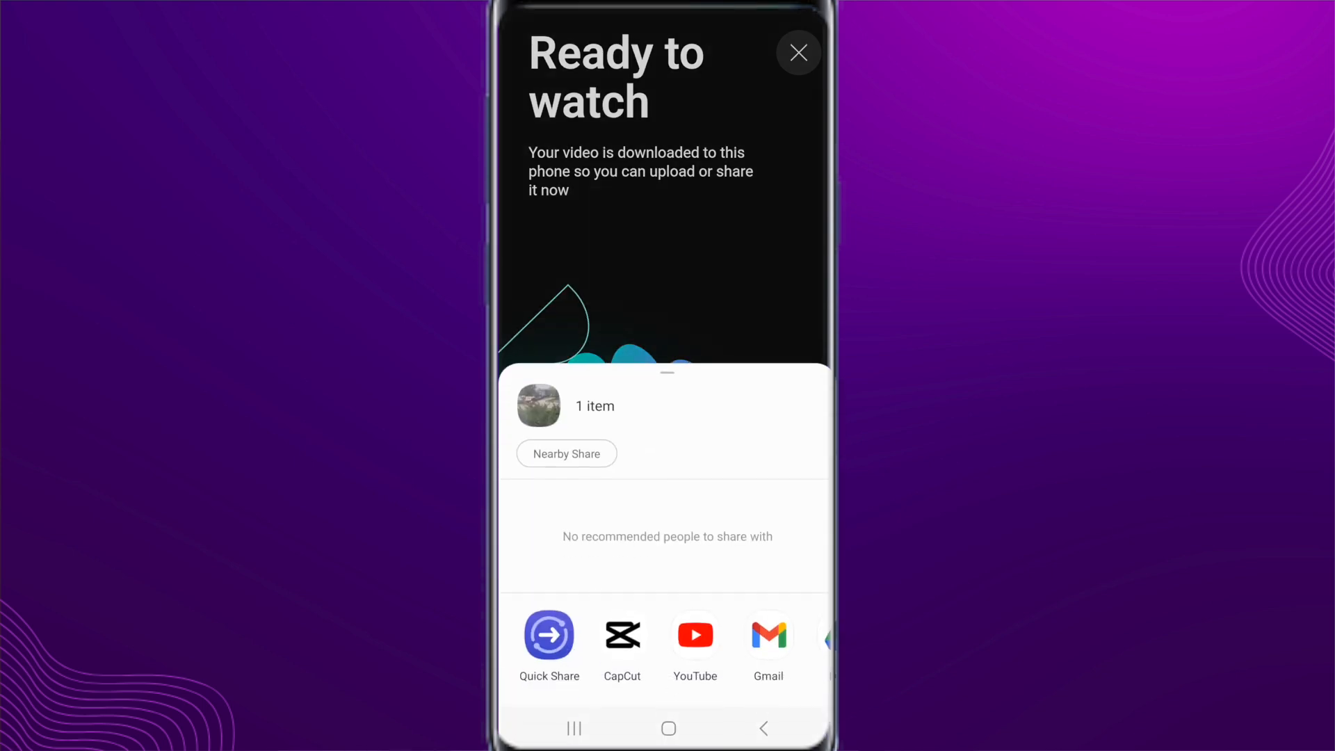